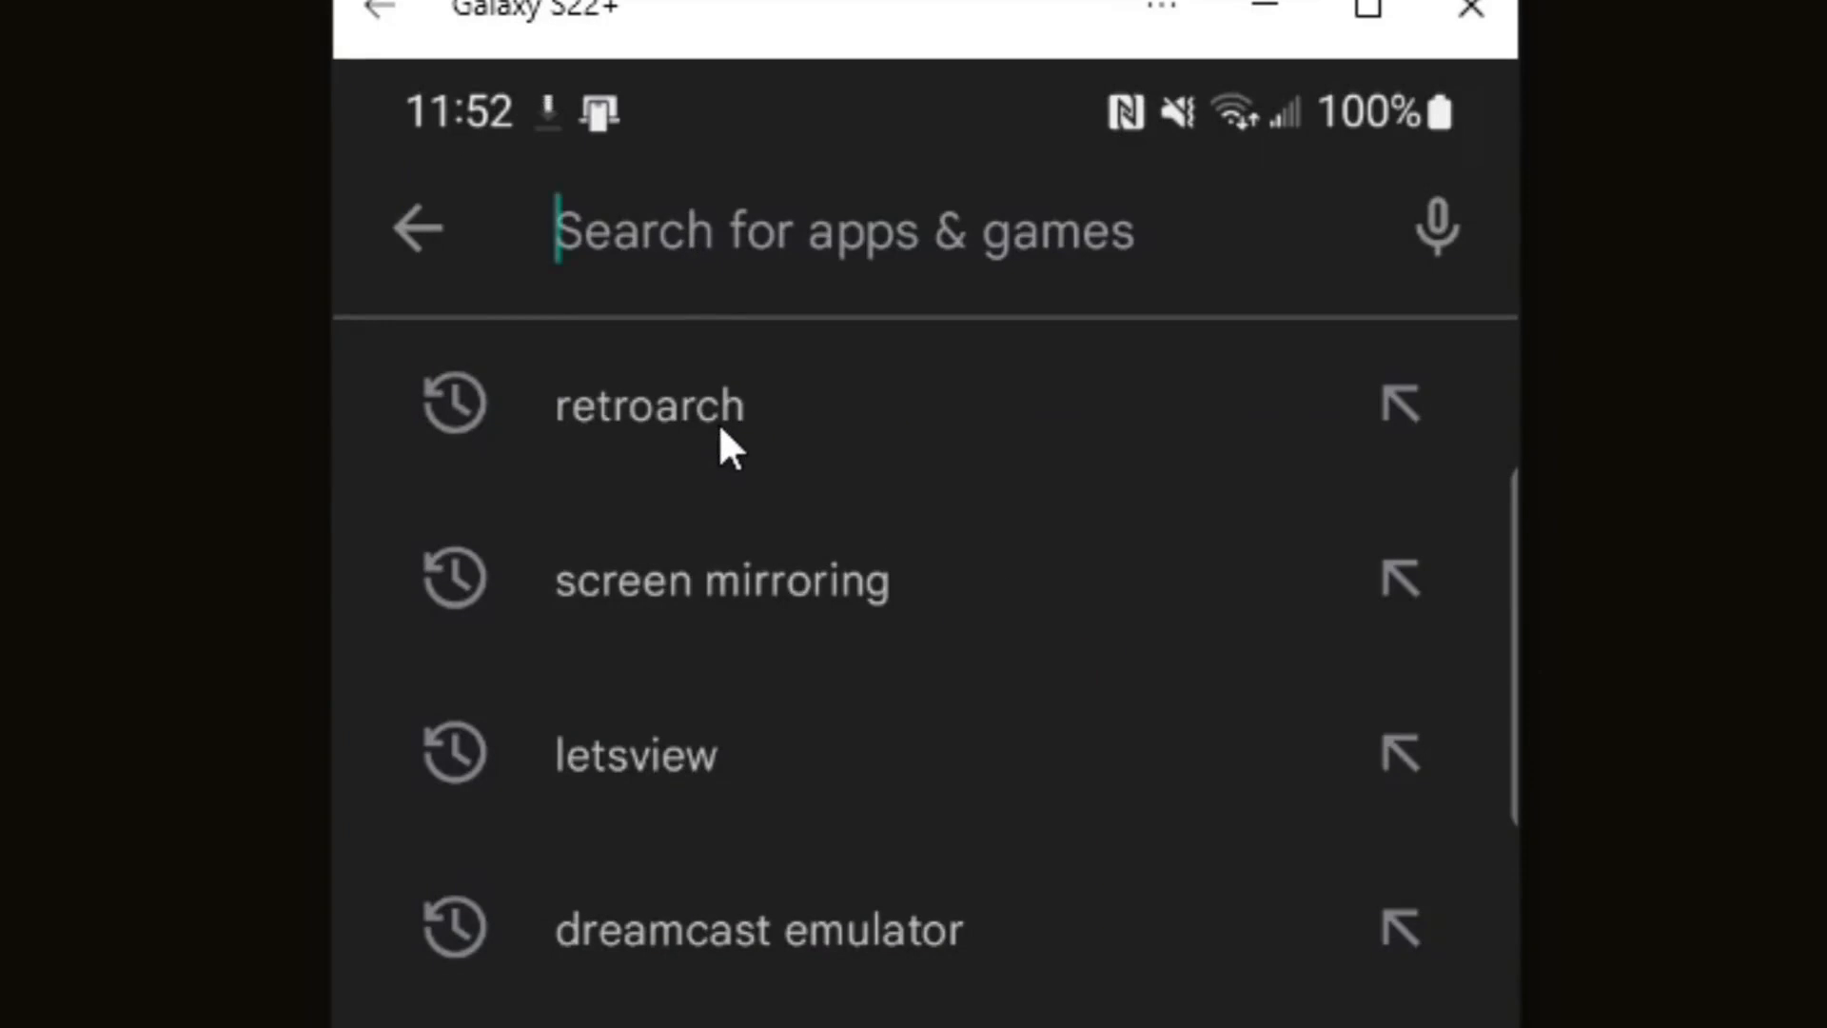
- Find RetroArch by Libretro in the Play Store and install it
click(649, 405)
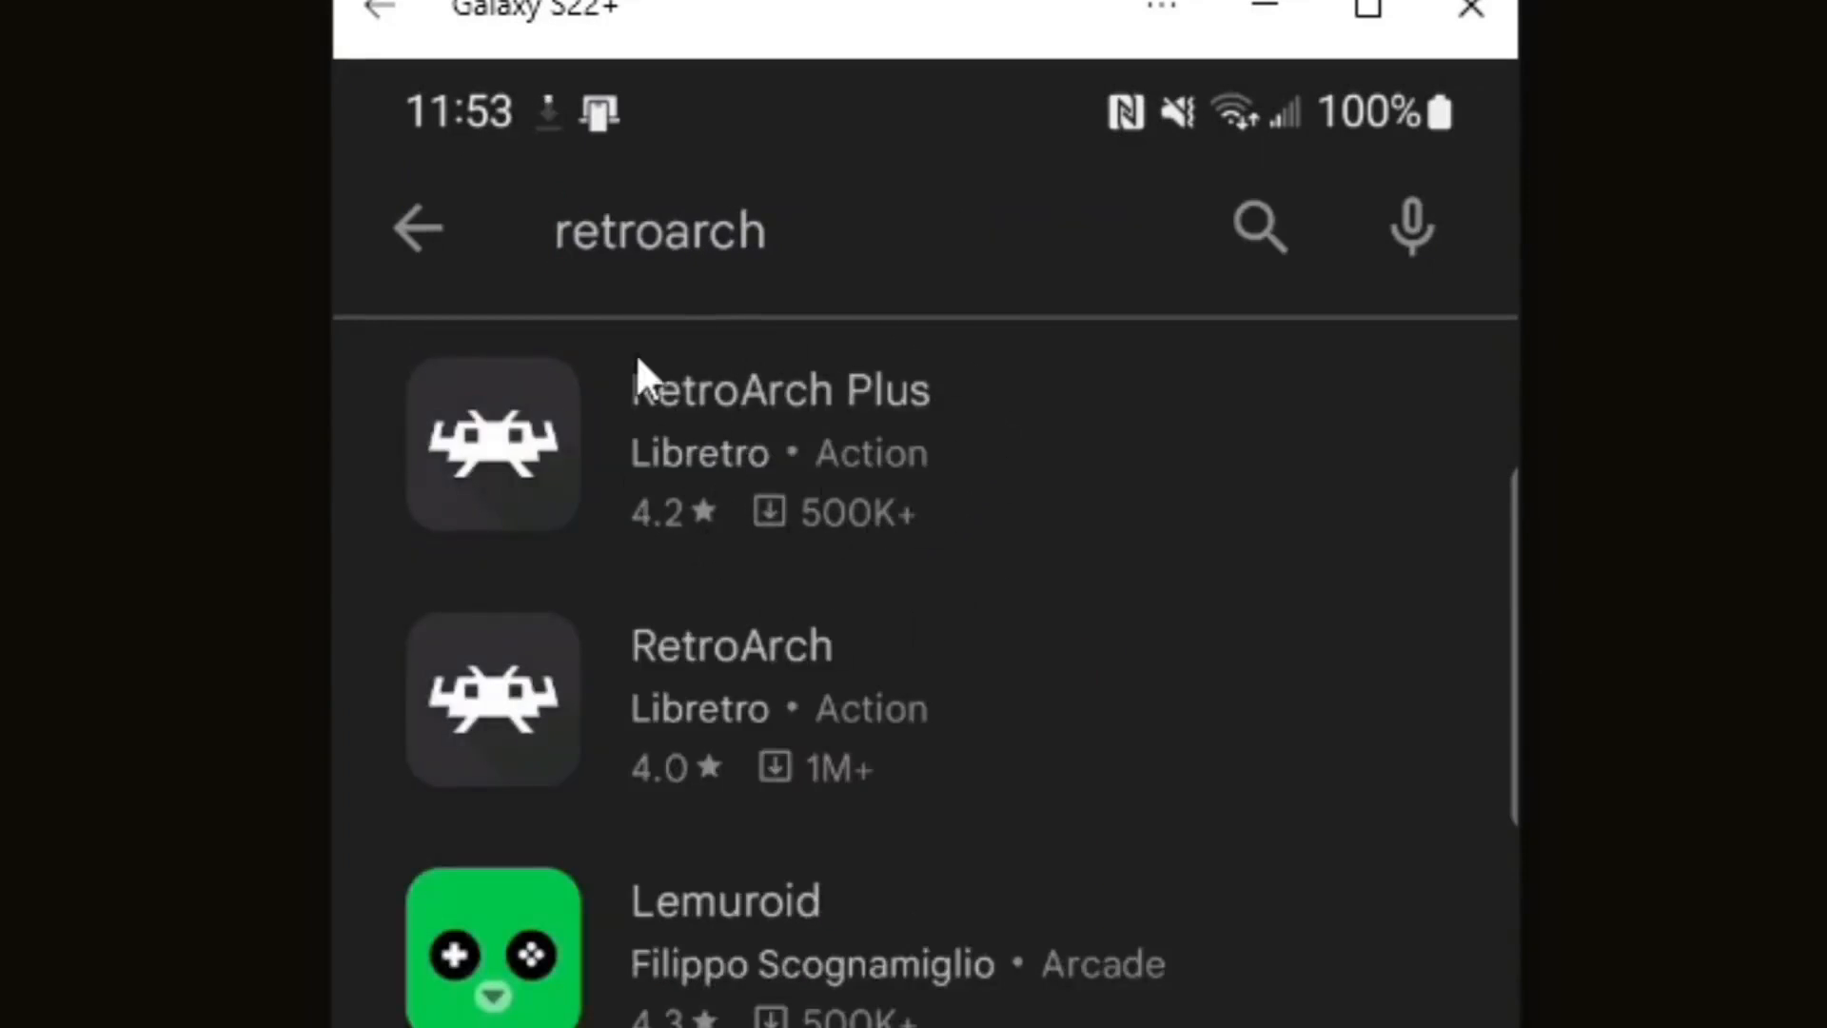
mouse_move(722, 915)
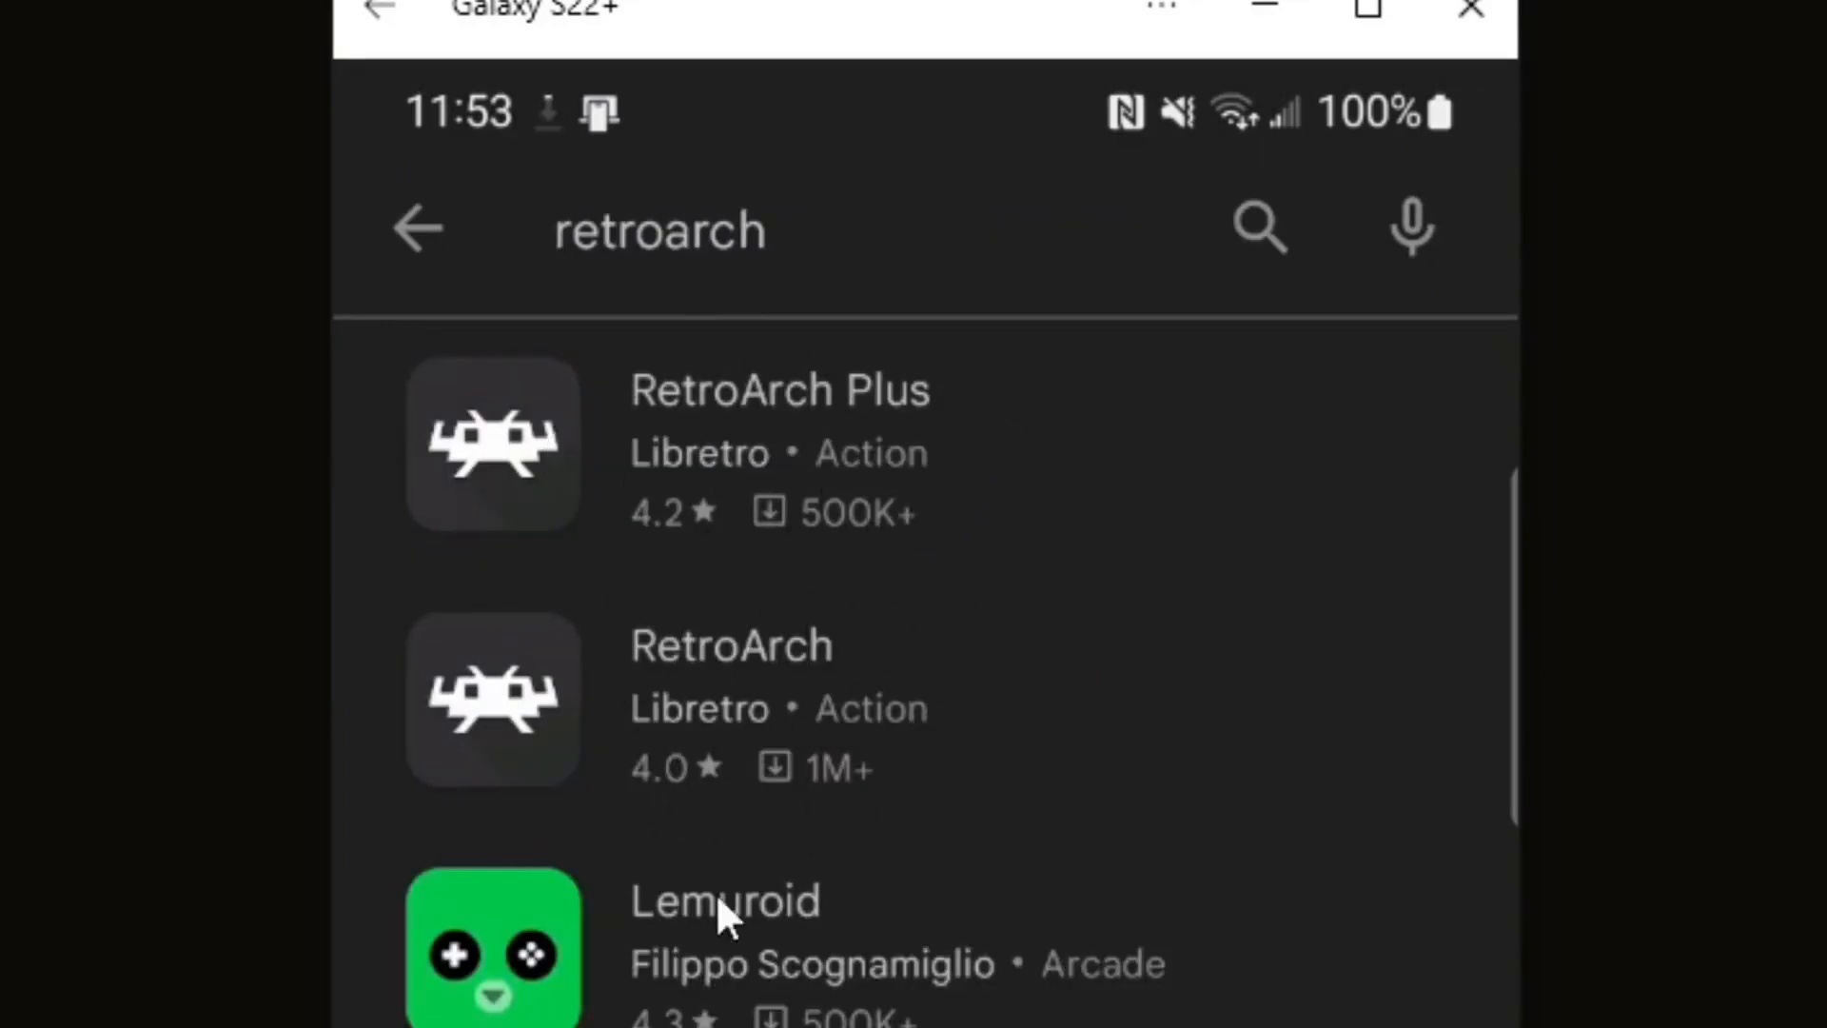
mouse_move(548, 734)
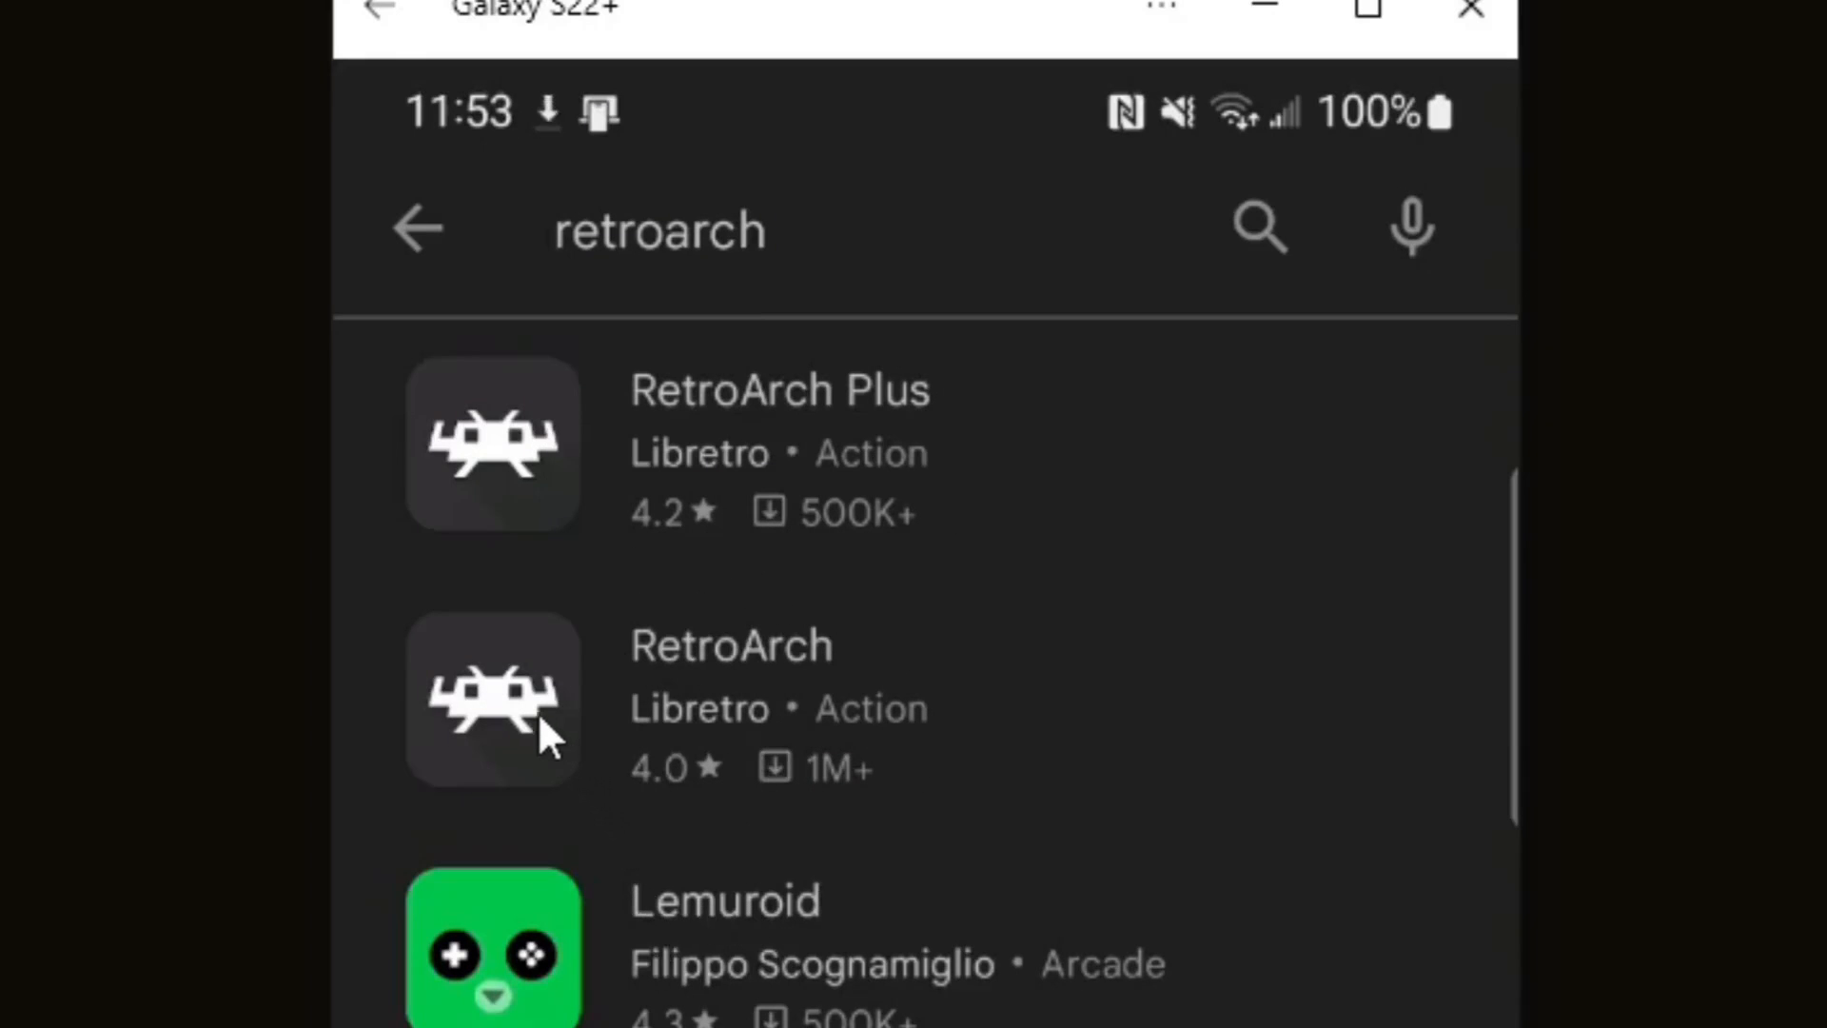
click(731, 700)
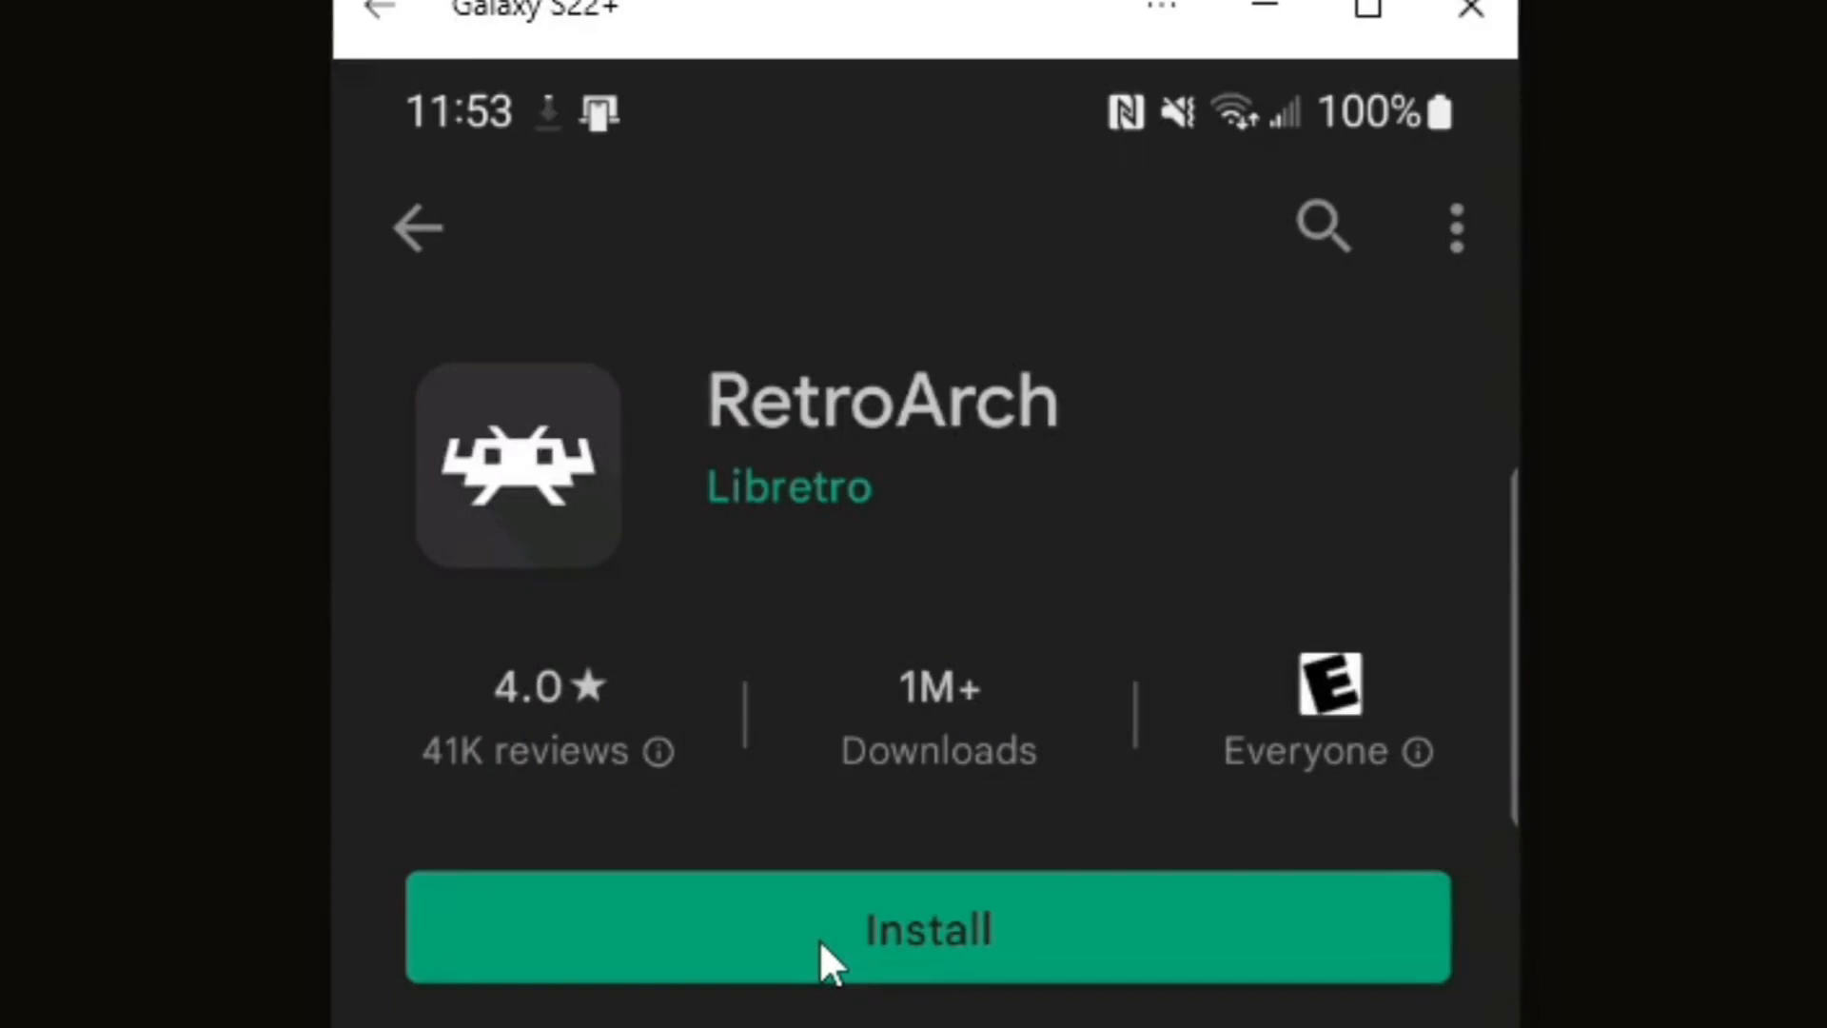
click(926, 926)
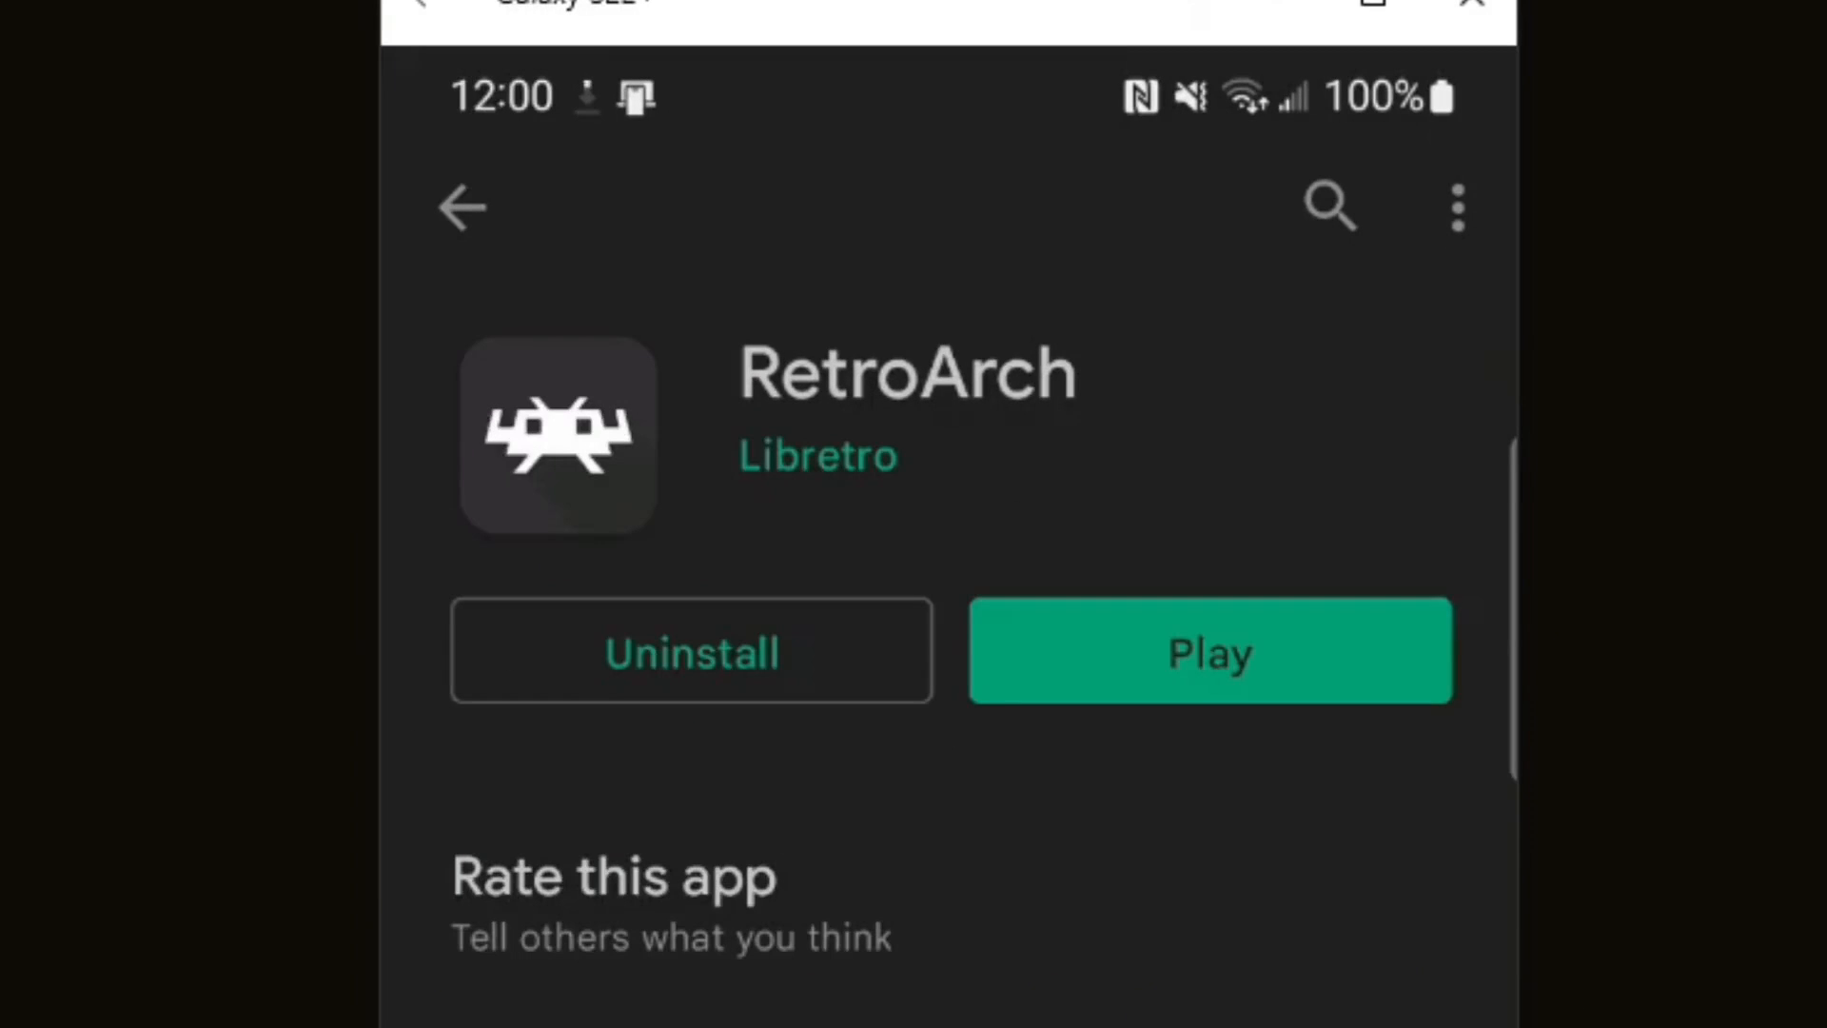
- Launch RetroArch and allow it access to files on the device
click(1209, 650)
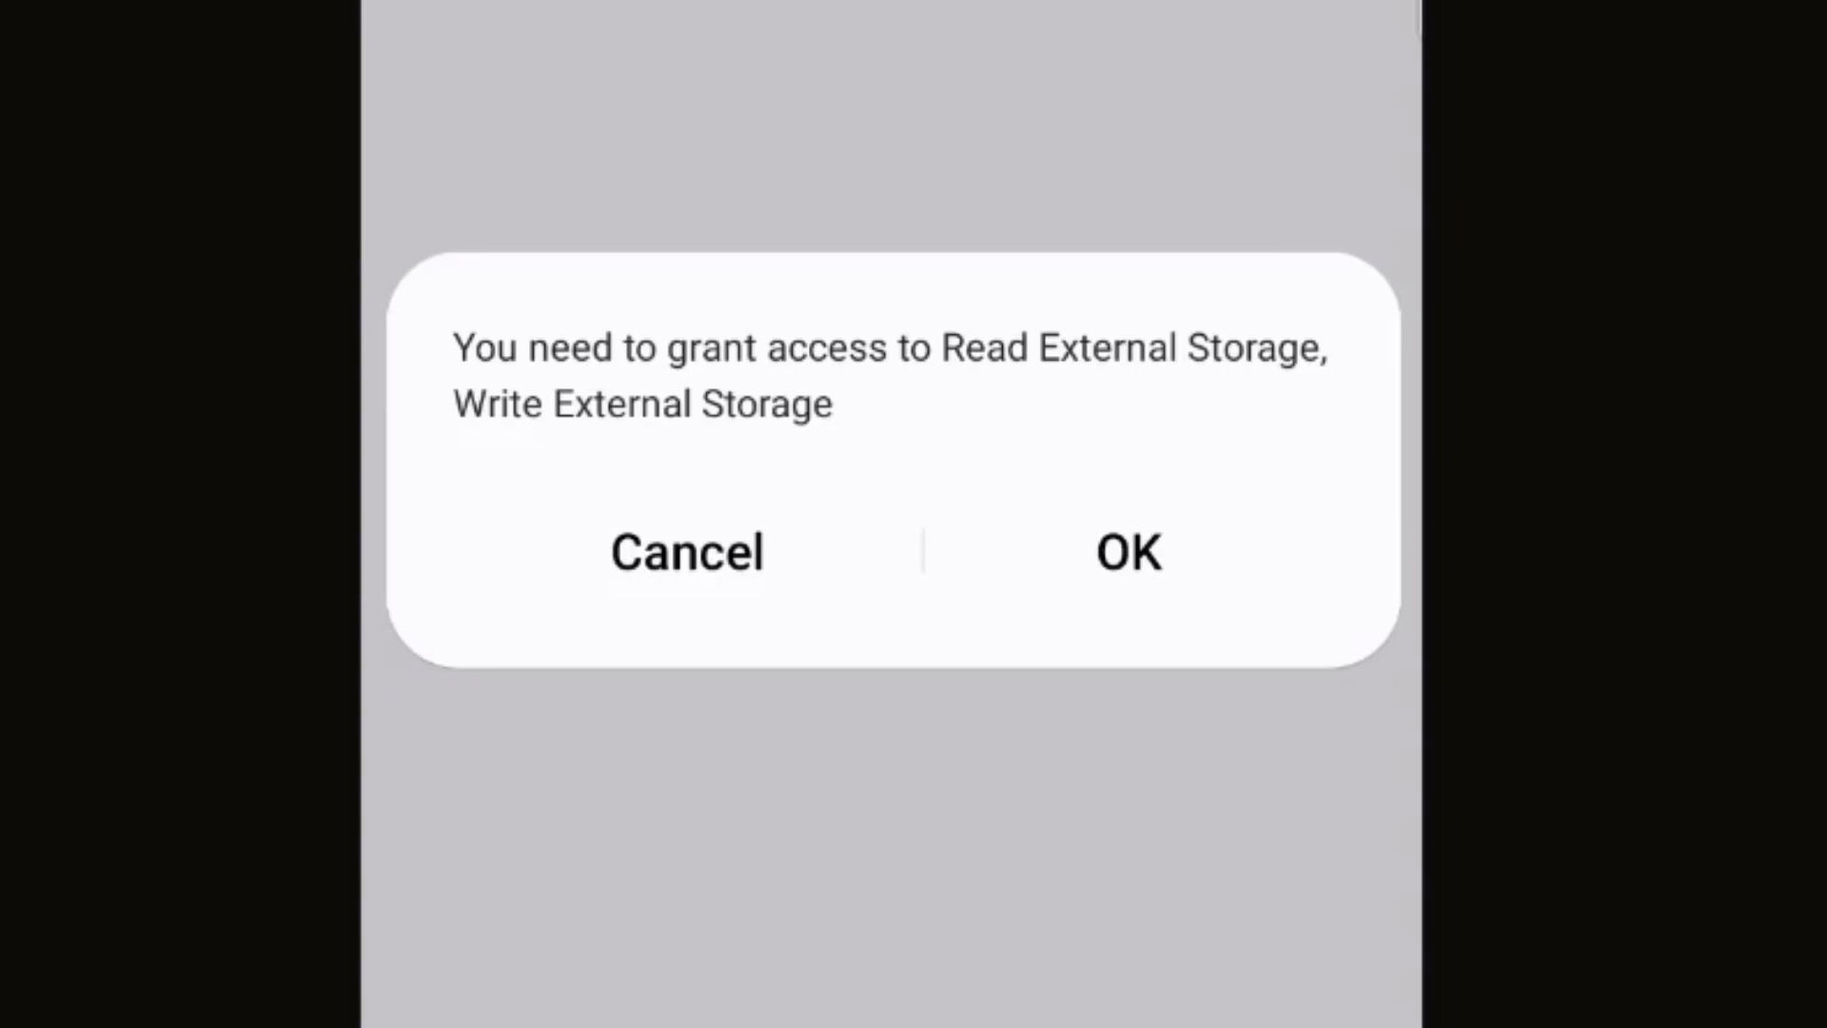
mouse_move(1527, 362)
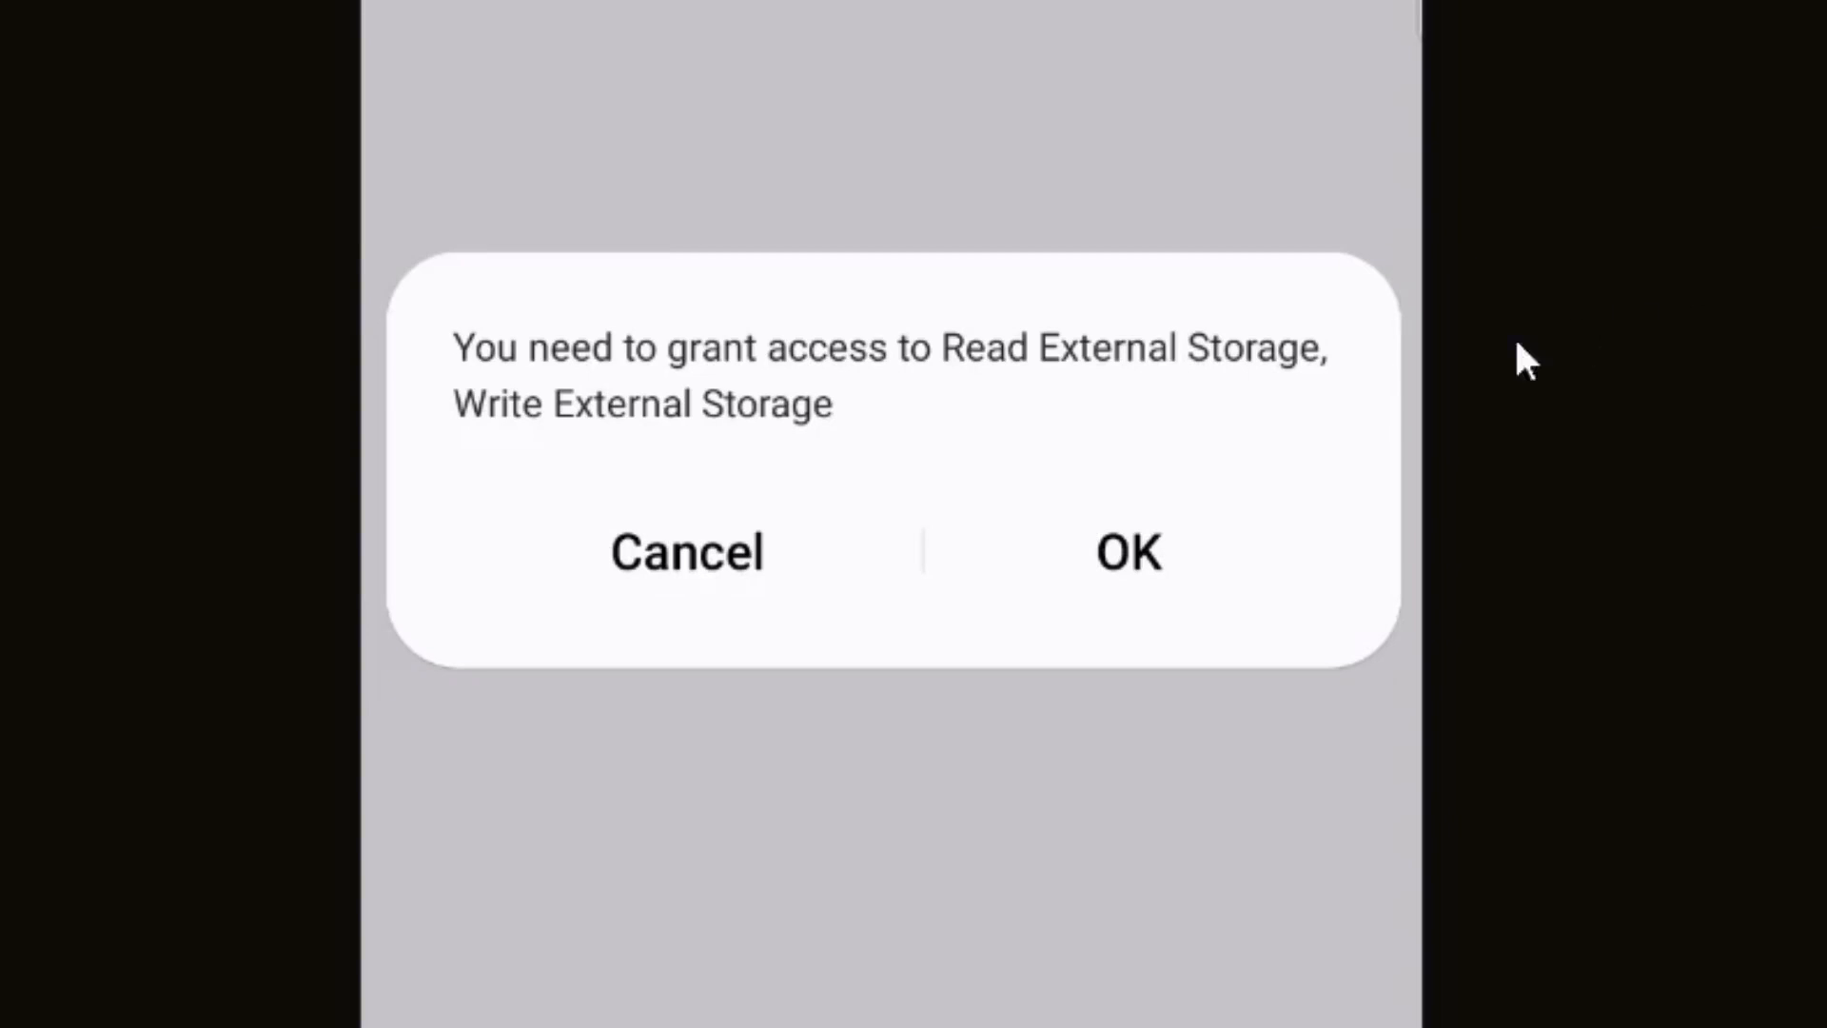
click(1127, 551)
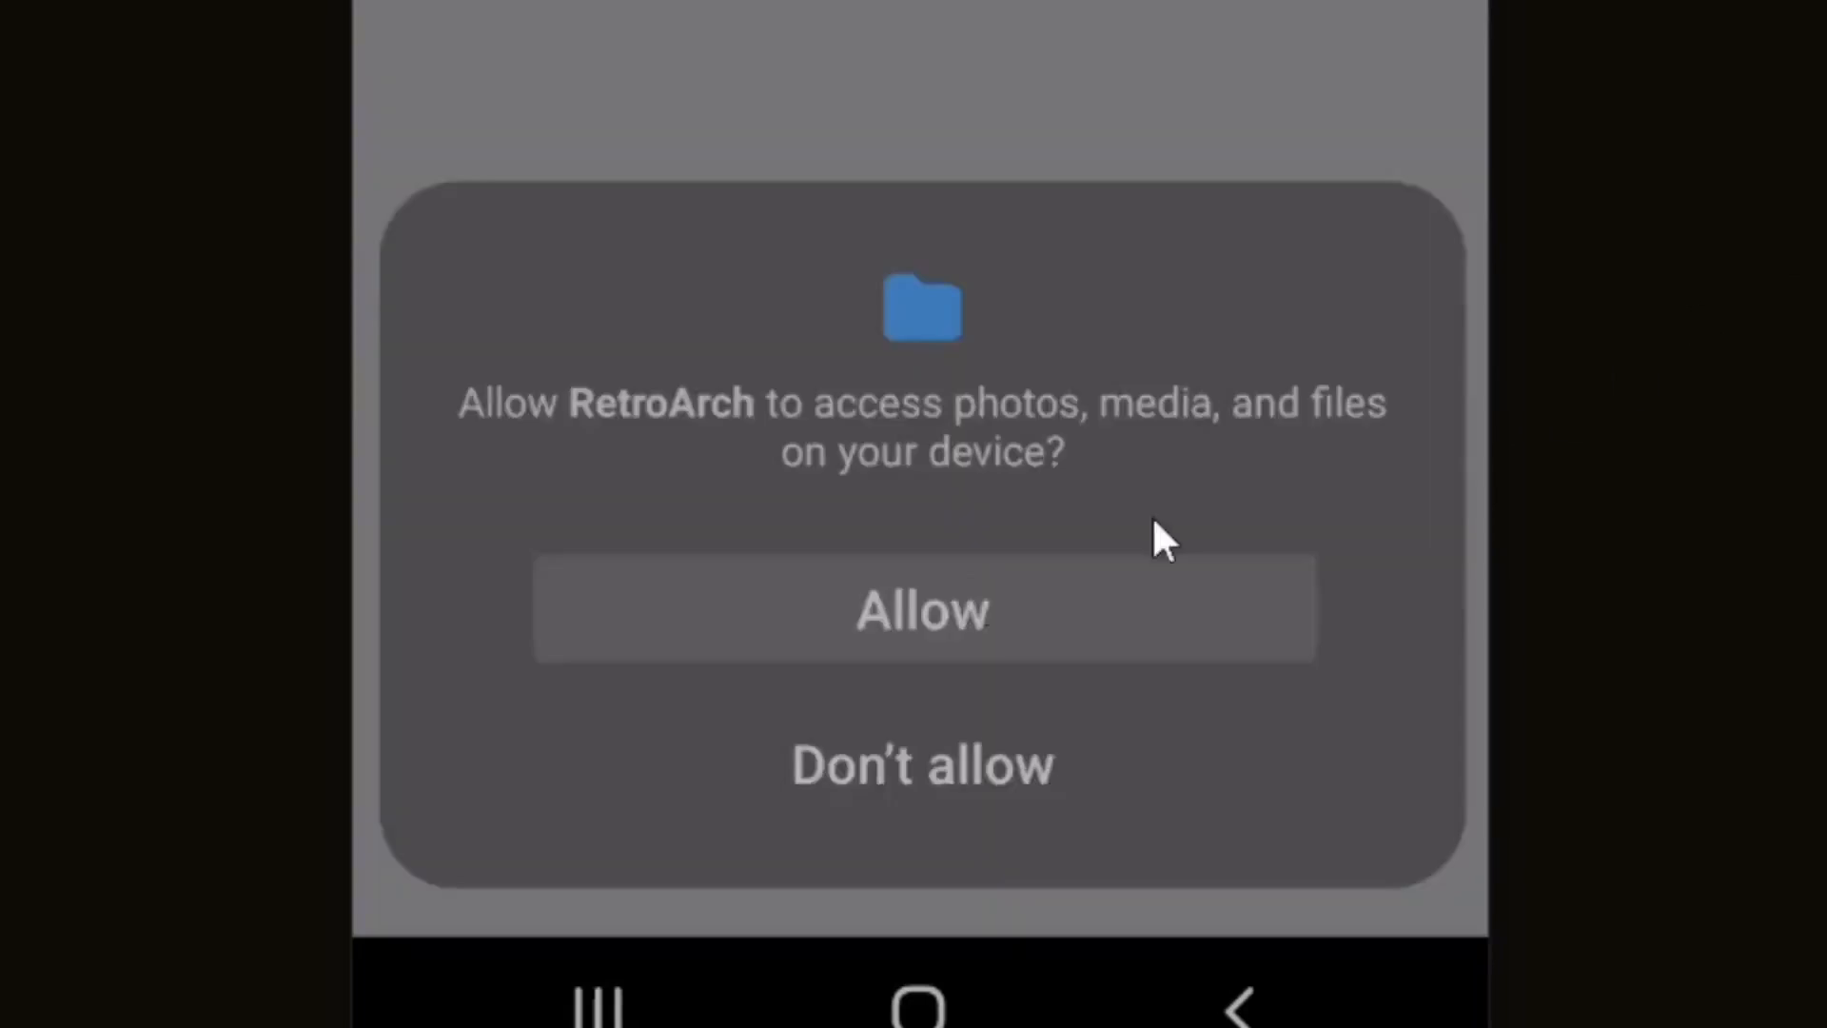
click(923, 608)
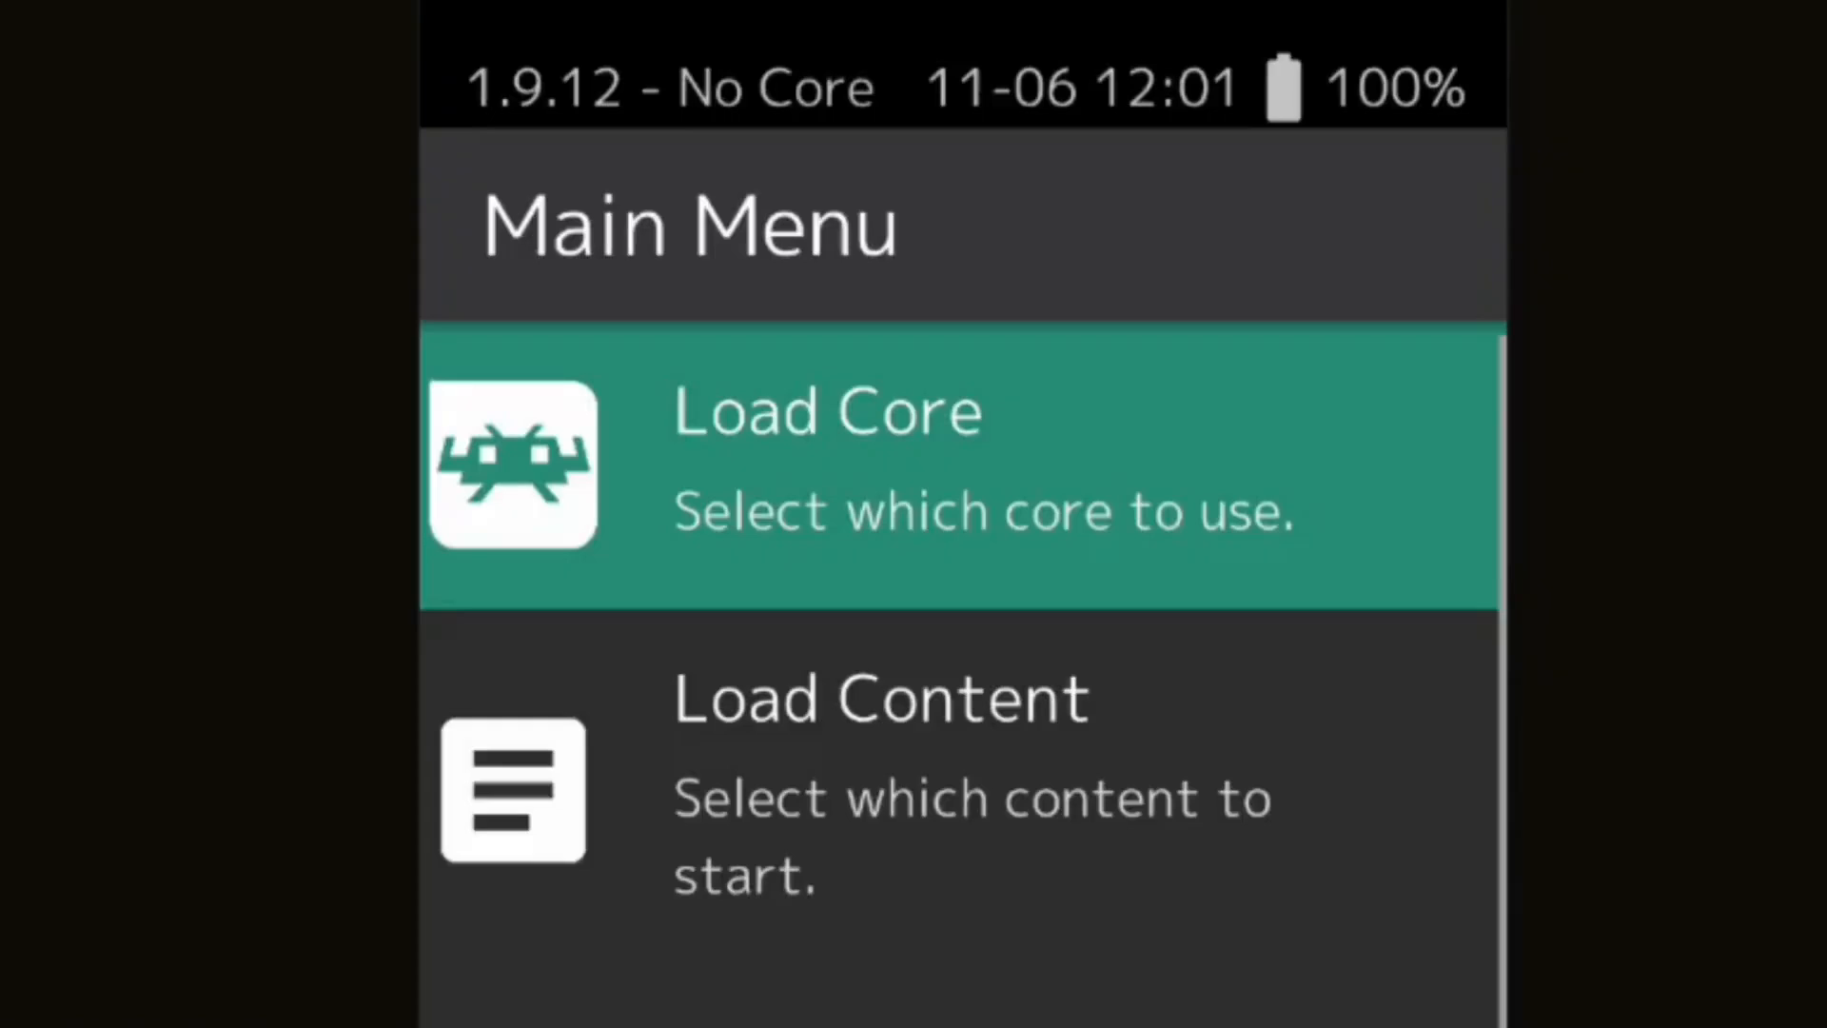
mouse_move(1030, 549)
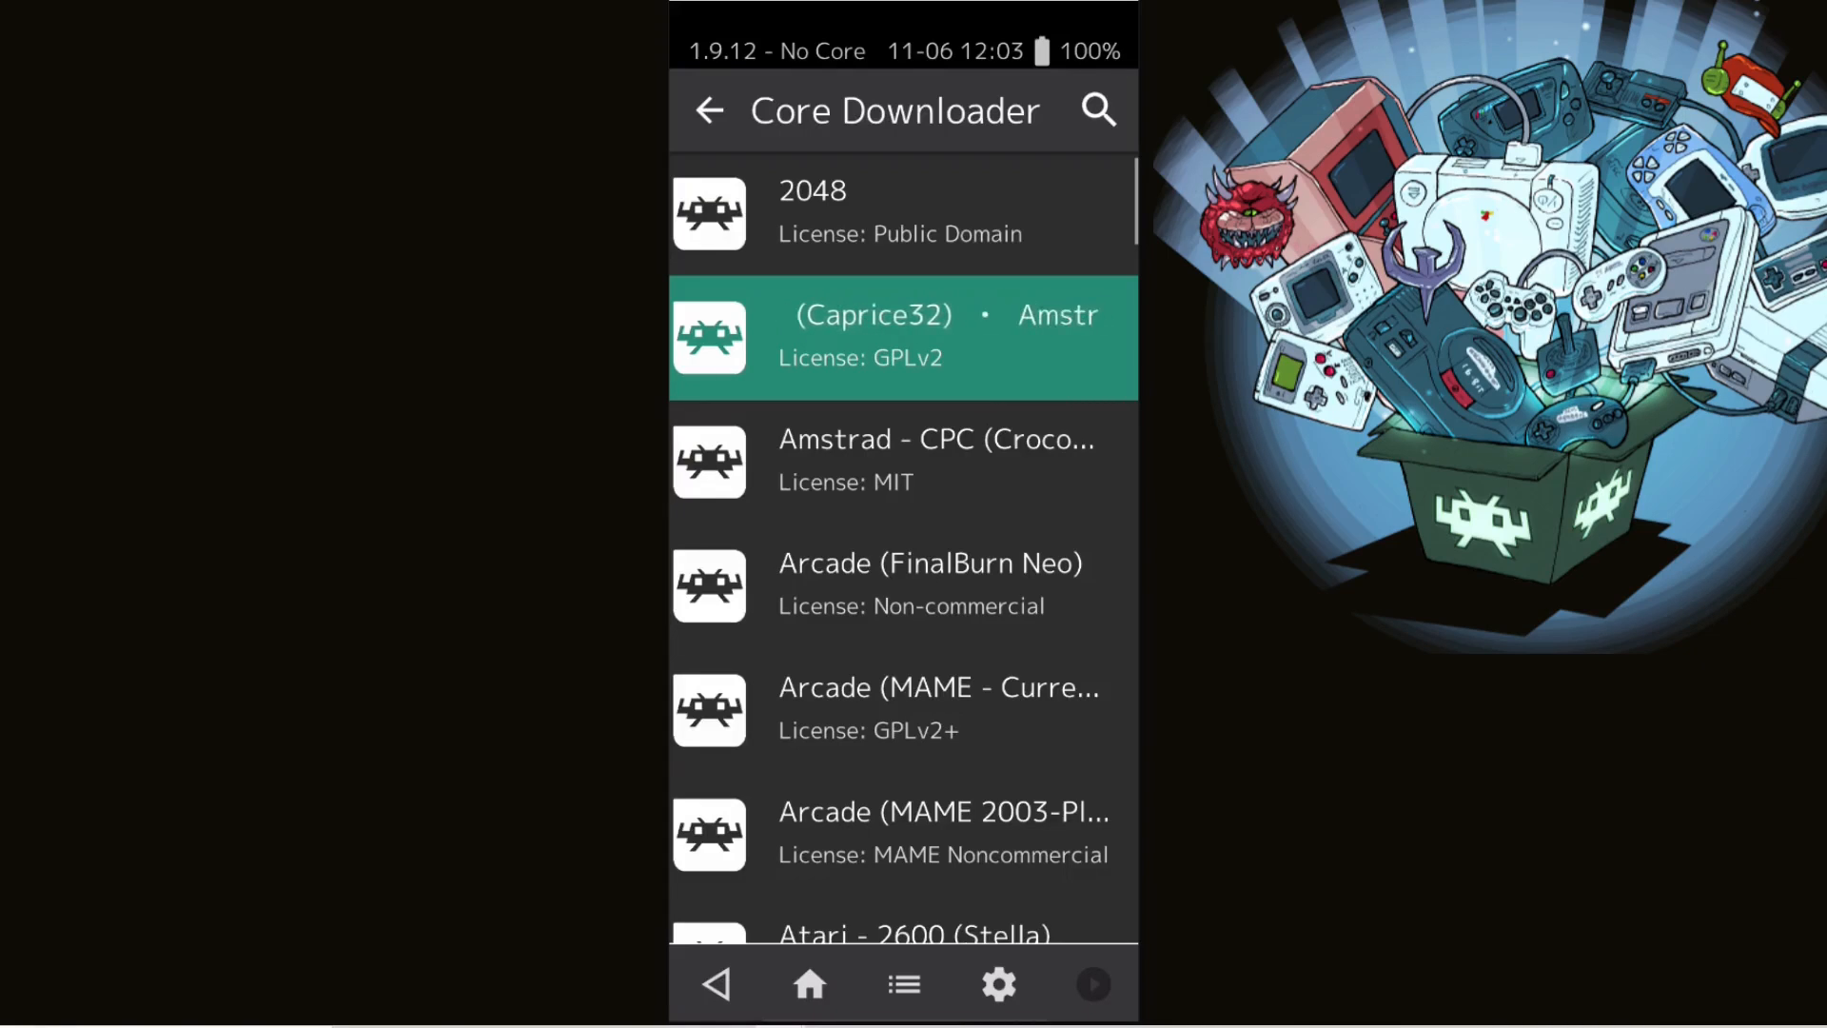
- Download the Sega MS/MD/CD/32X core from the core list and return to Main Menu
scroll(down, 3)
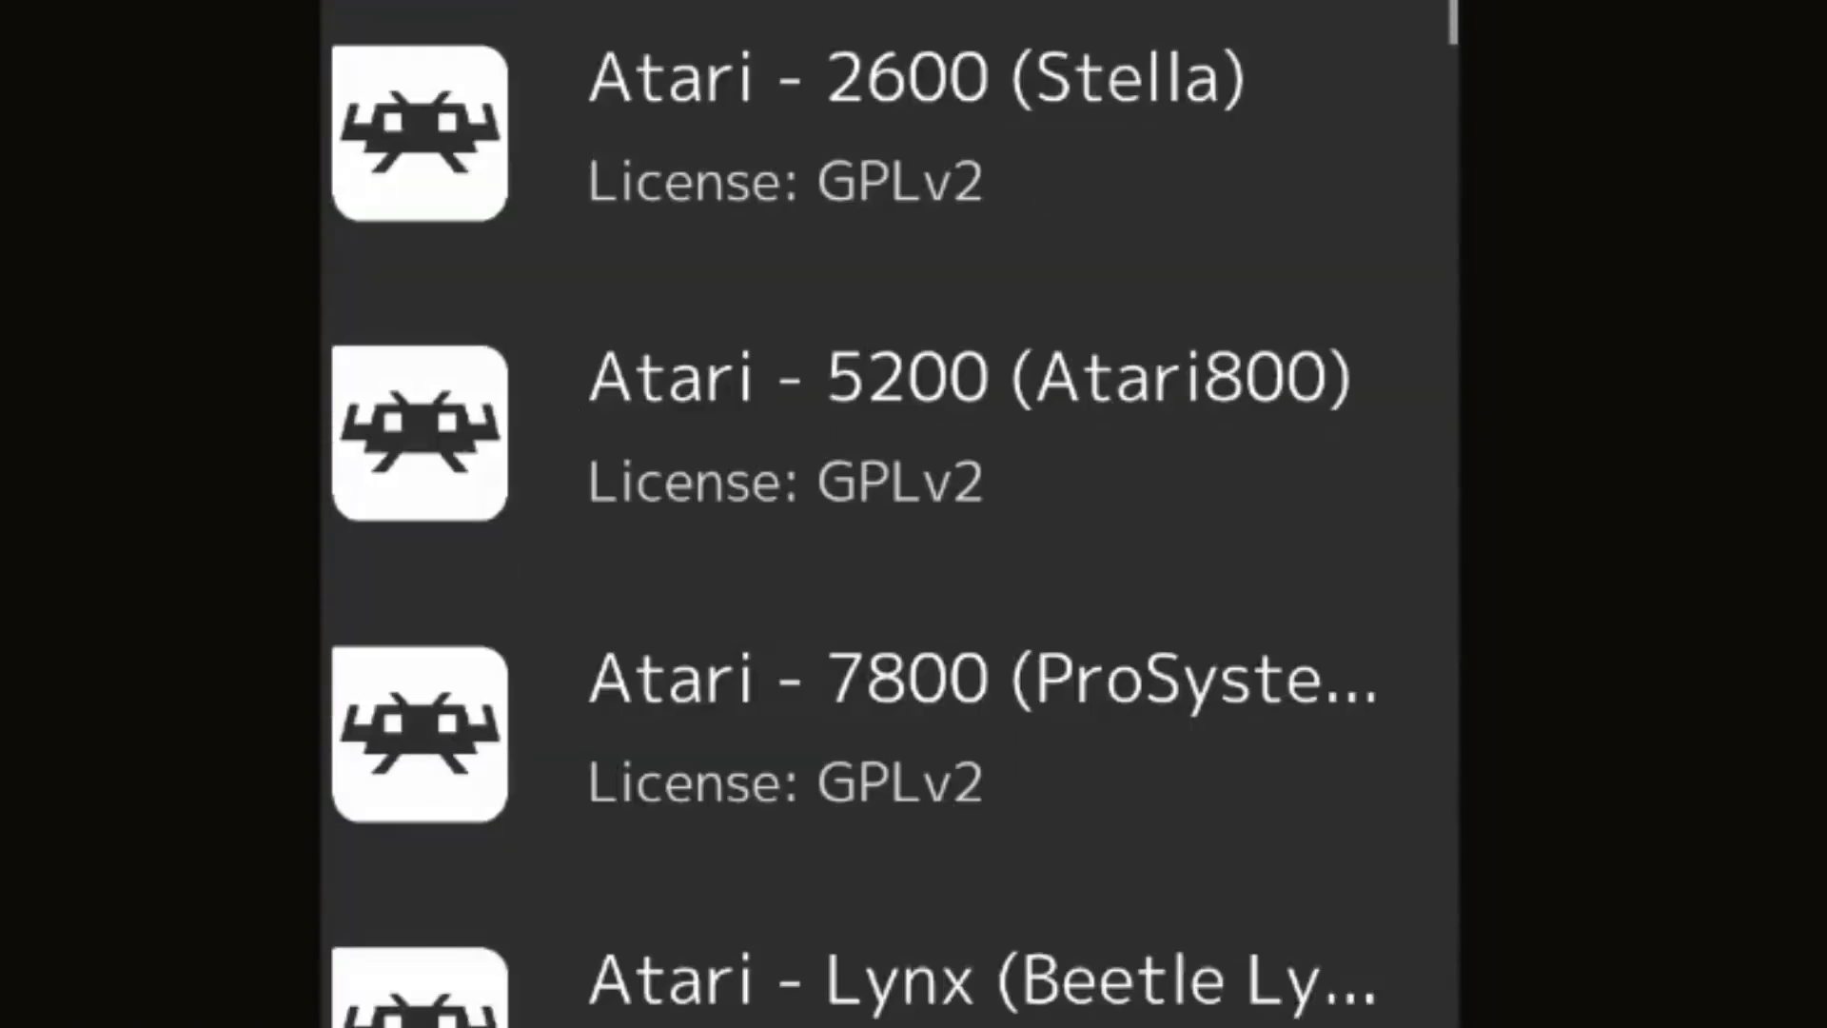
scroll(down, 3)
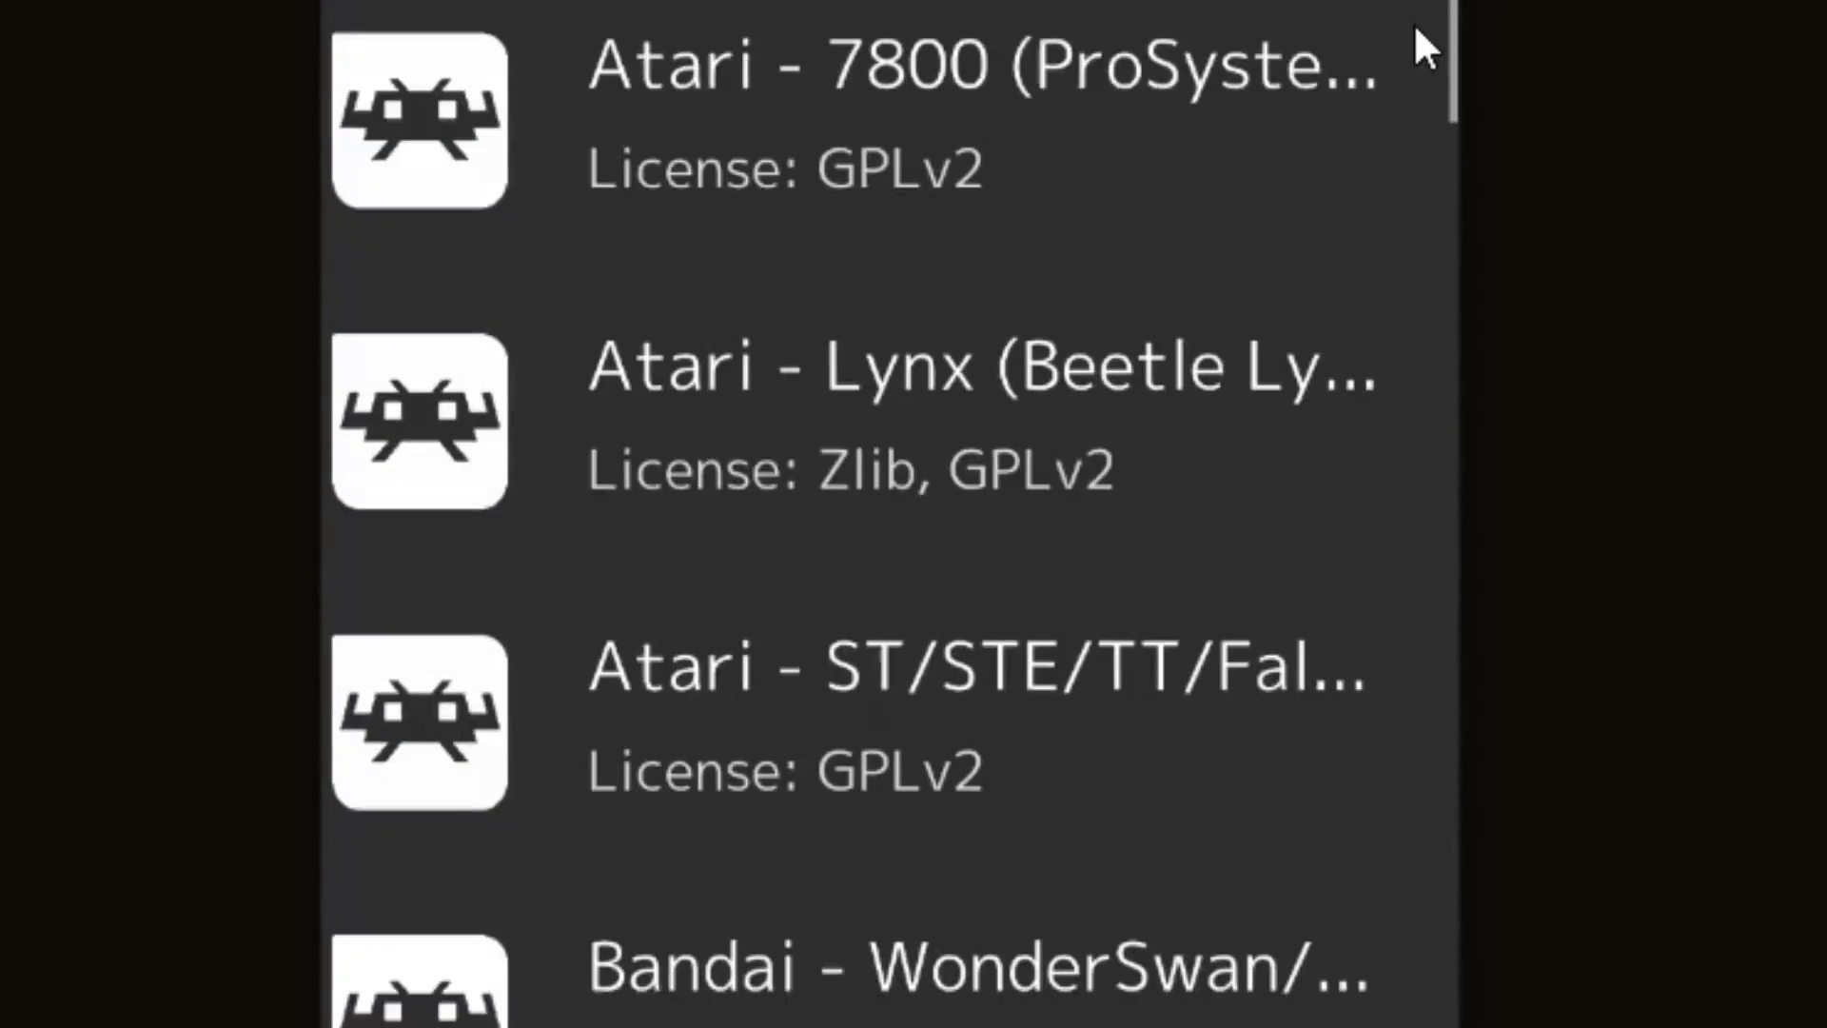
scroll(down, 3)
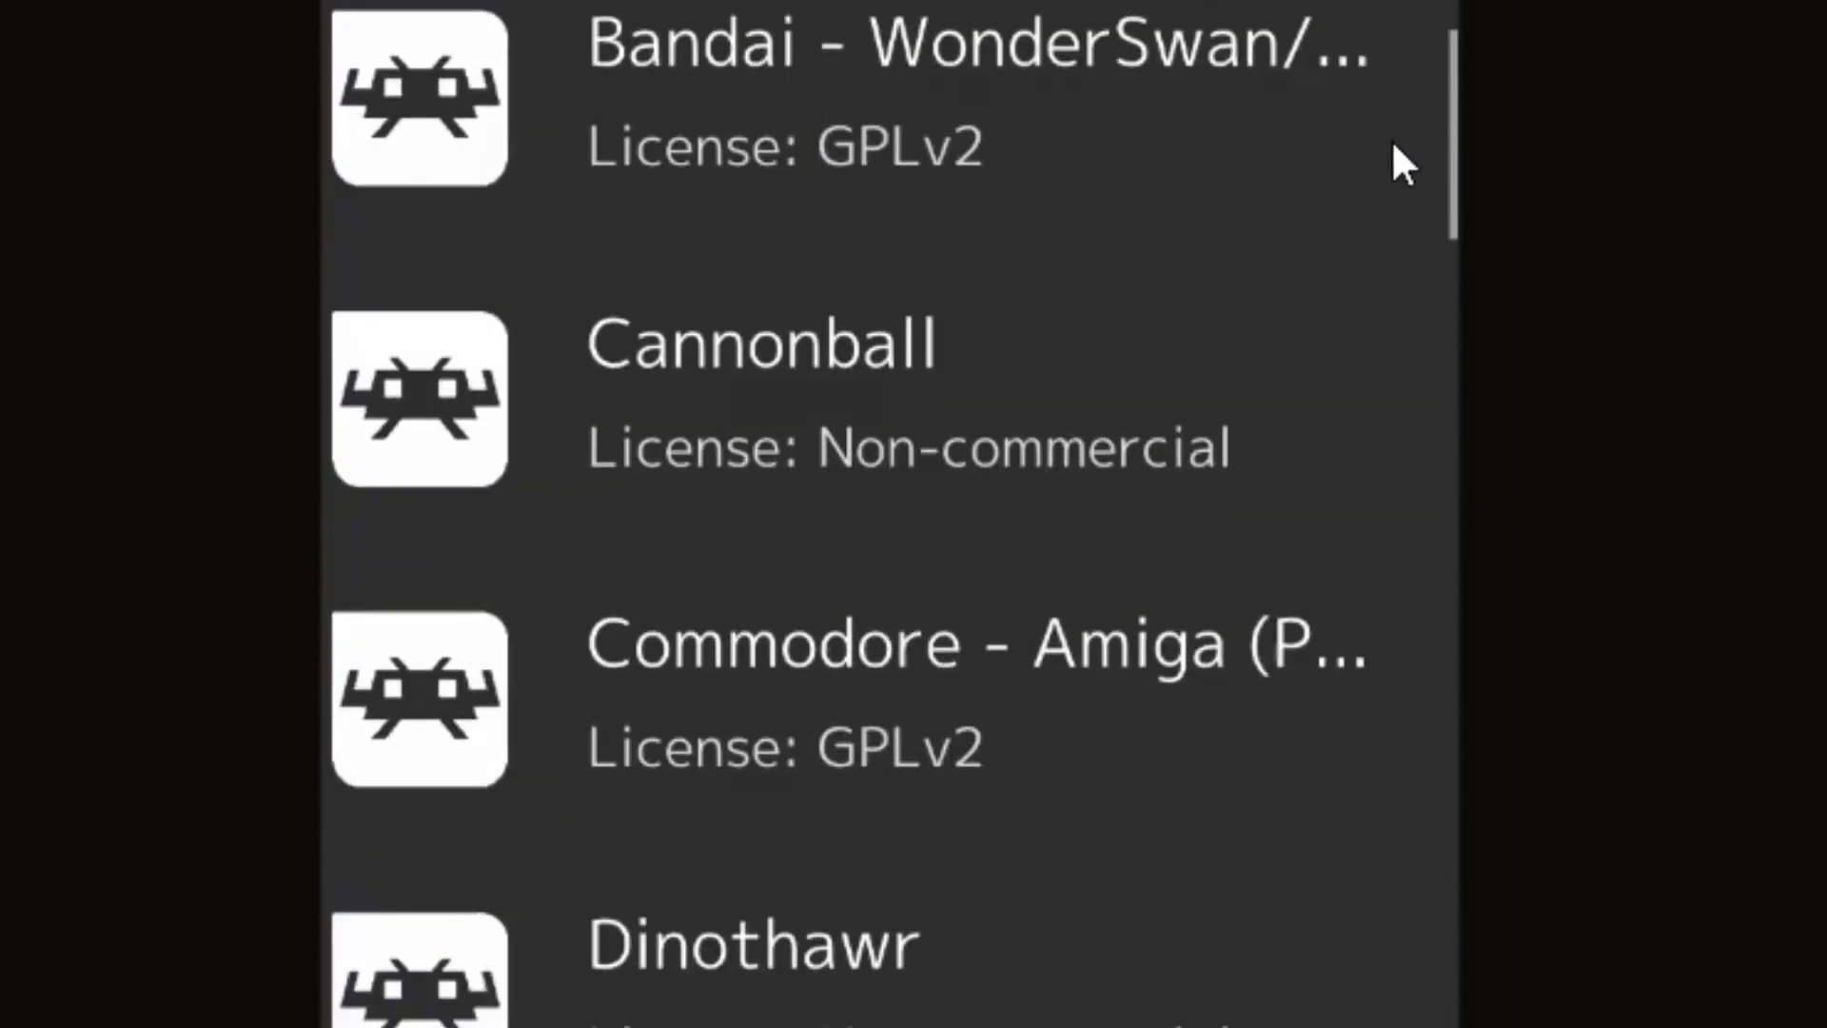
scroll(down, 3)
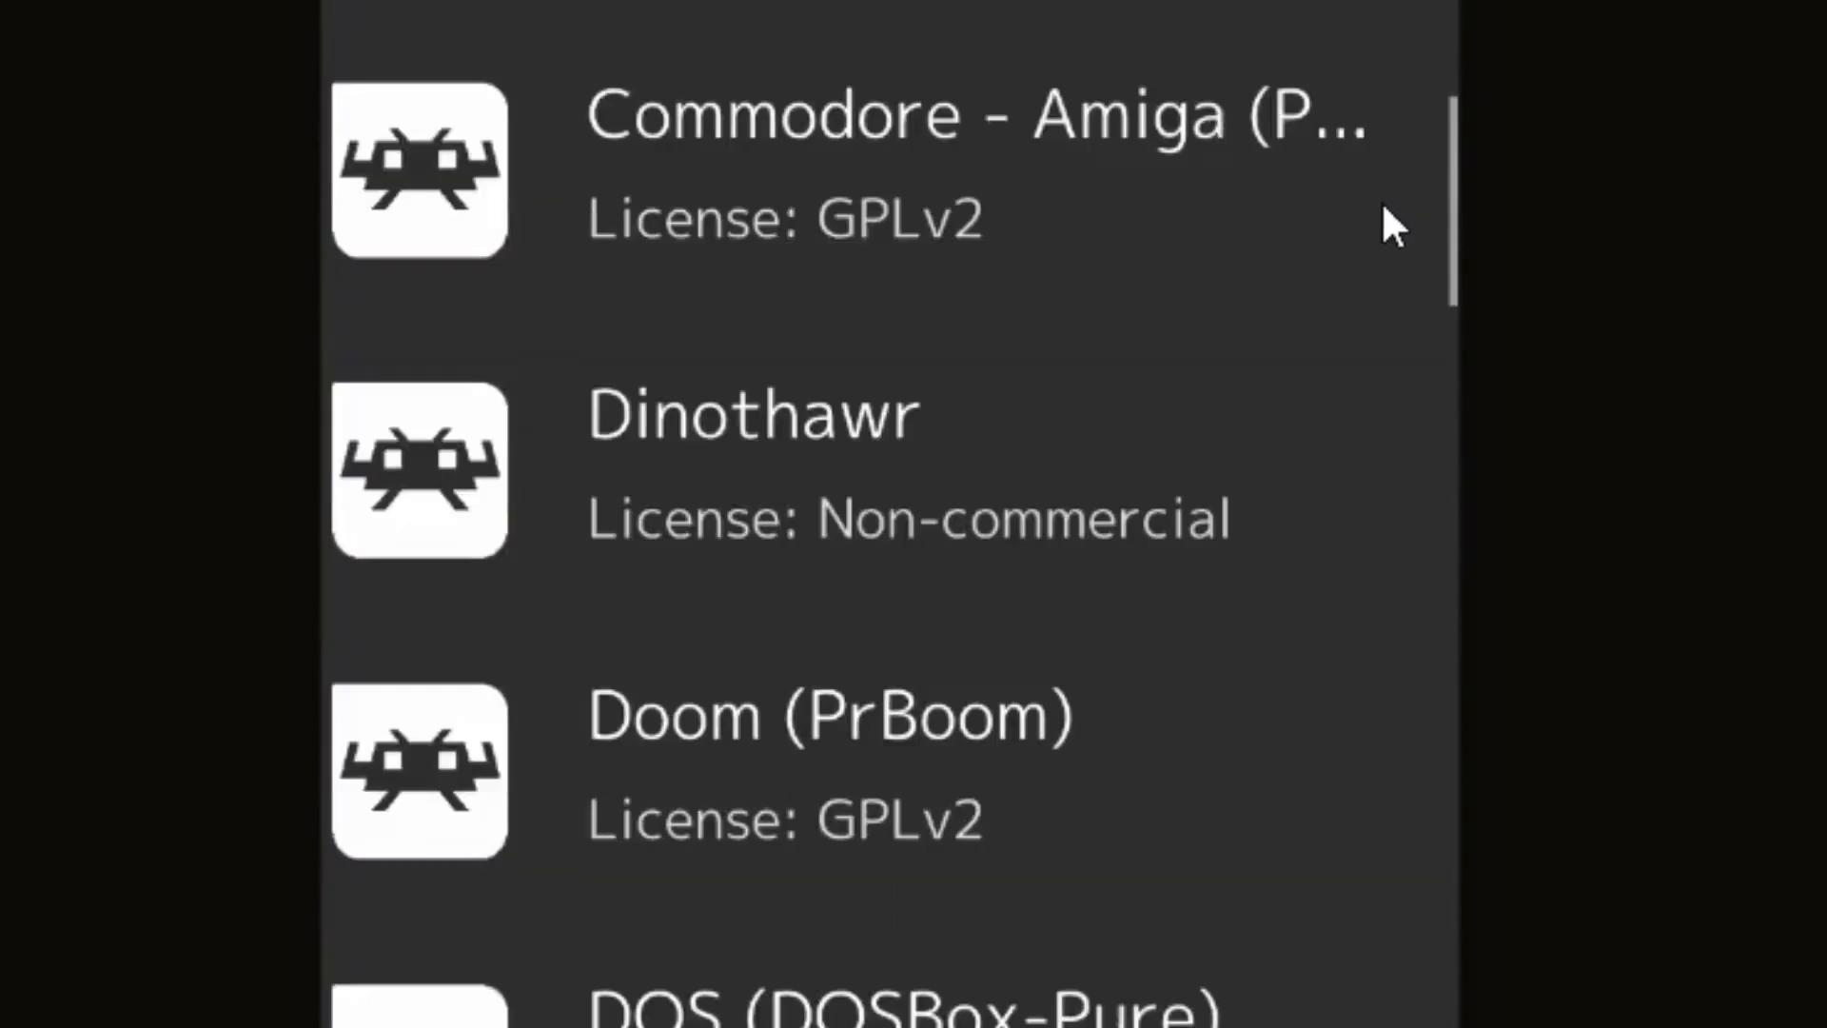
scroll(down, 3)
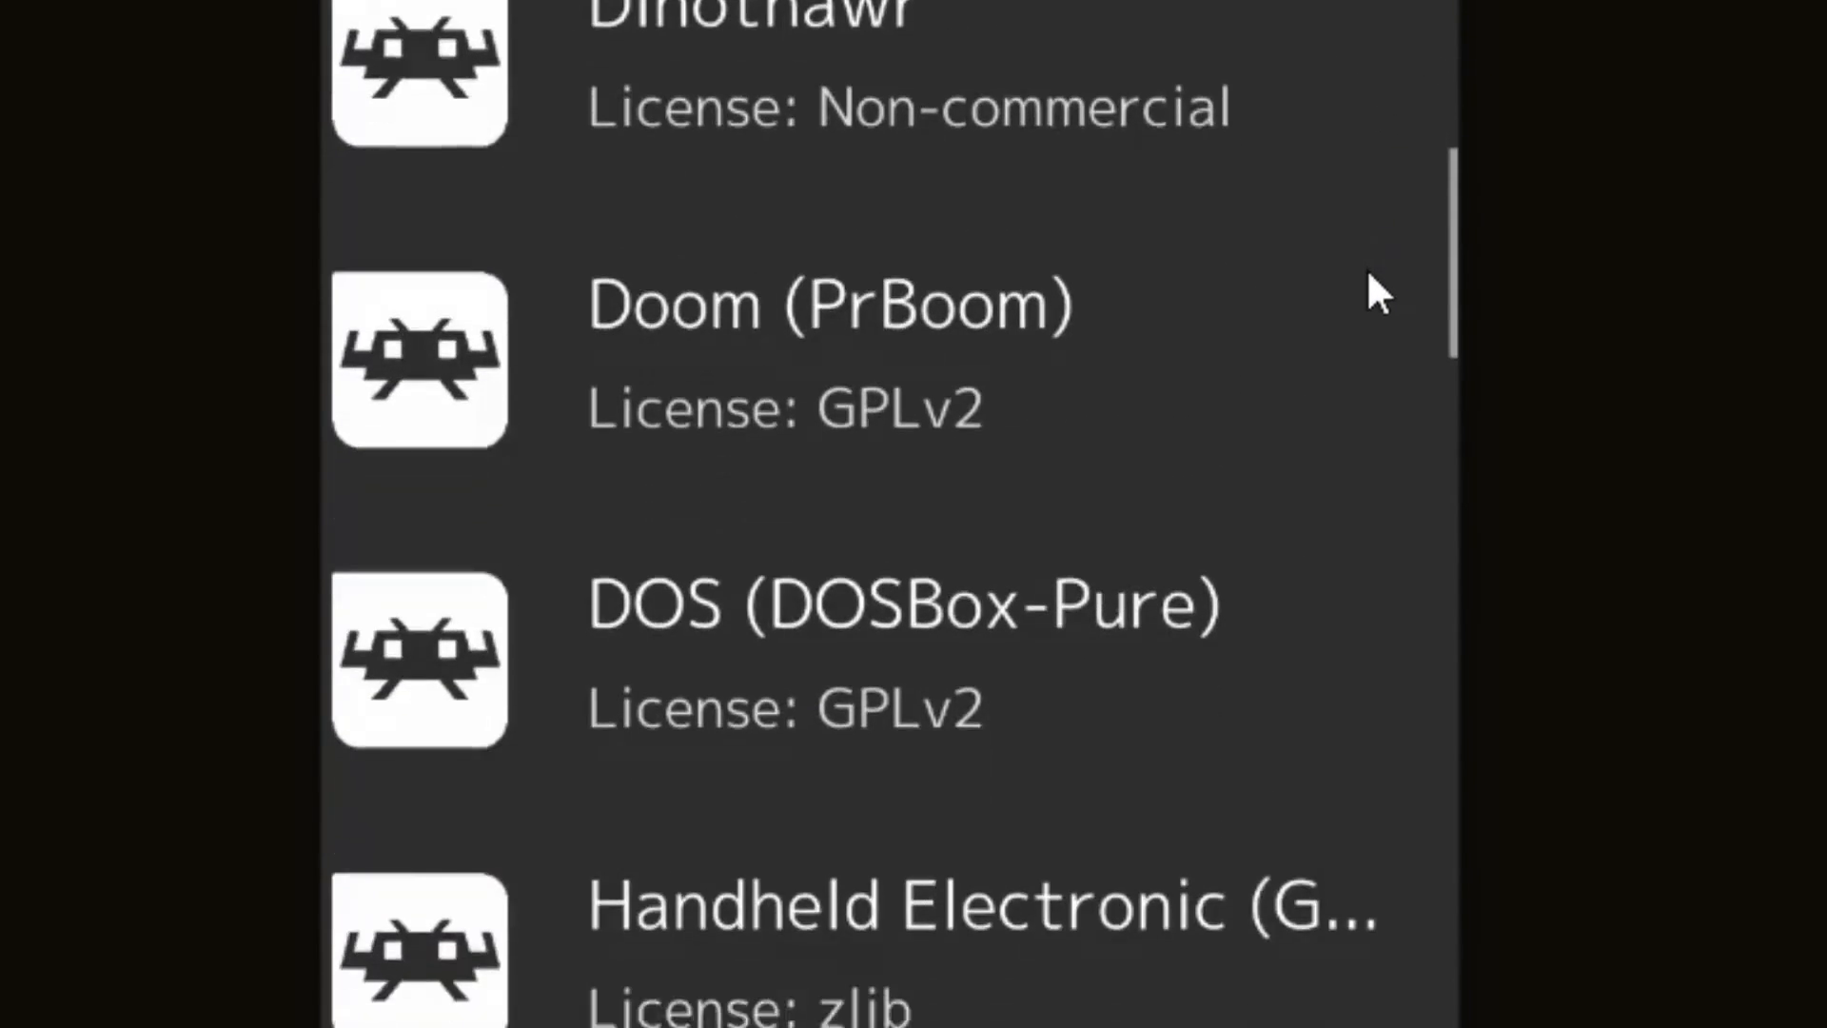
scroll(down, 3)
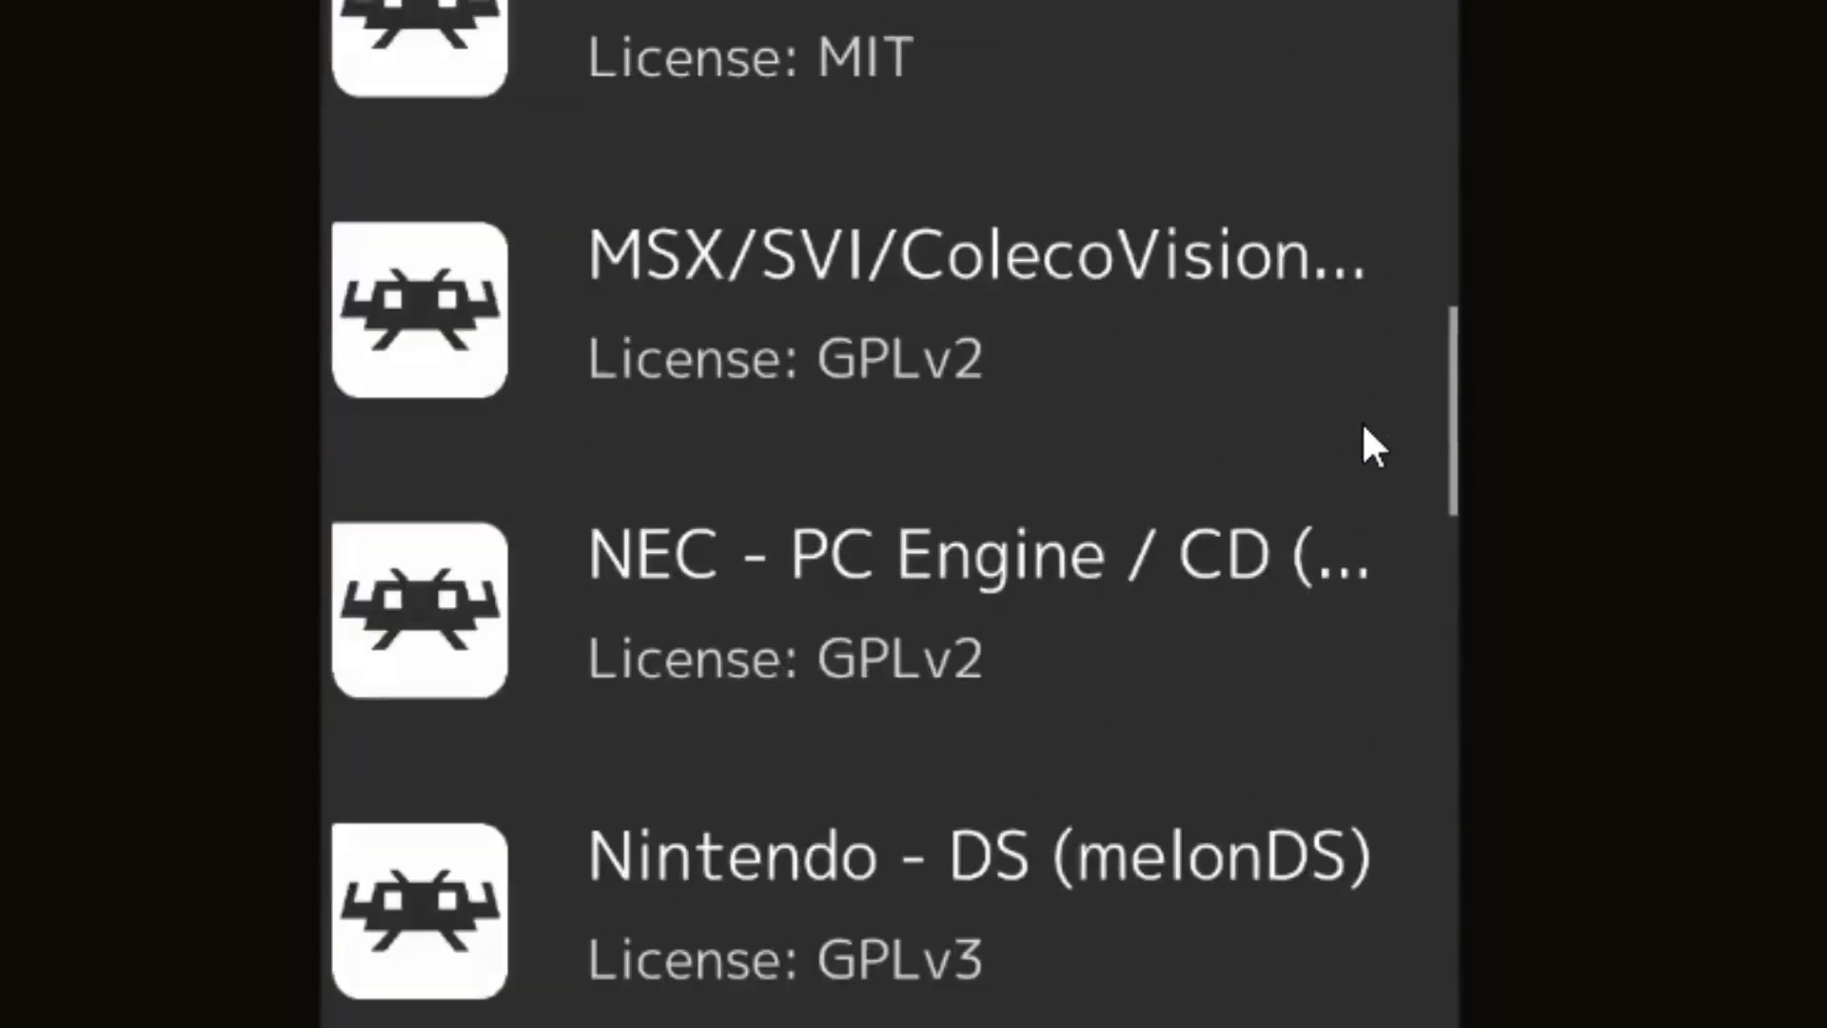
scroll(down, 3)
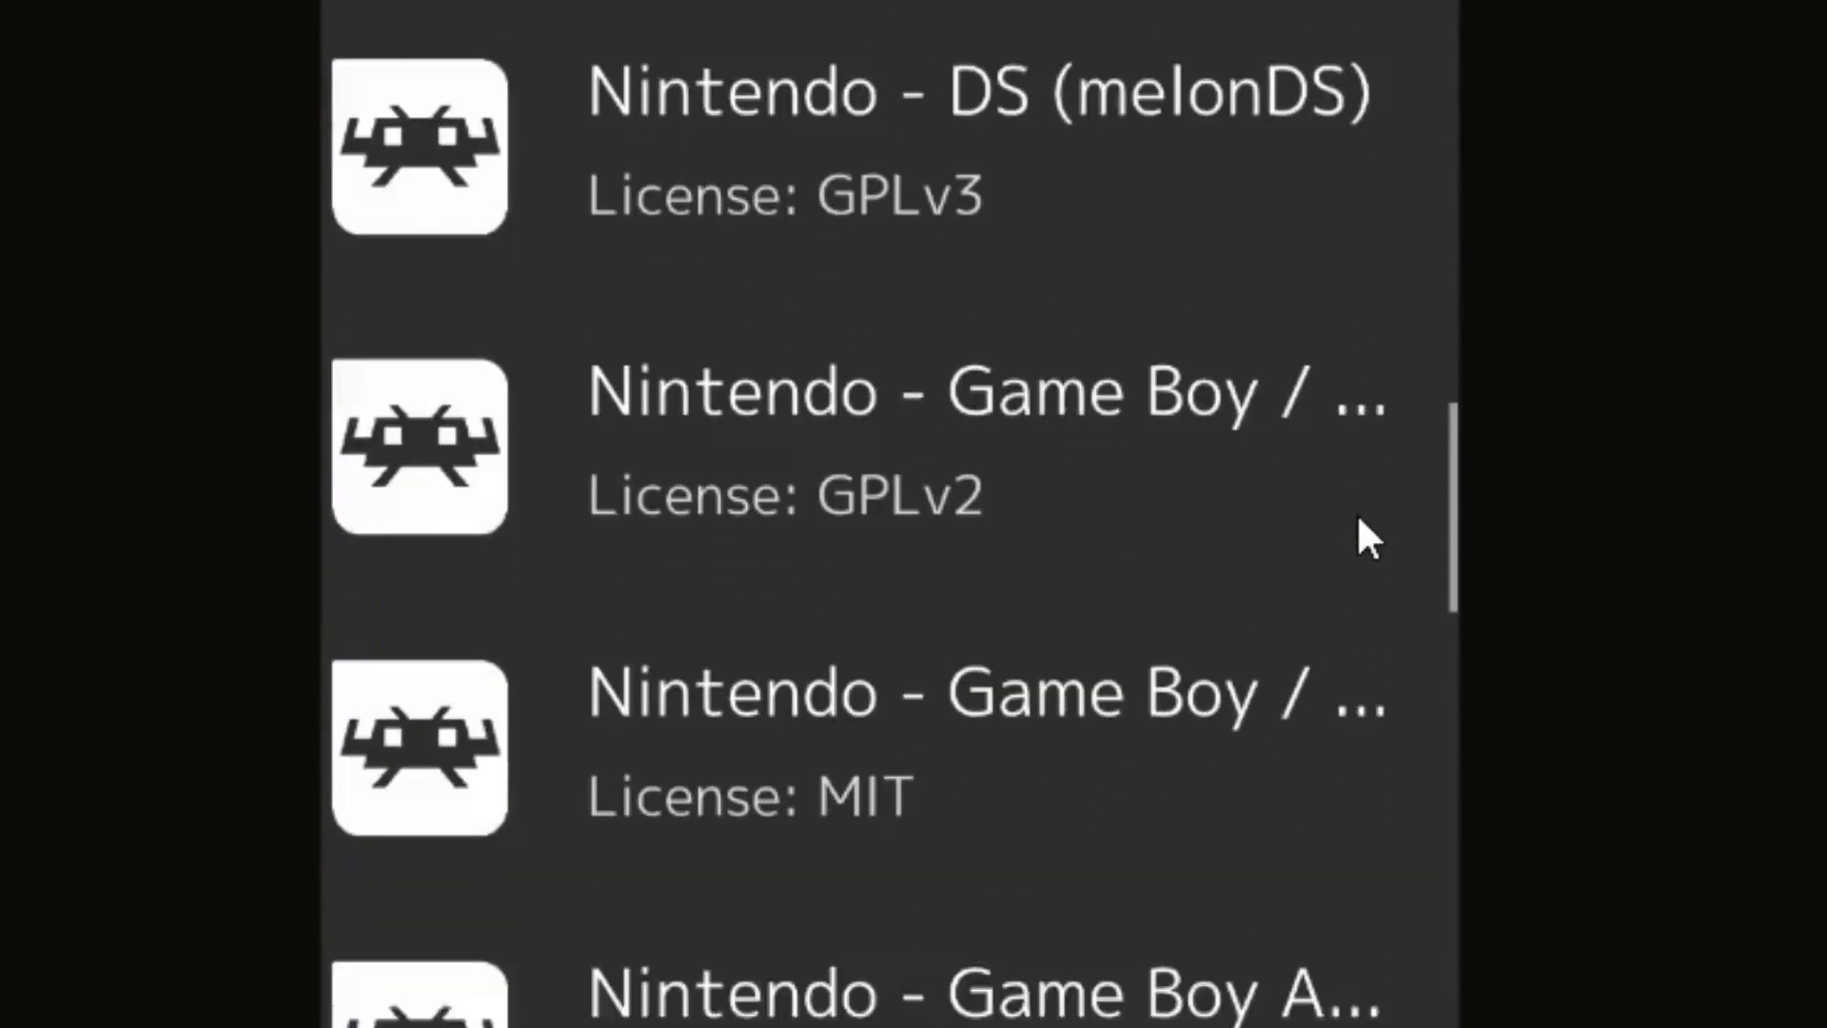
scroll(down, 3)
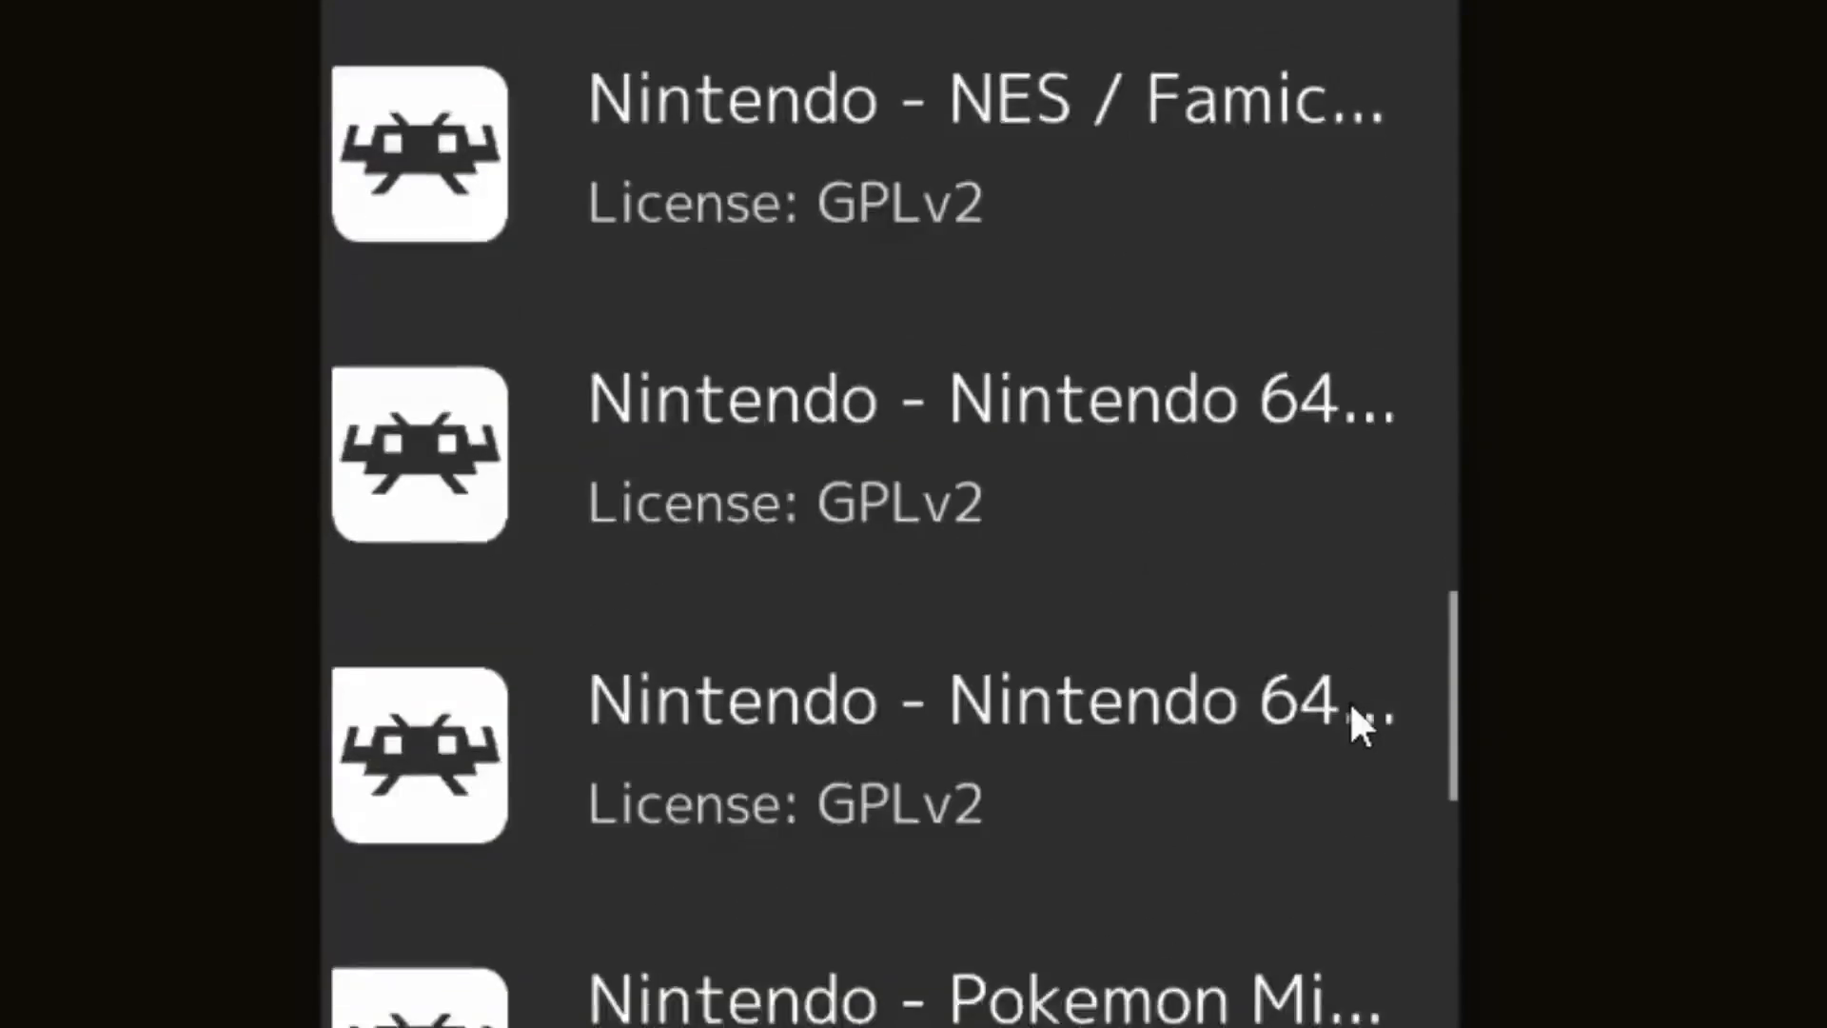
scroll(down, 3)
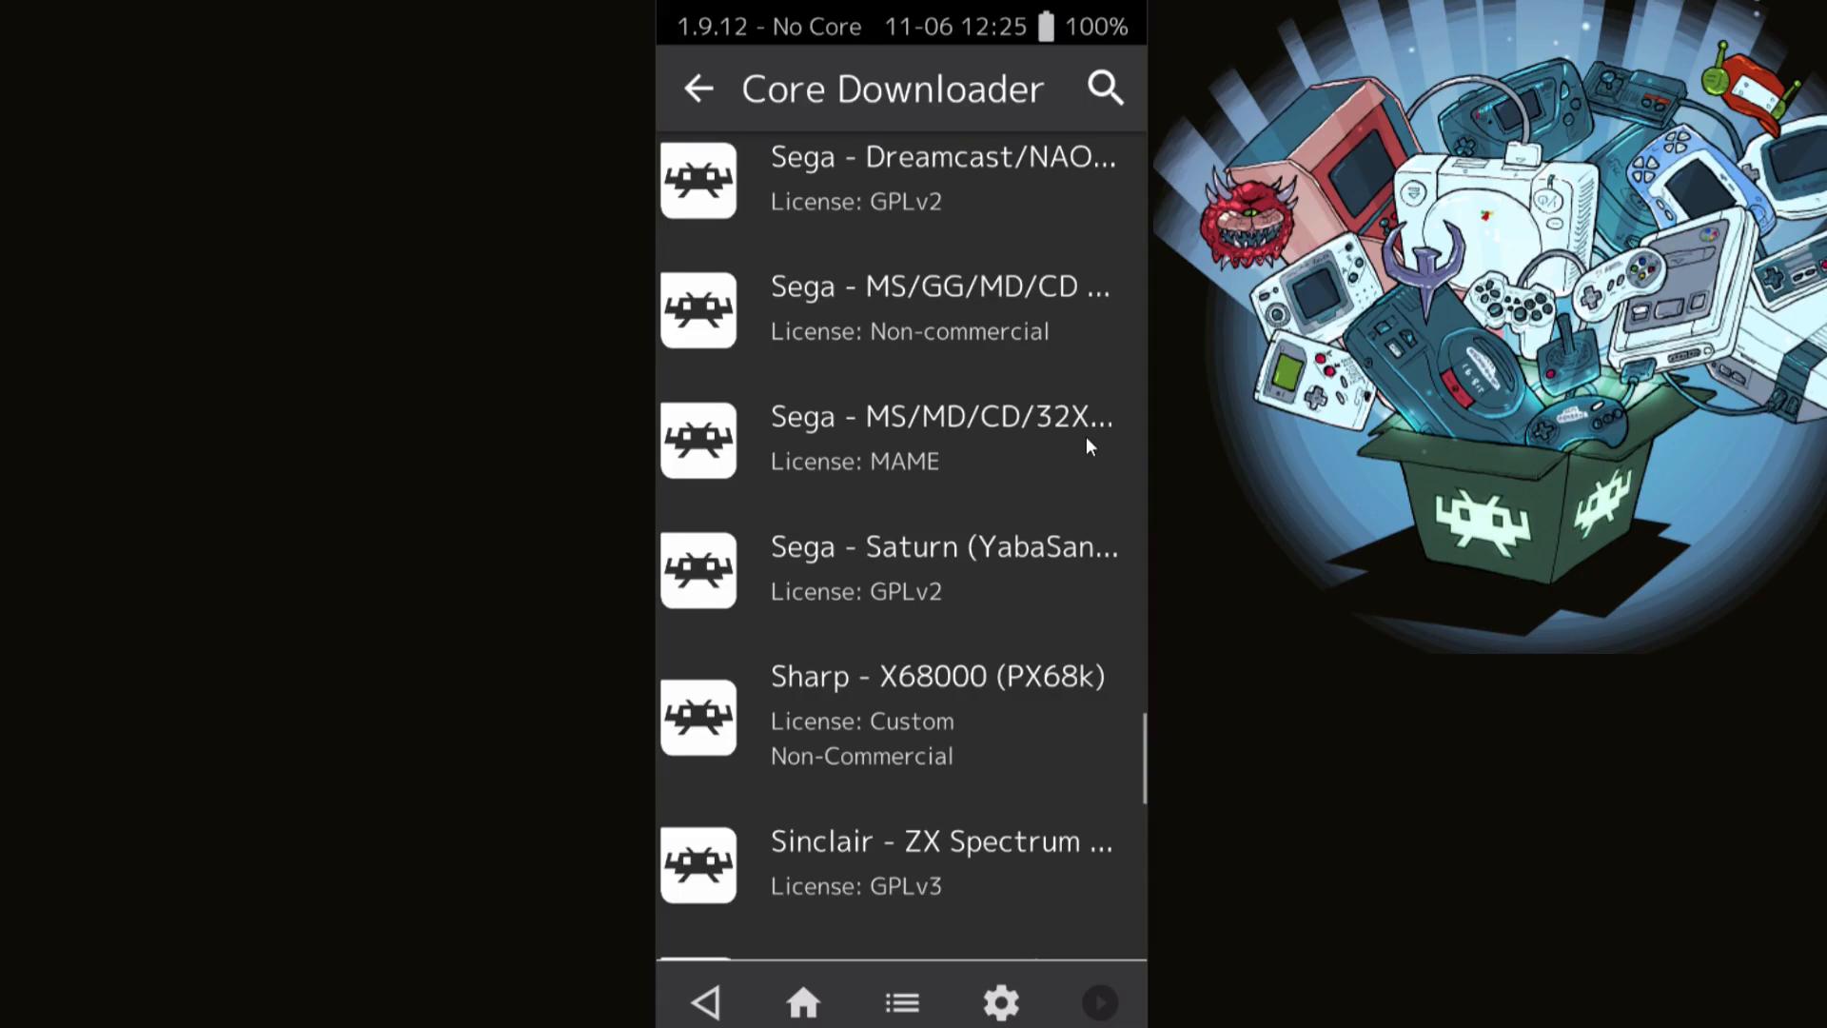
click(939, 439)
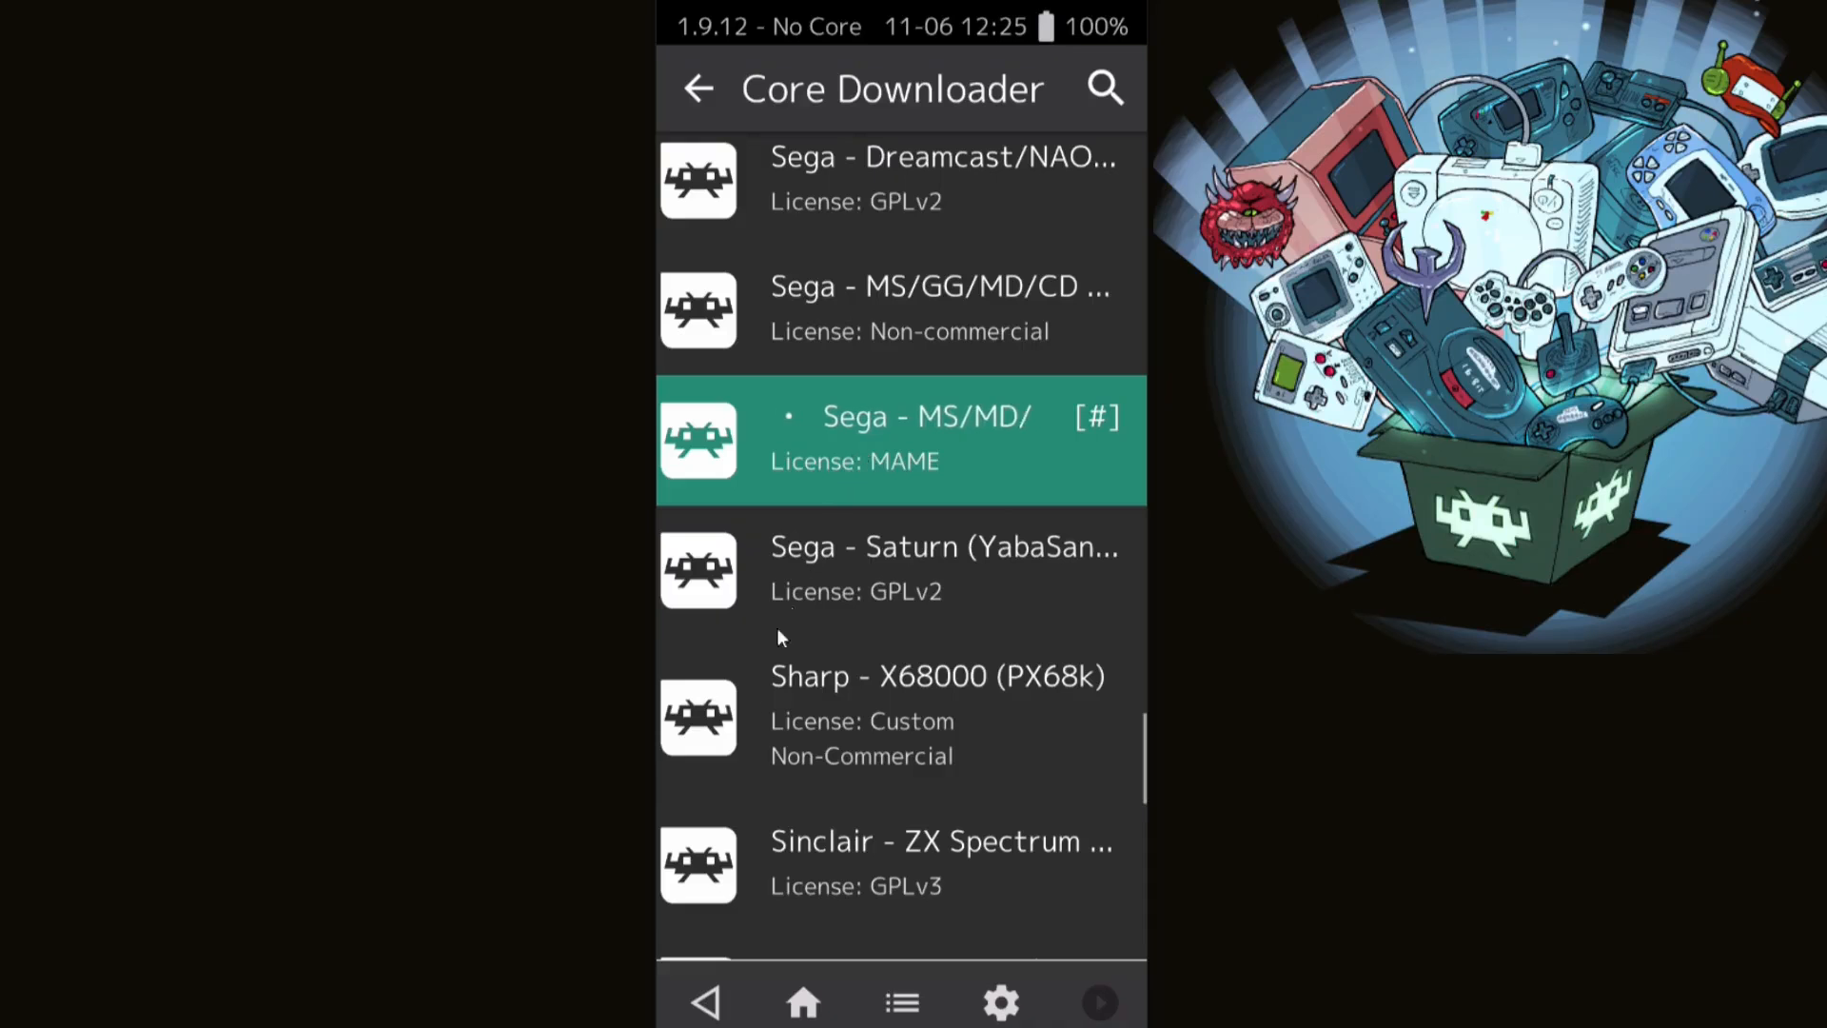
click(697, 89)
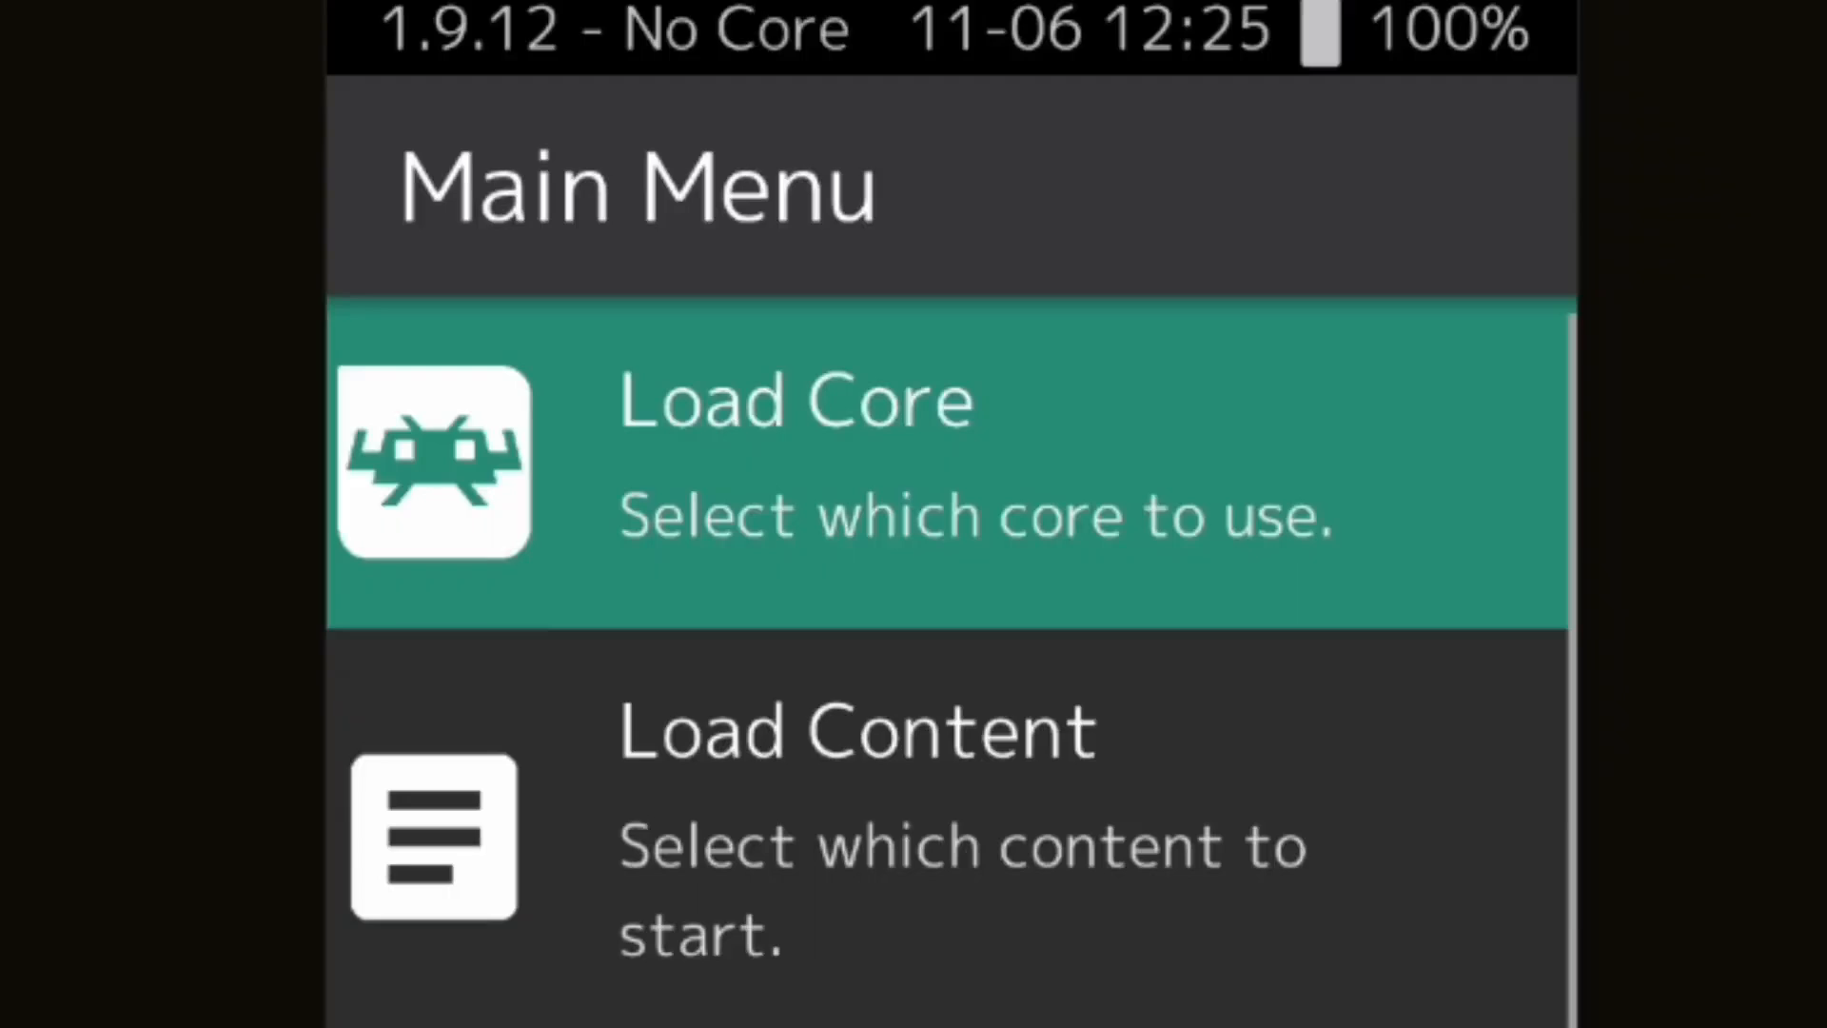
mouse_move(1037, 804)
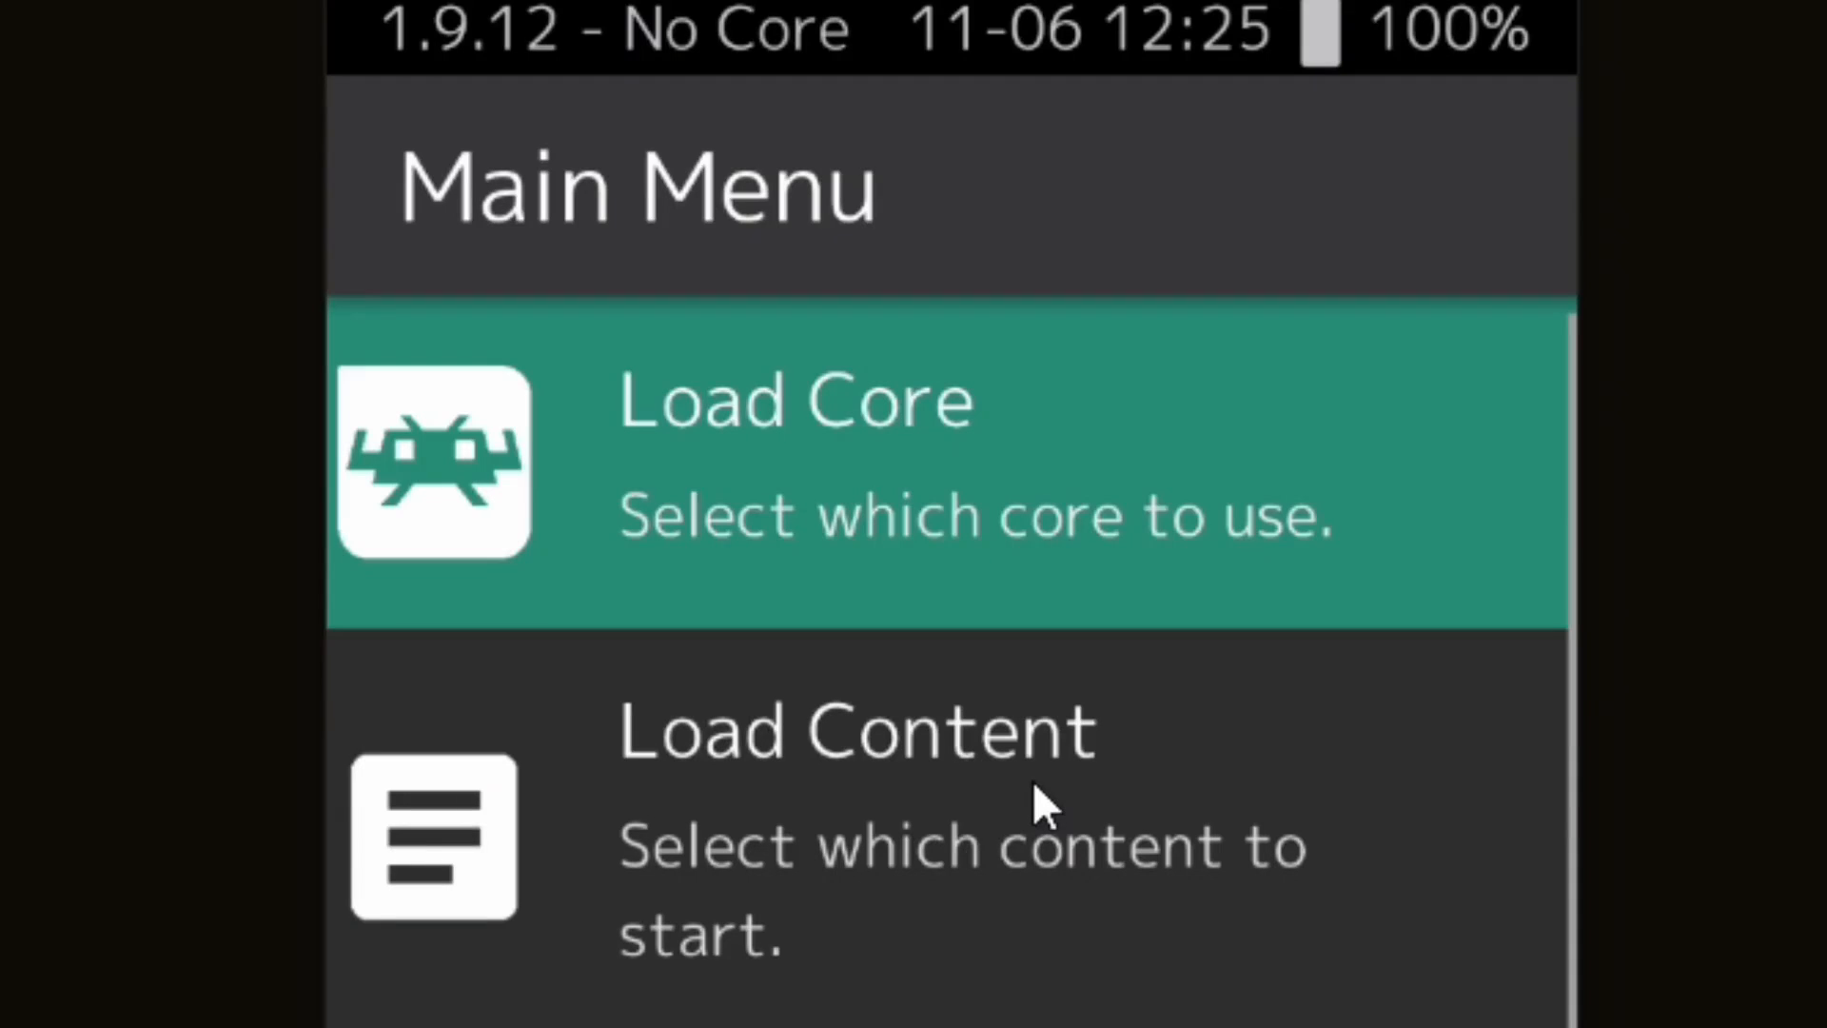
- Start loading content to browse the folder of Sega game files
click(857, 731)
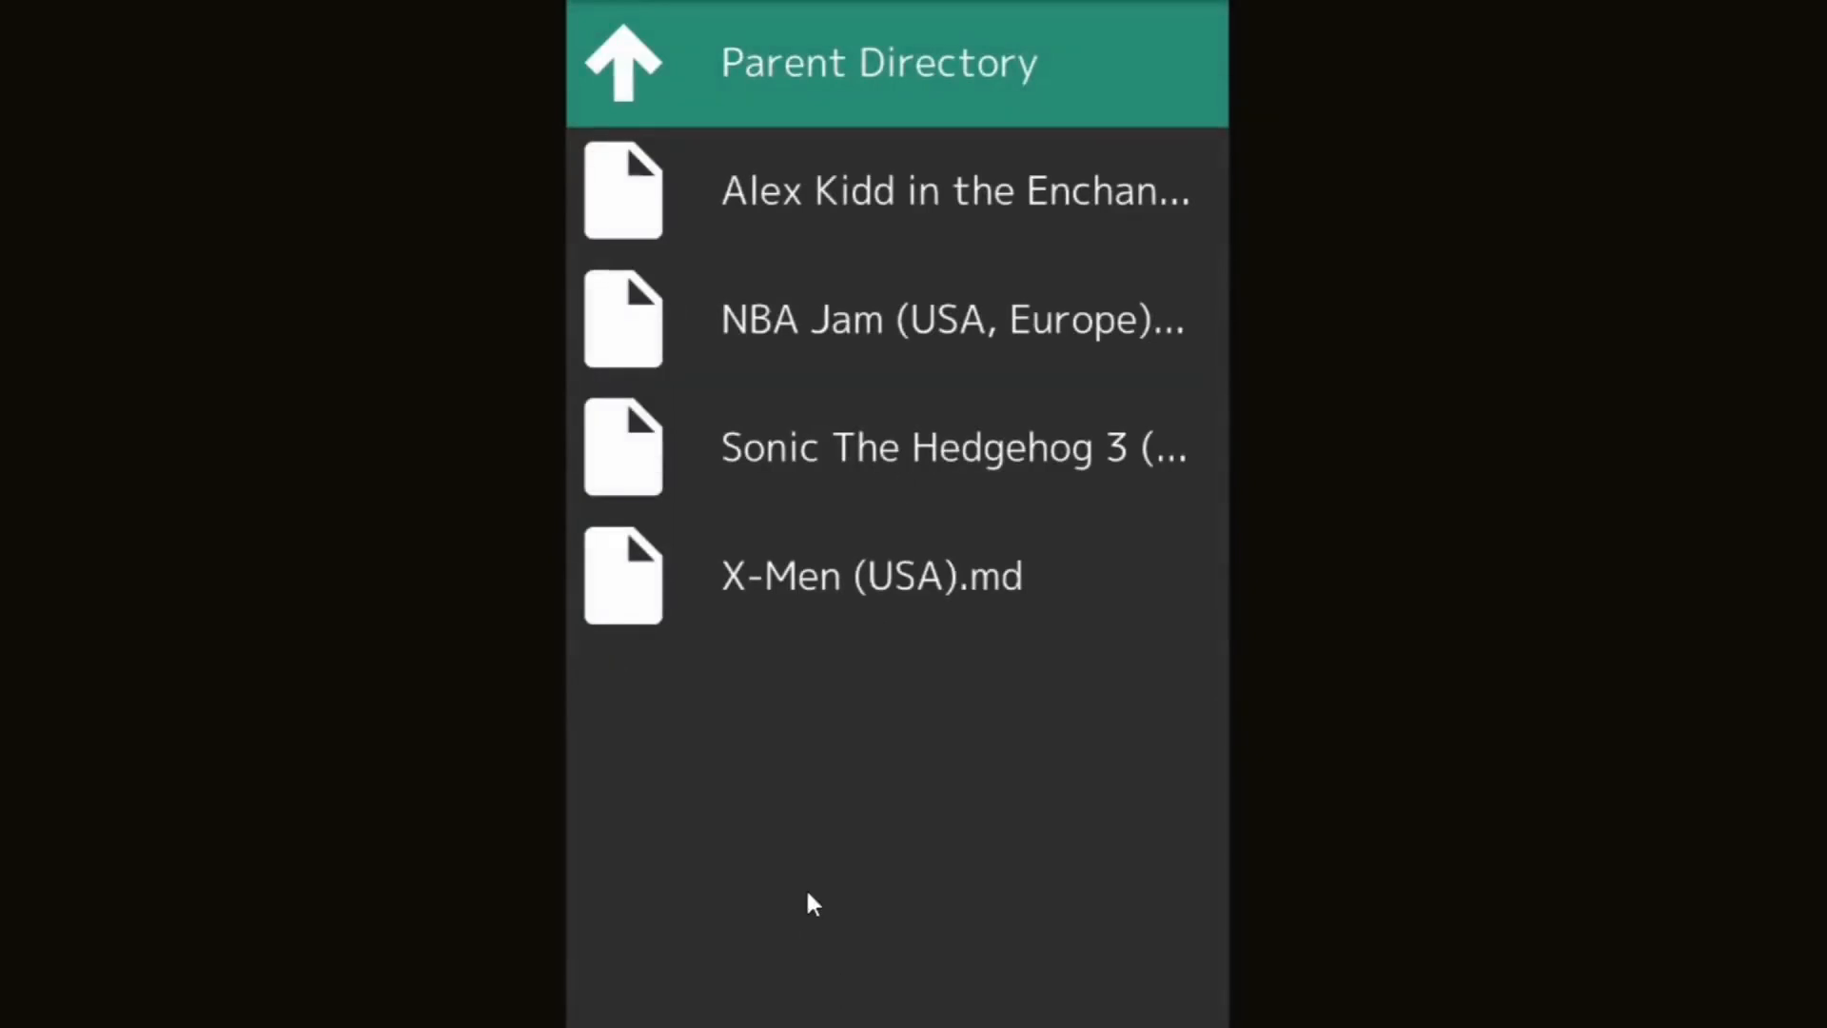
mouse_move(930, 466)
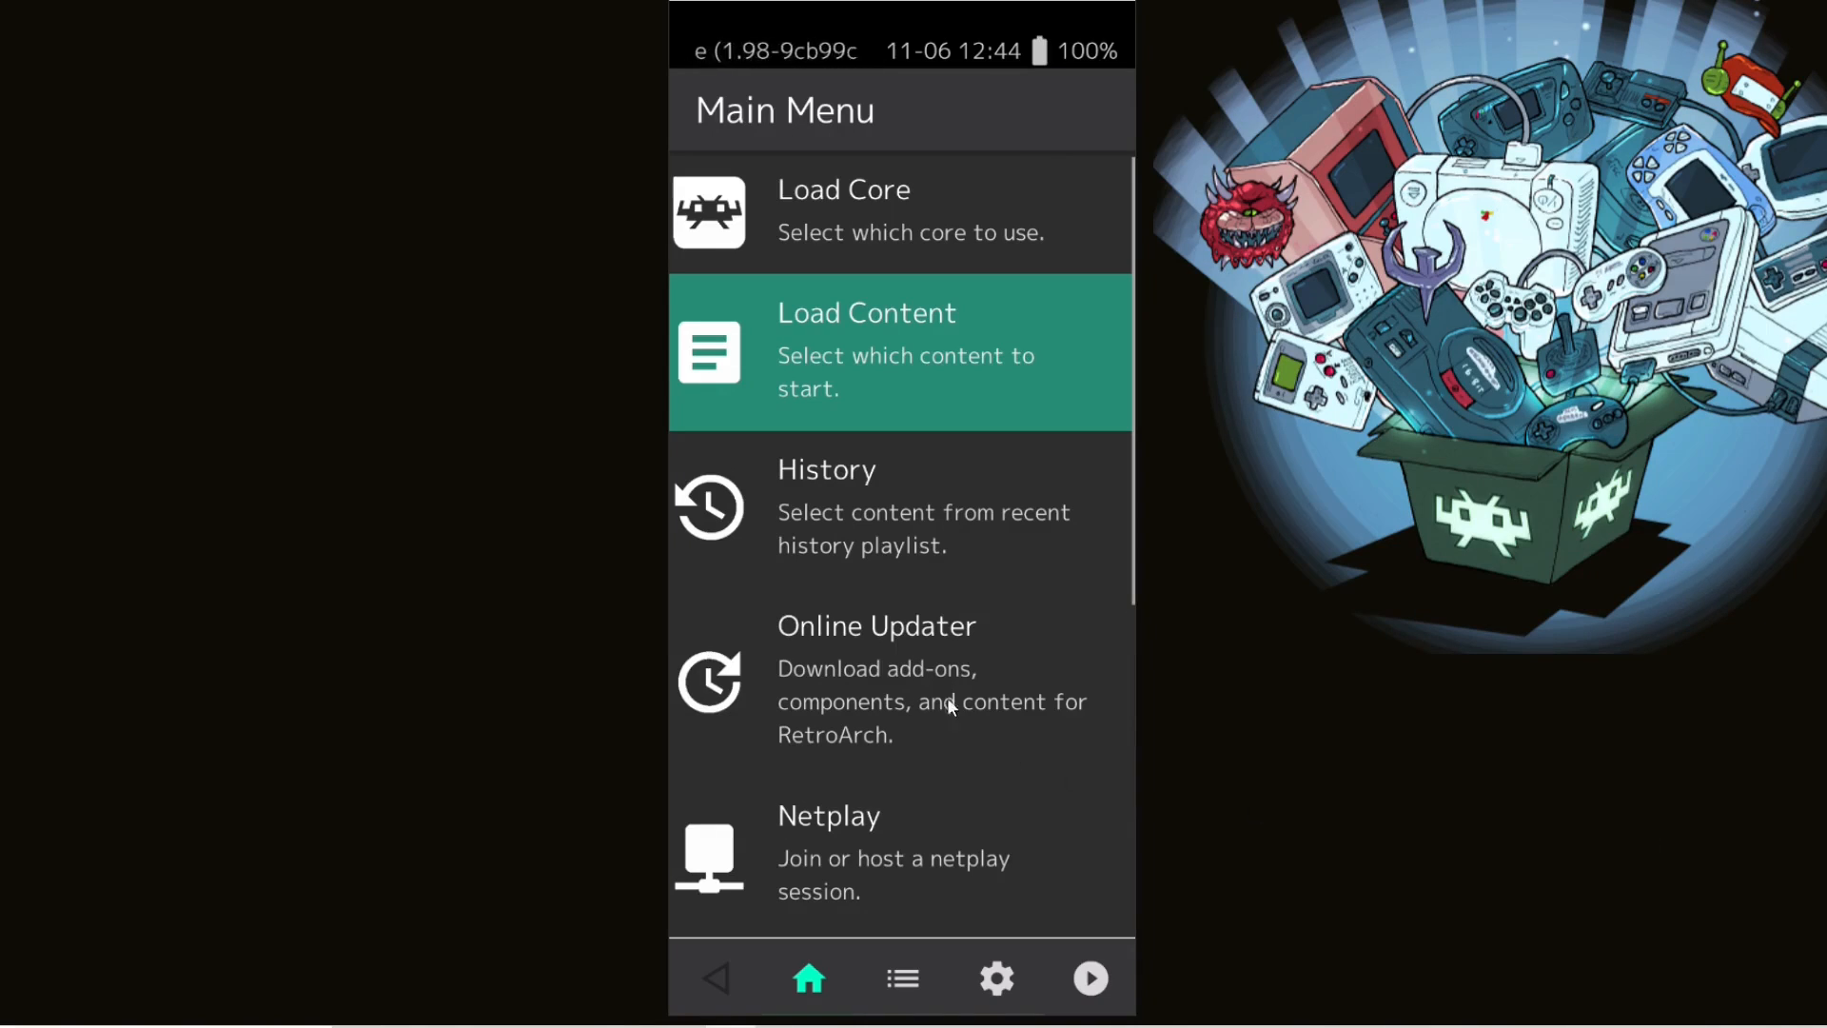
- Browse storage/emulated/0 to the game folder and load the ROM with PicoDrive
click(867, 349)
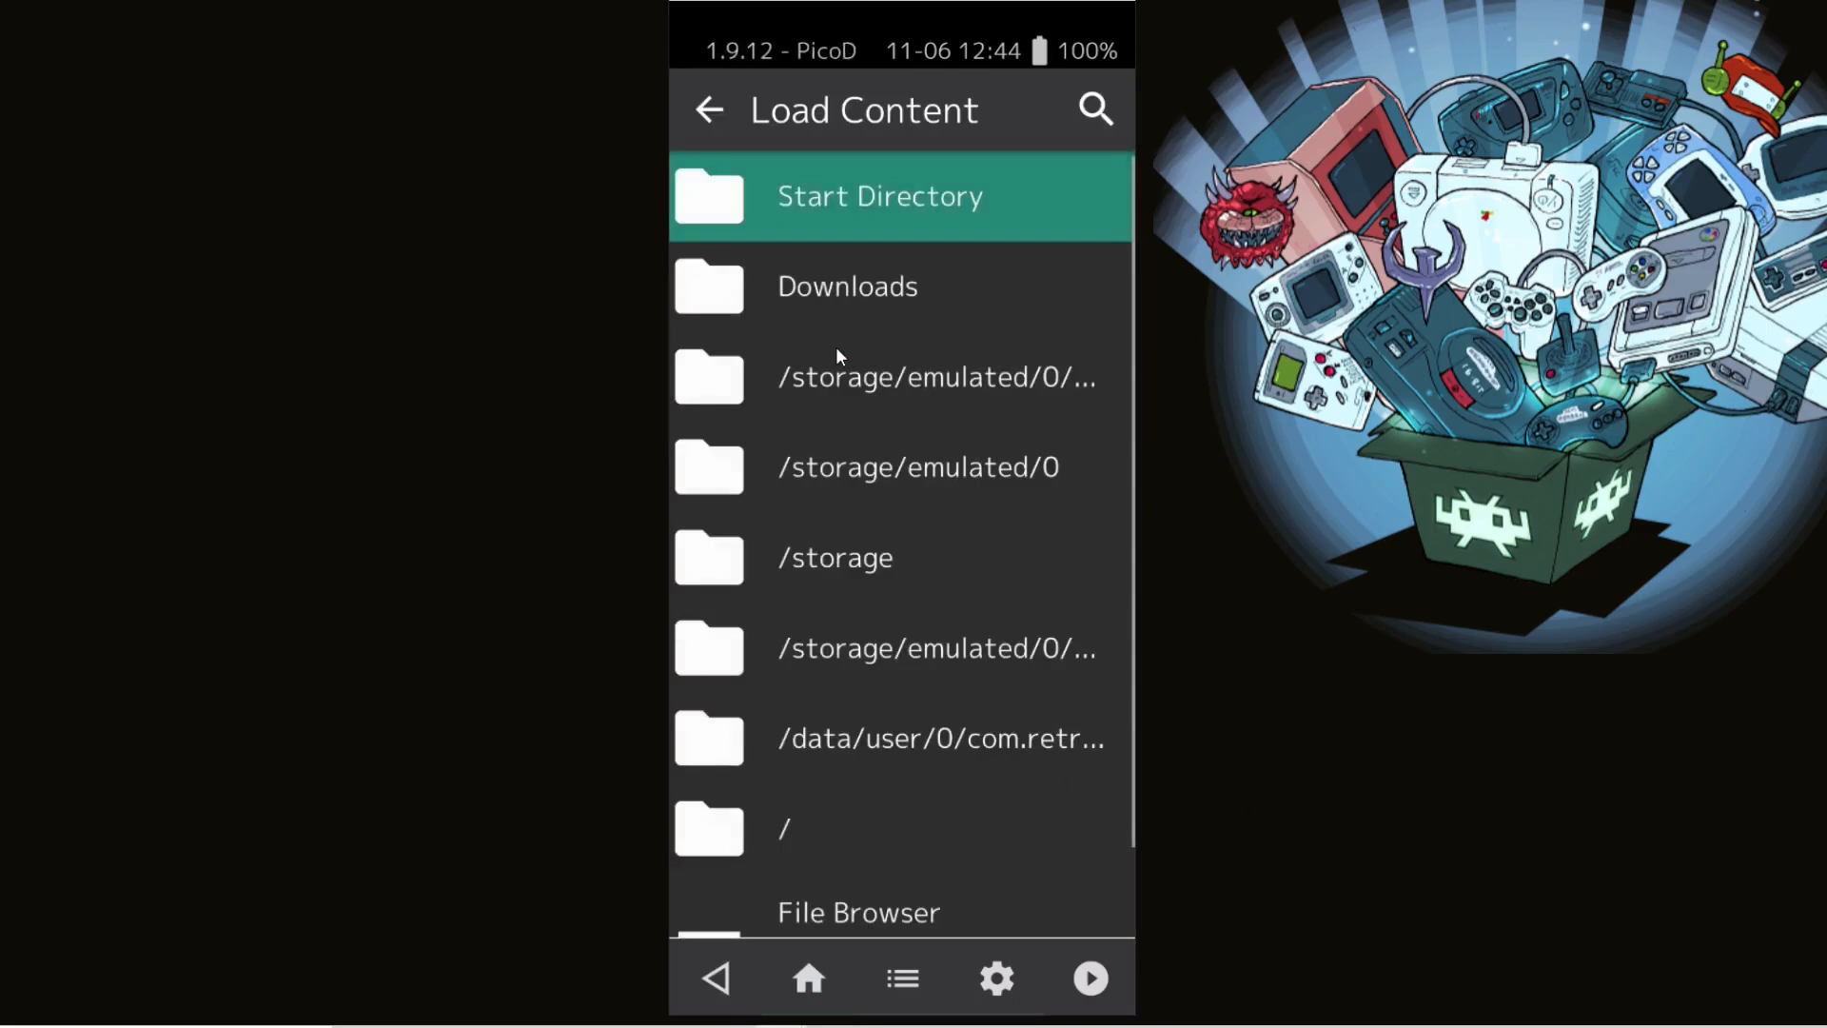
click(918, 466)
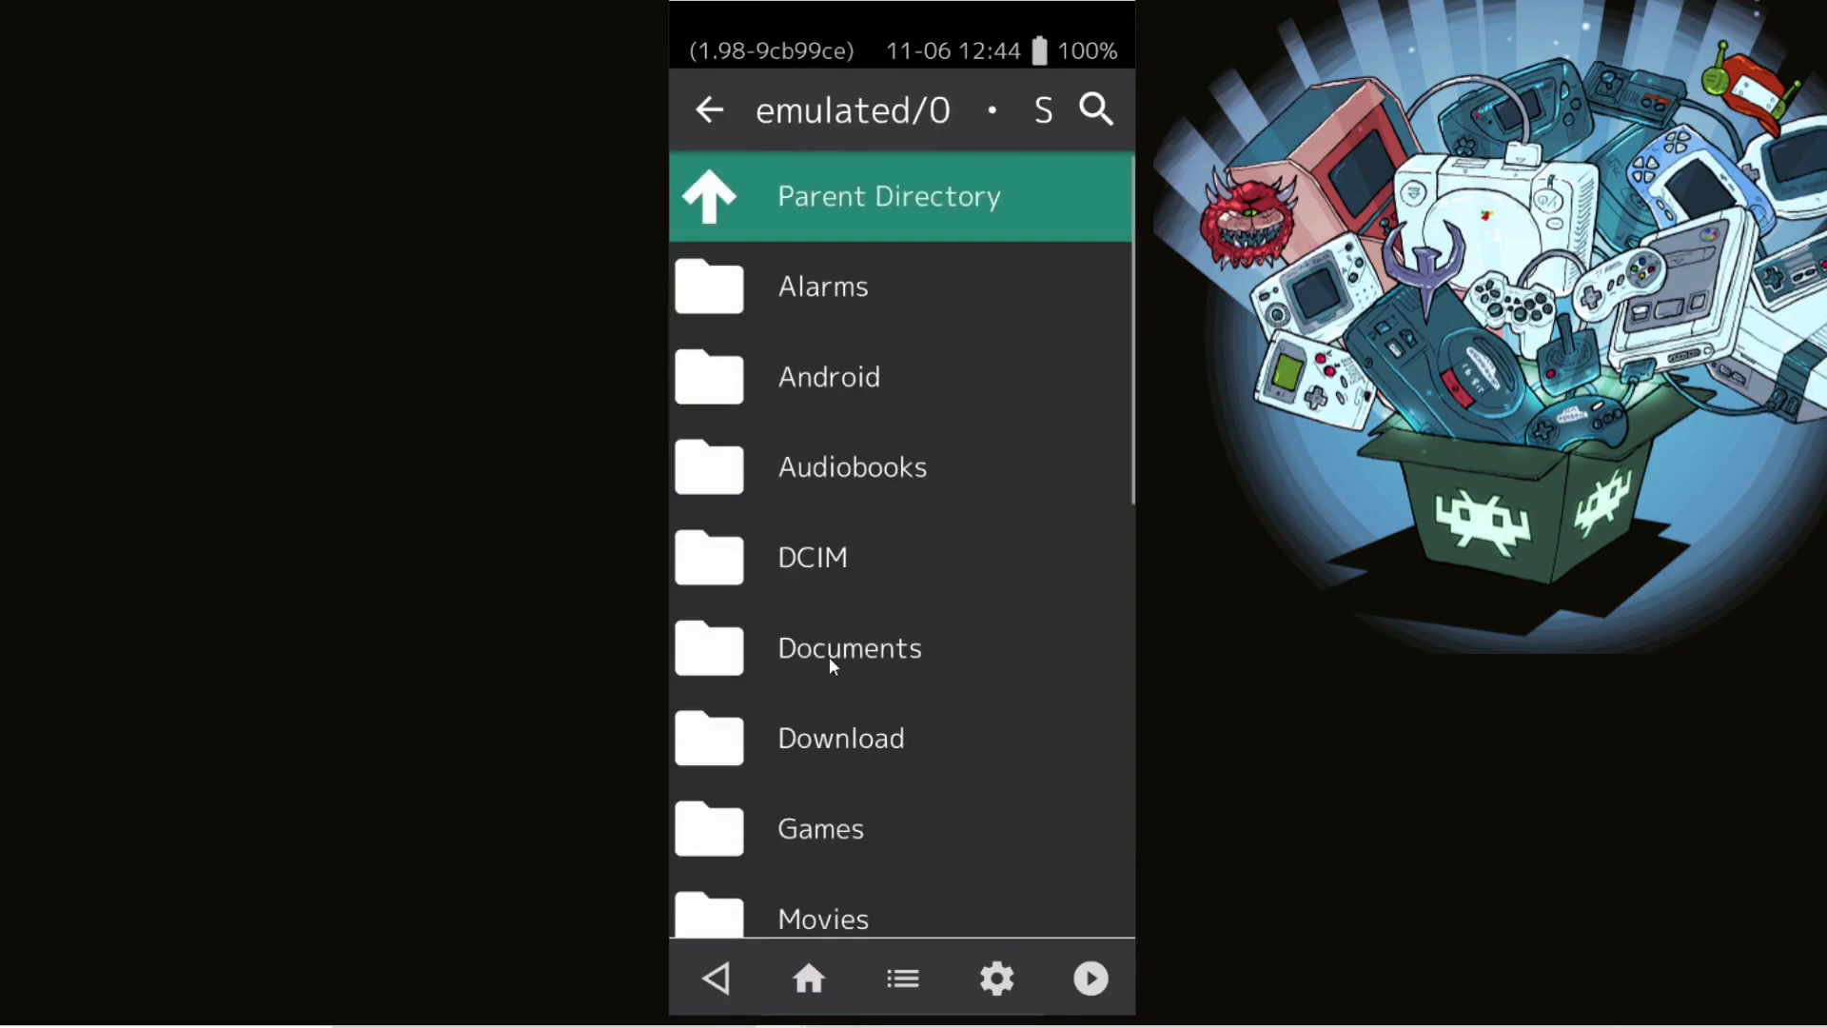
click(820, 827)
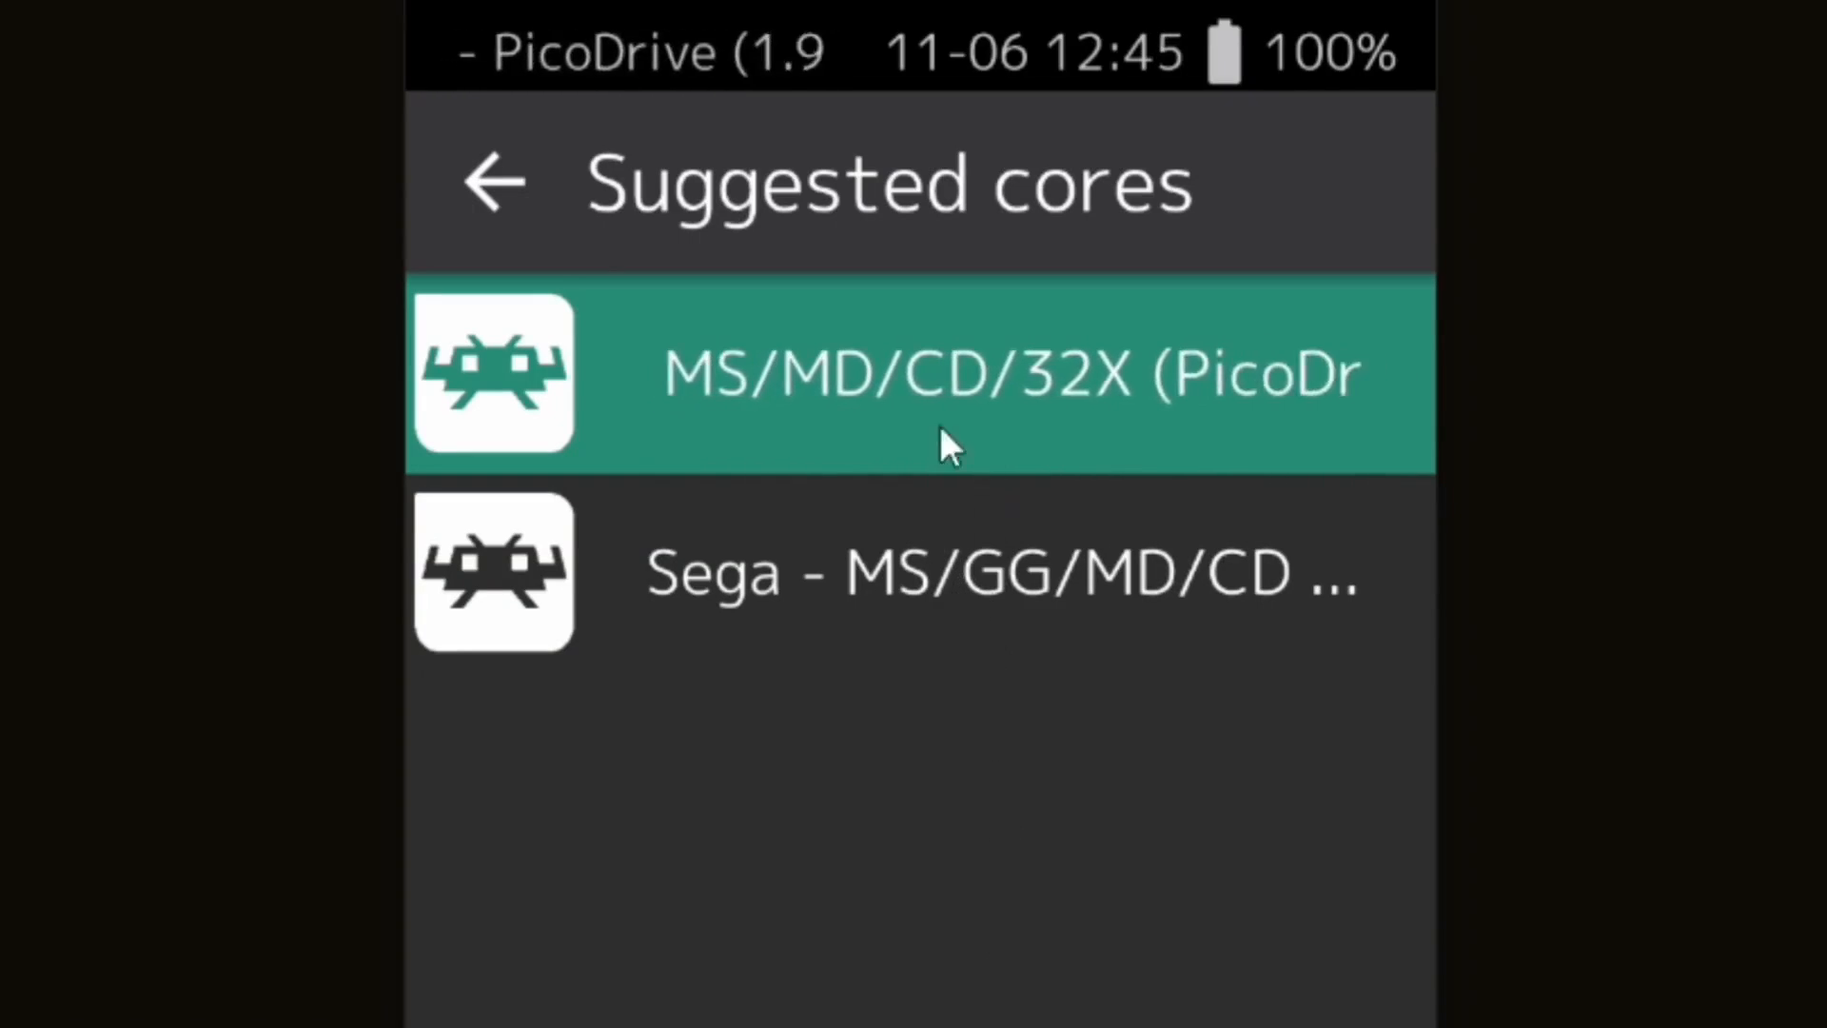
click(944, 375)
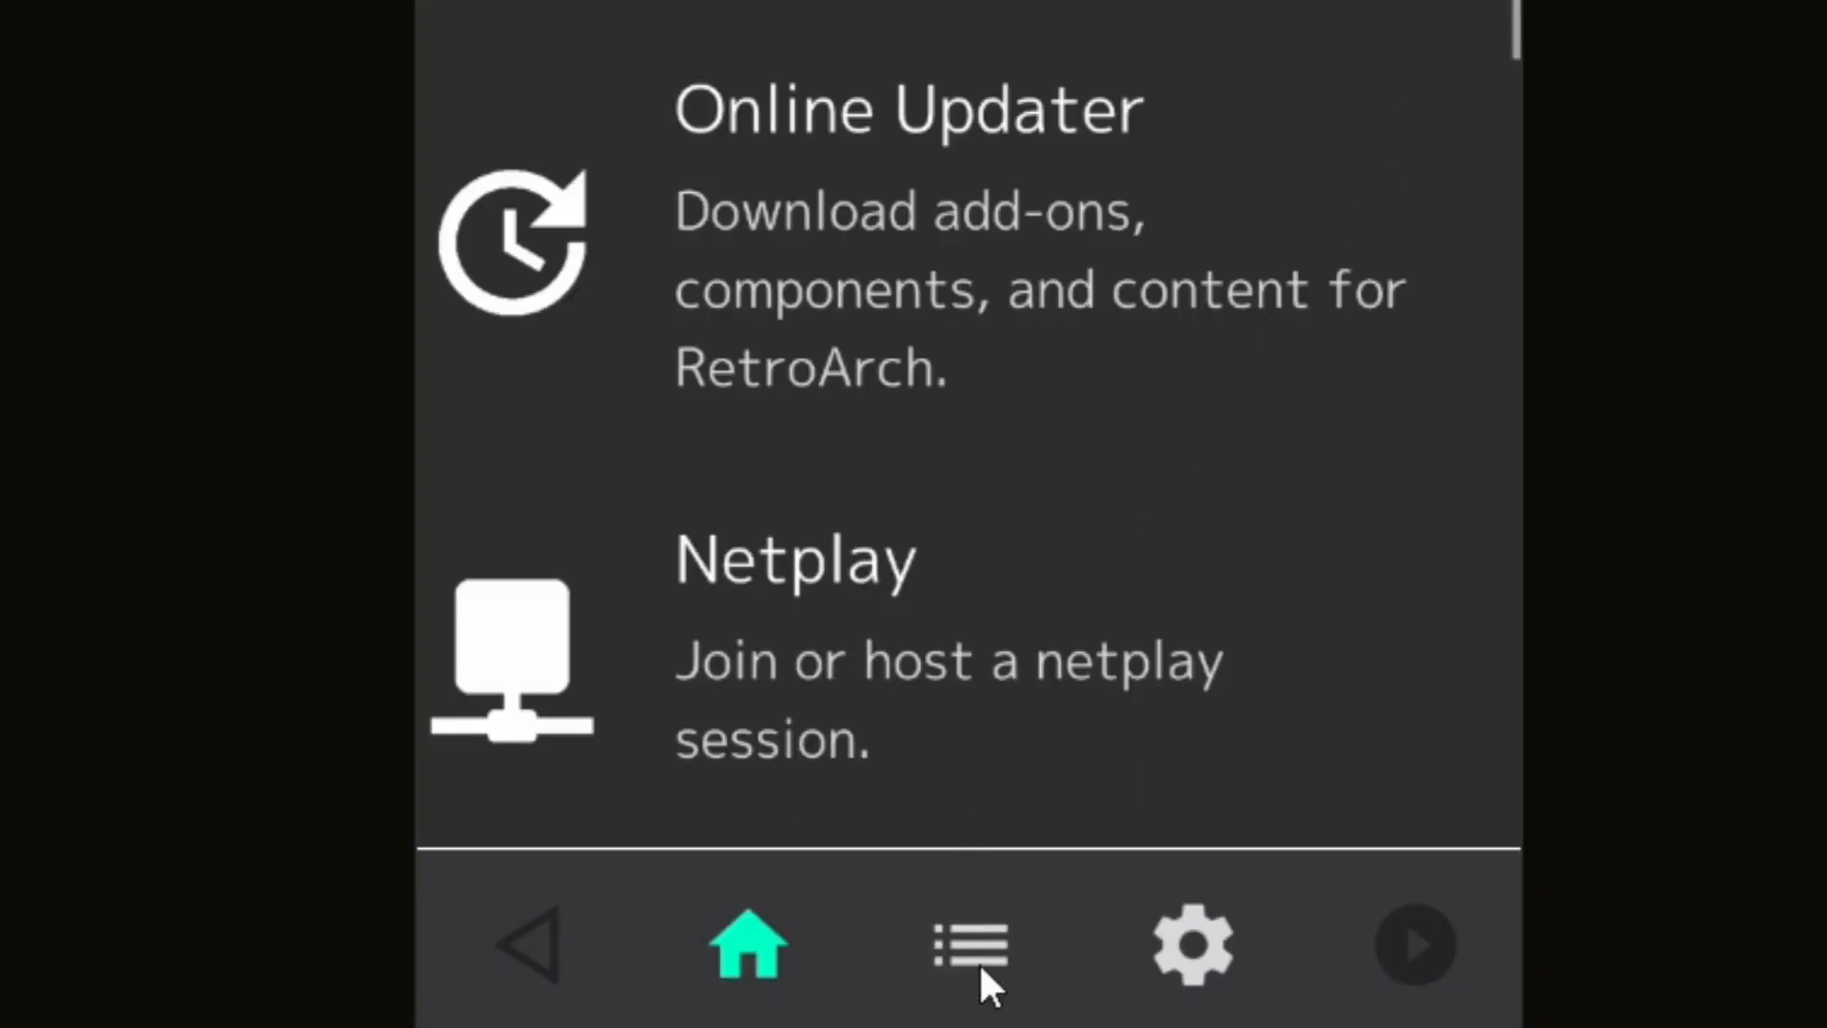
- Scan /storage/emulated/0/Games to create a Sega Mega Drive - Genesis playlist
click(969, 945)
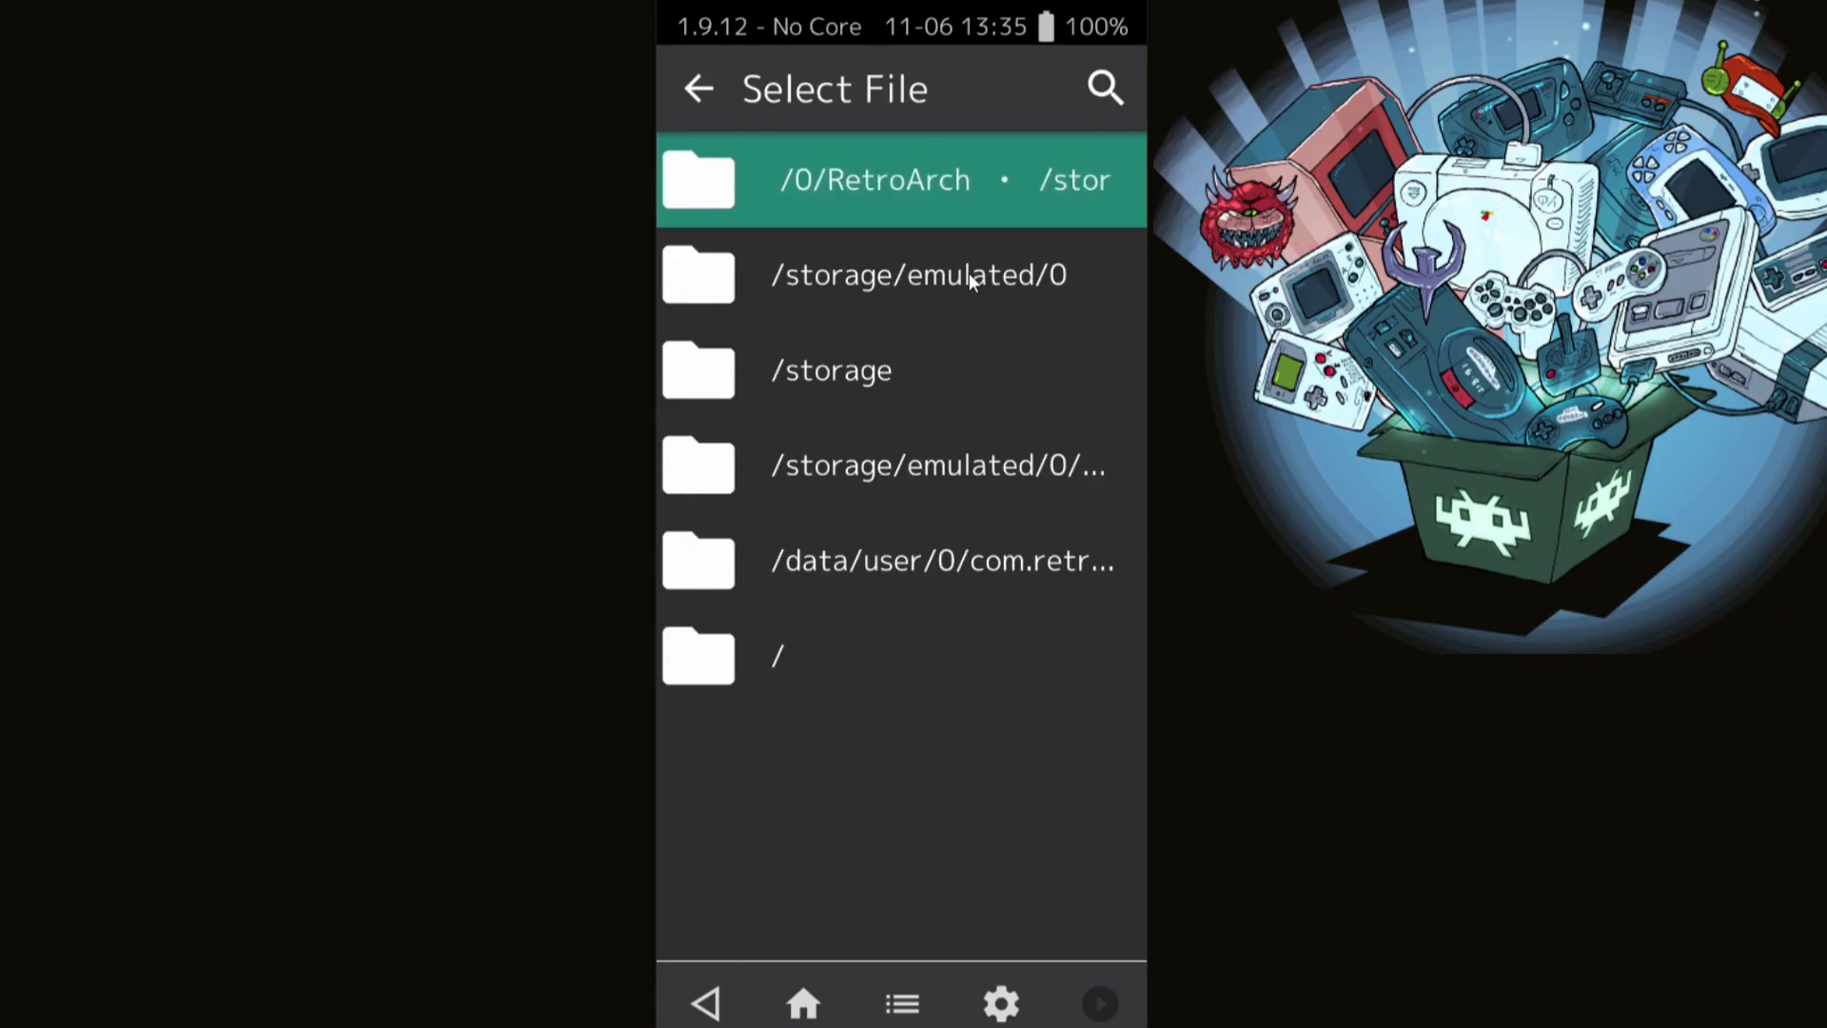
click(919, 275)
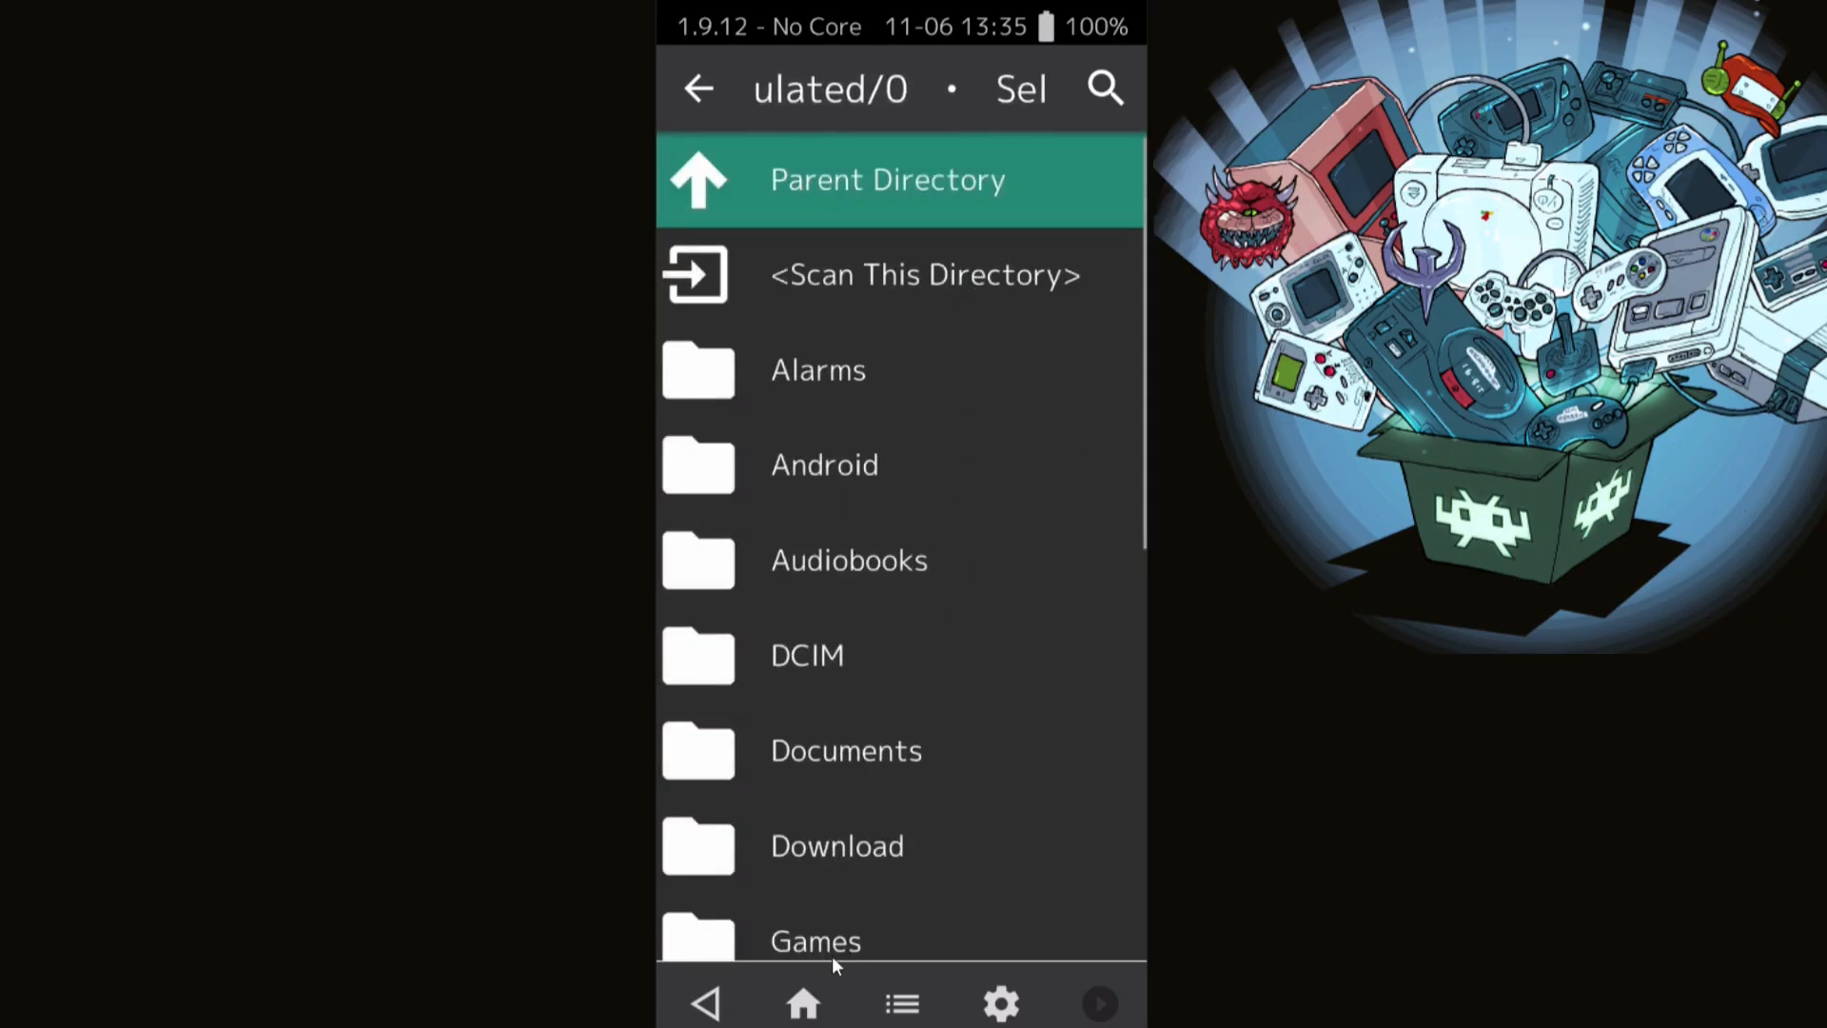
click(887, 180)
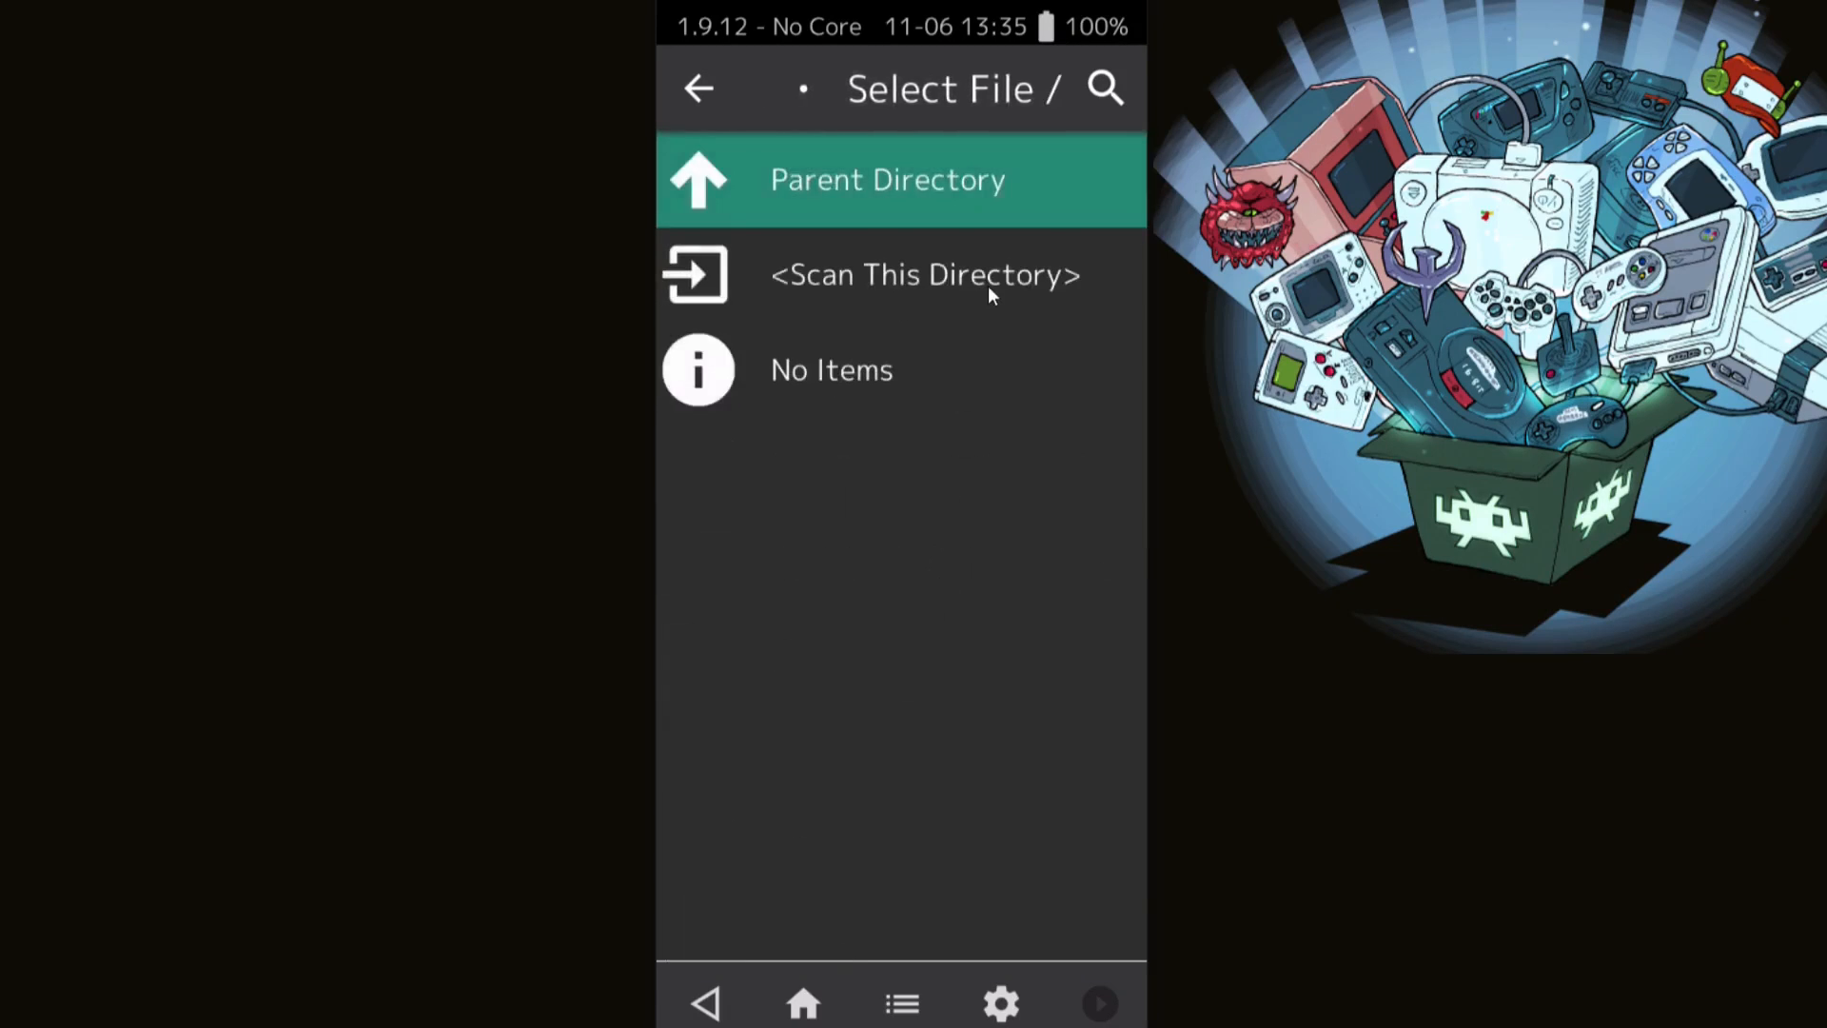
click(924, 274)
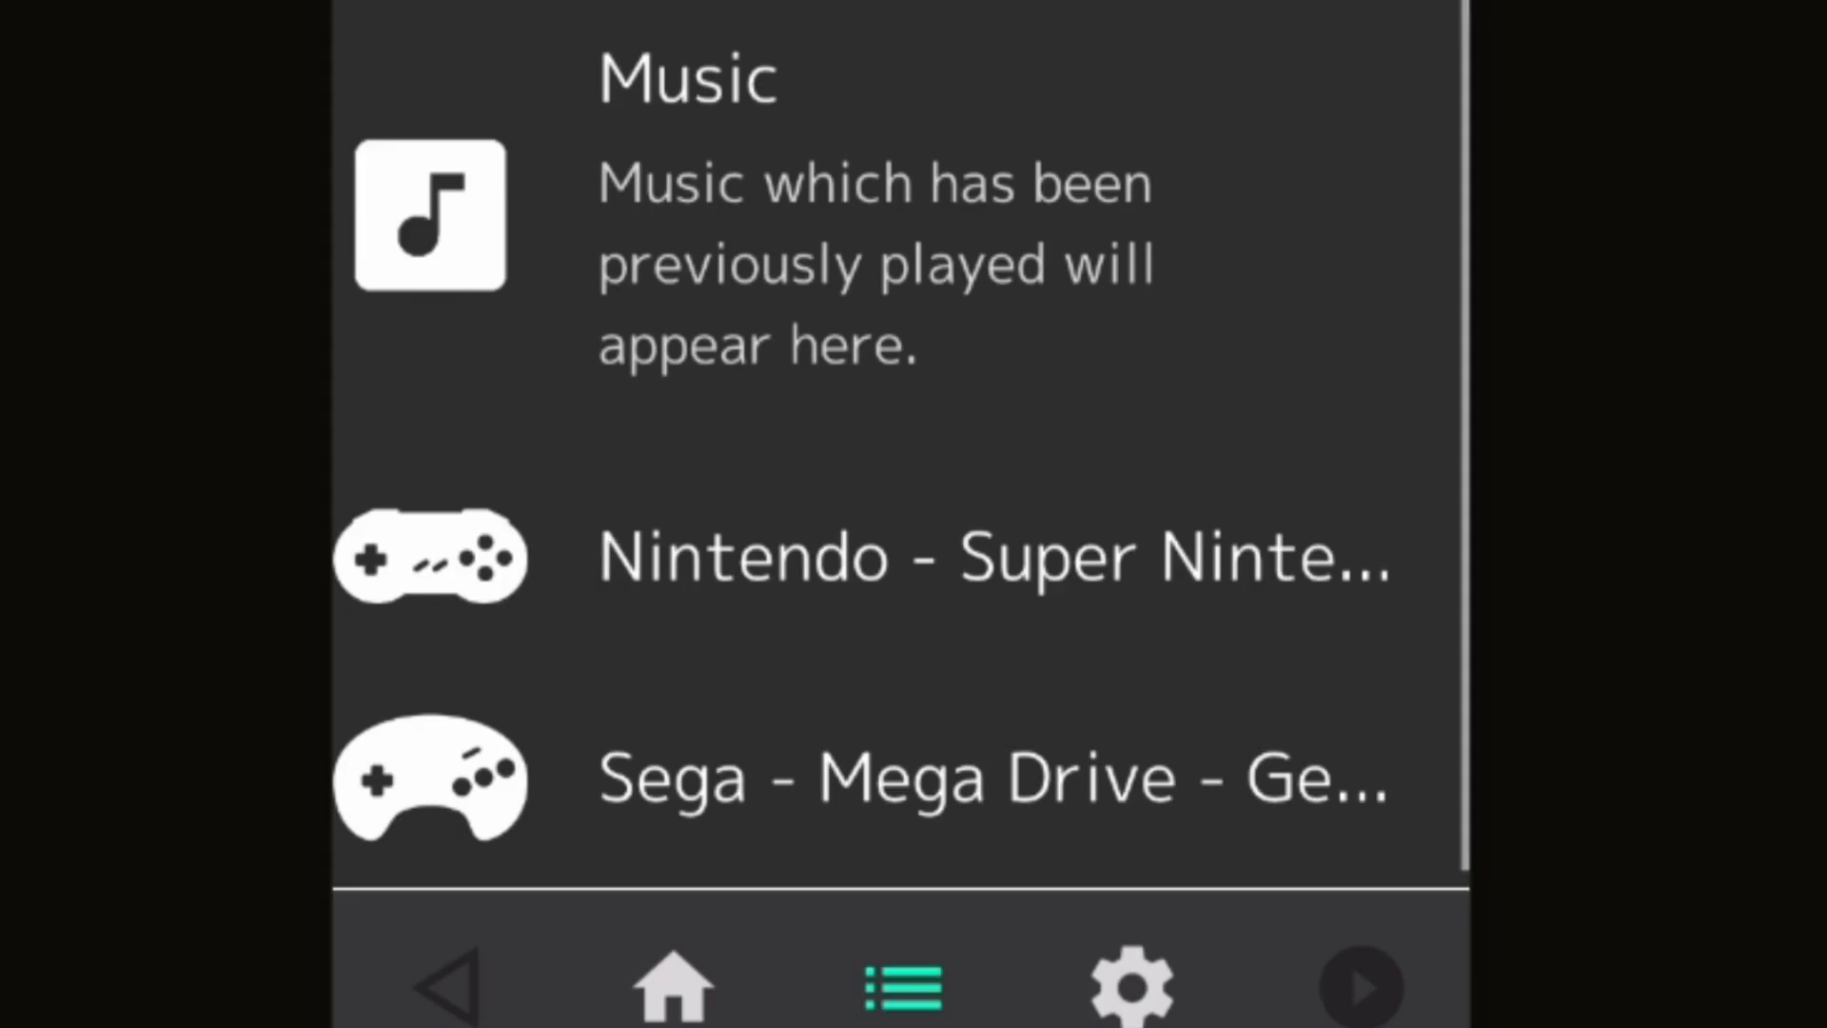
mouse_move(1293, 600)
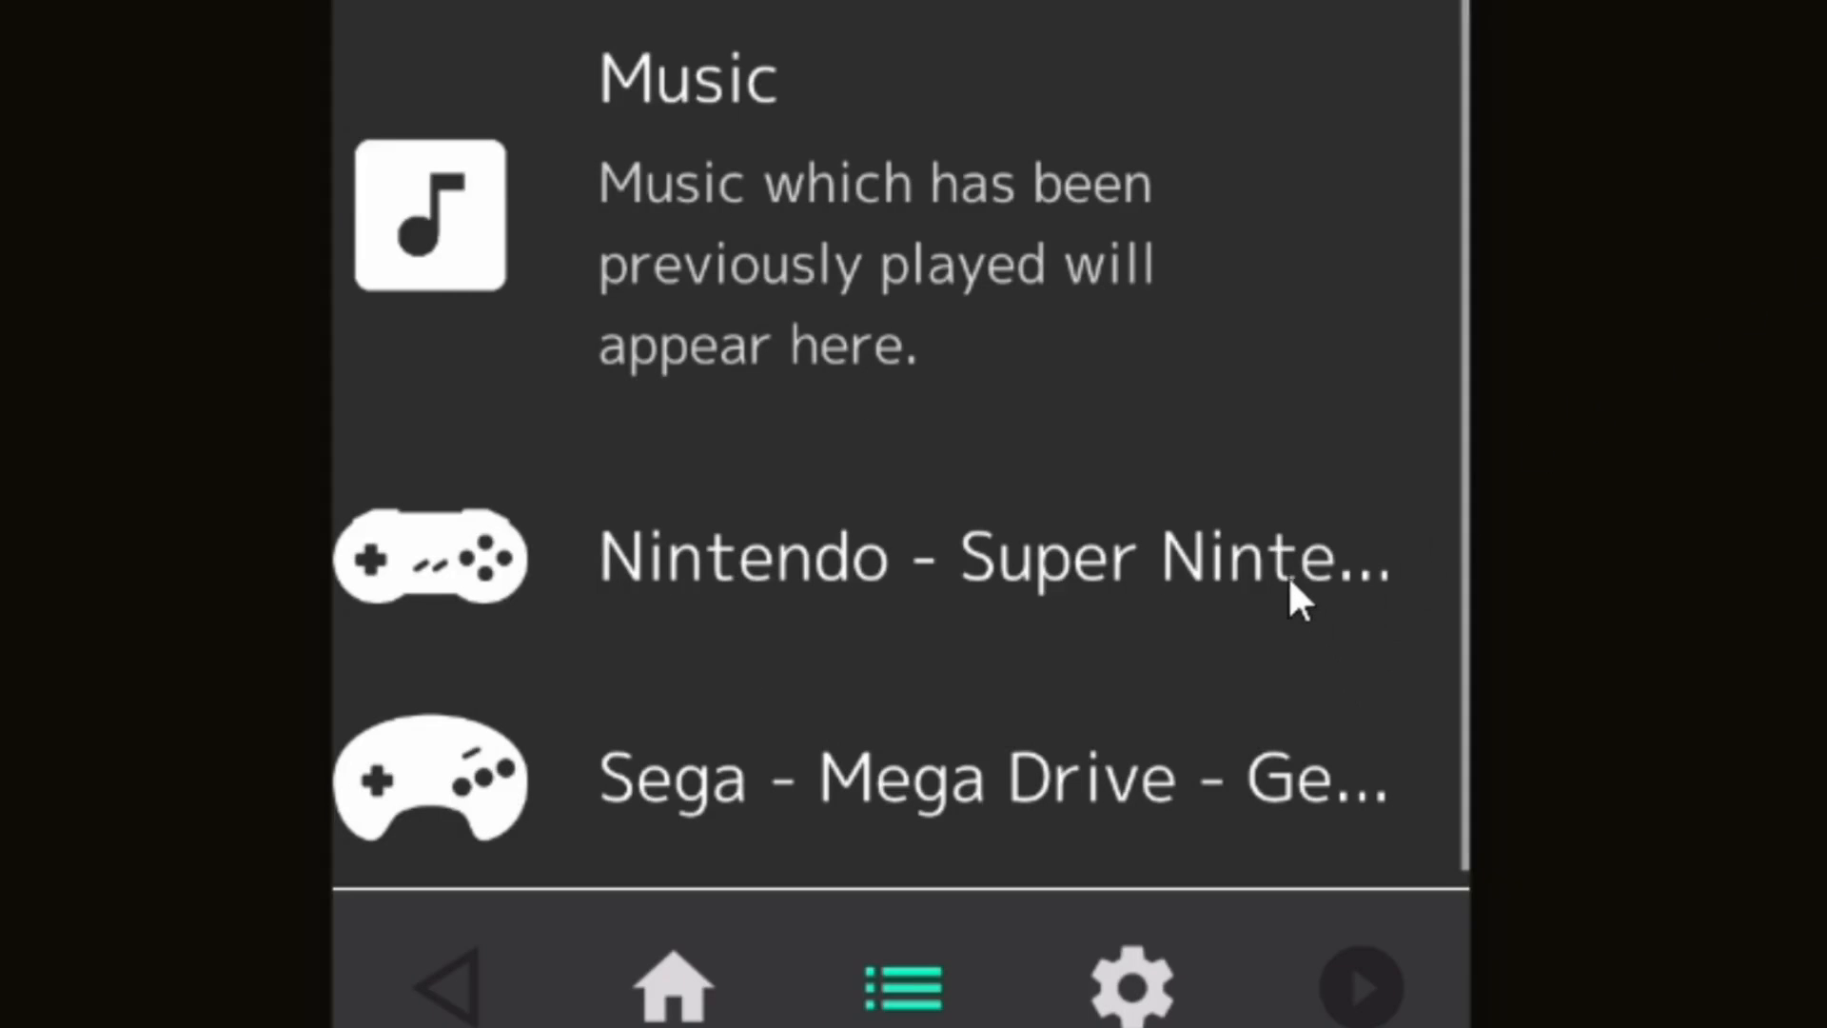
mouse_move(1265, 851)
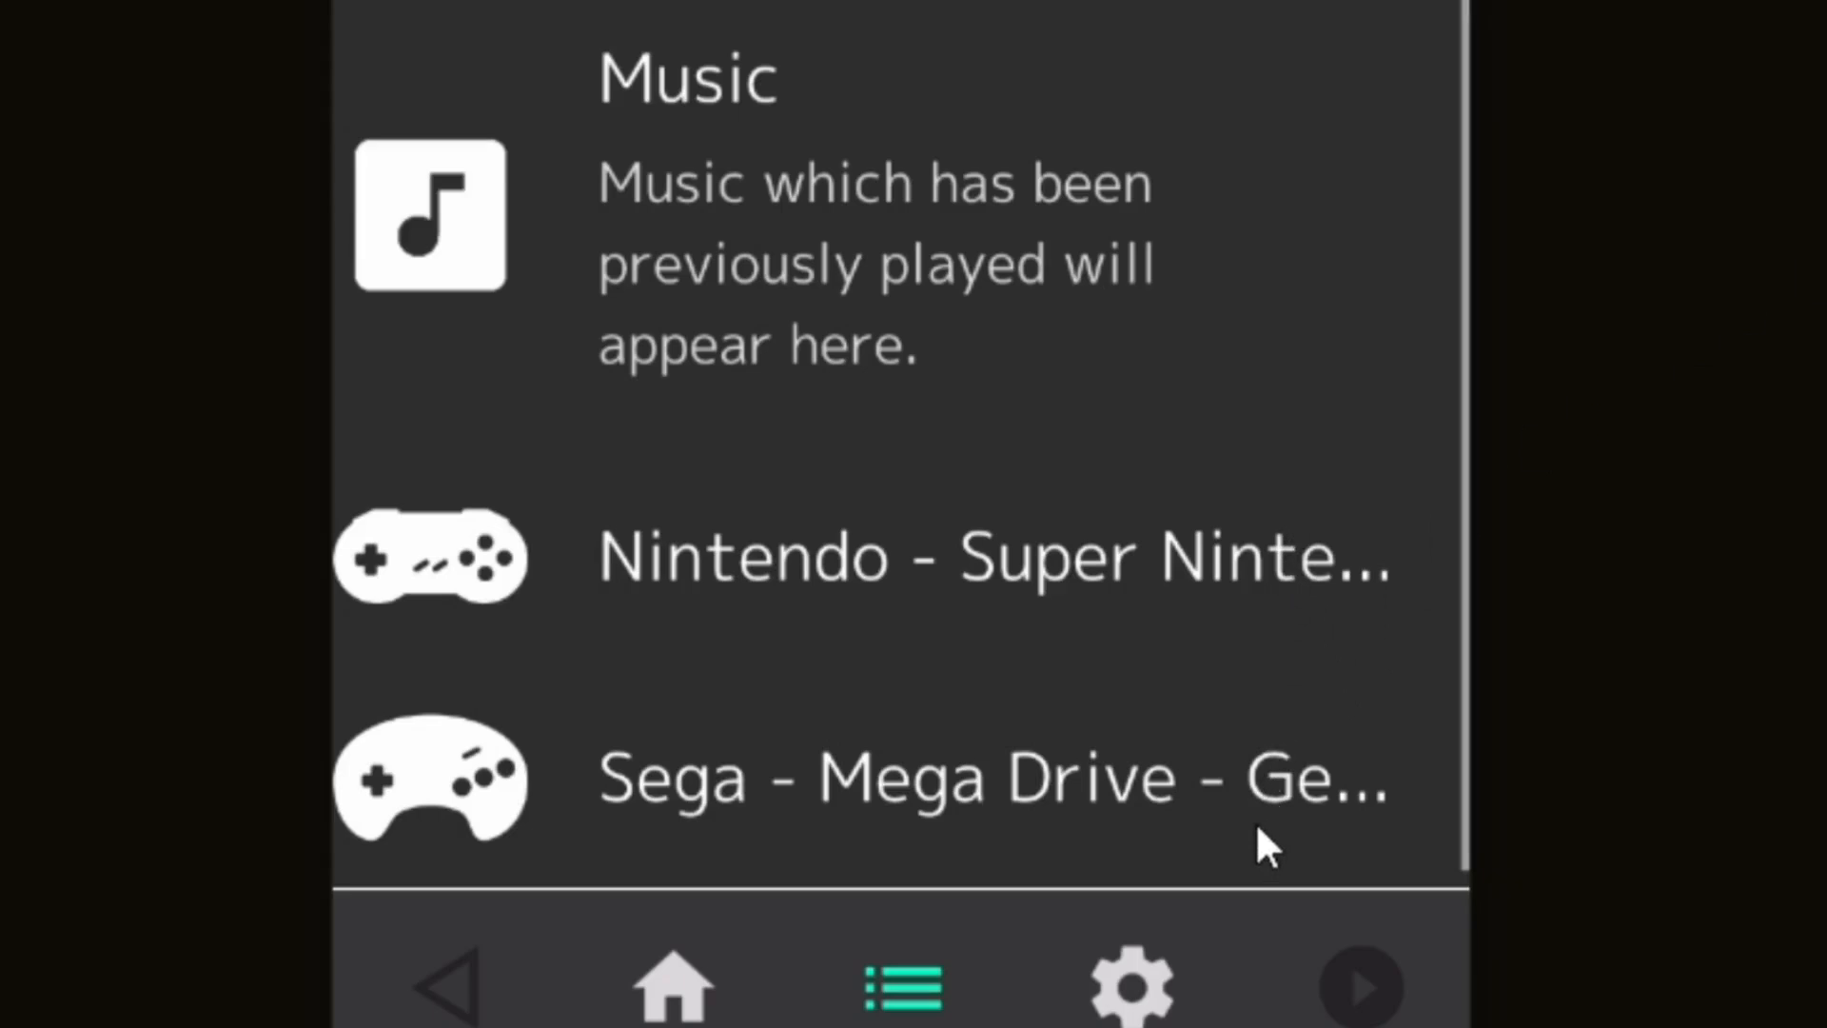
mouse_move(903, 582)
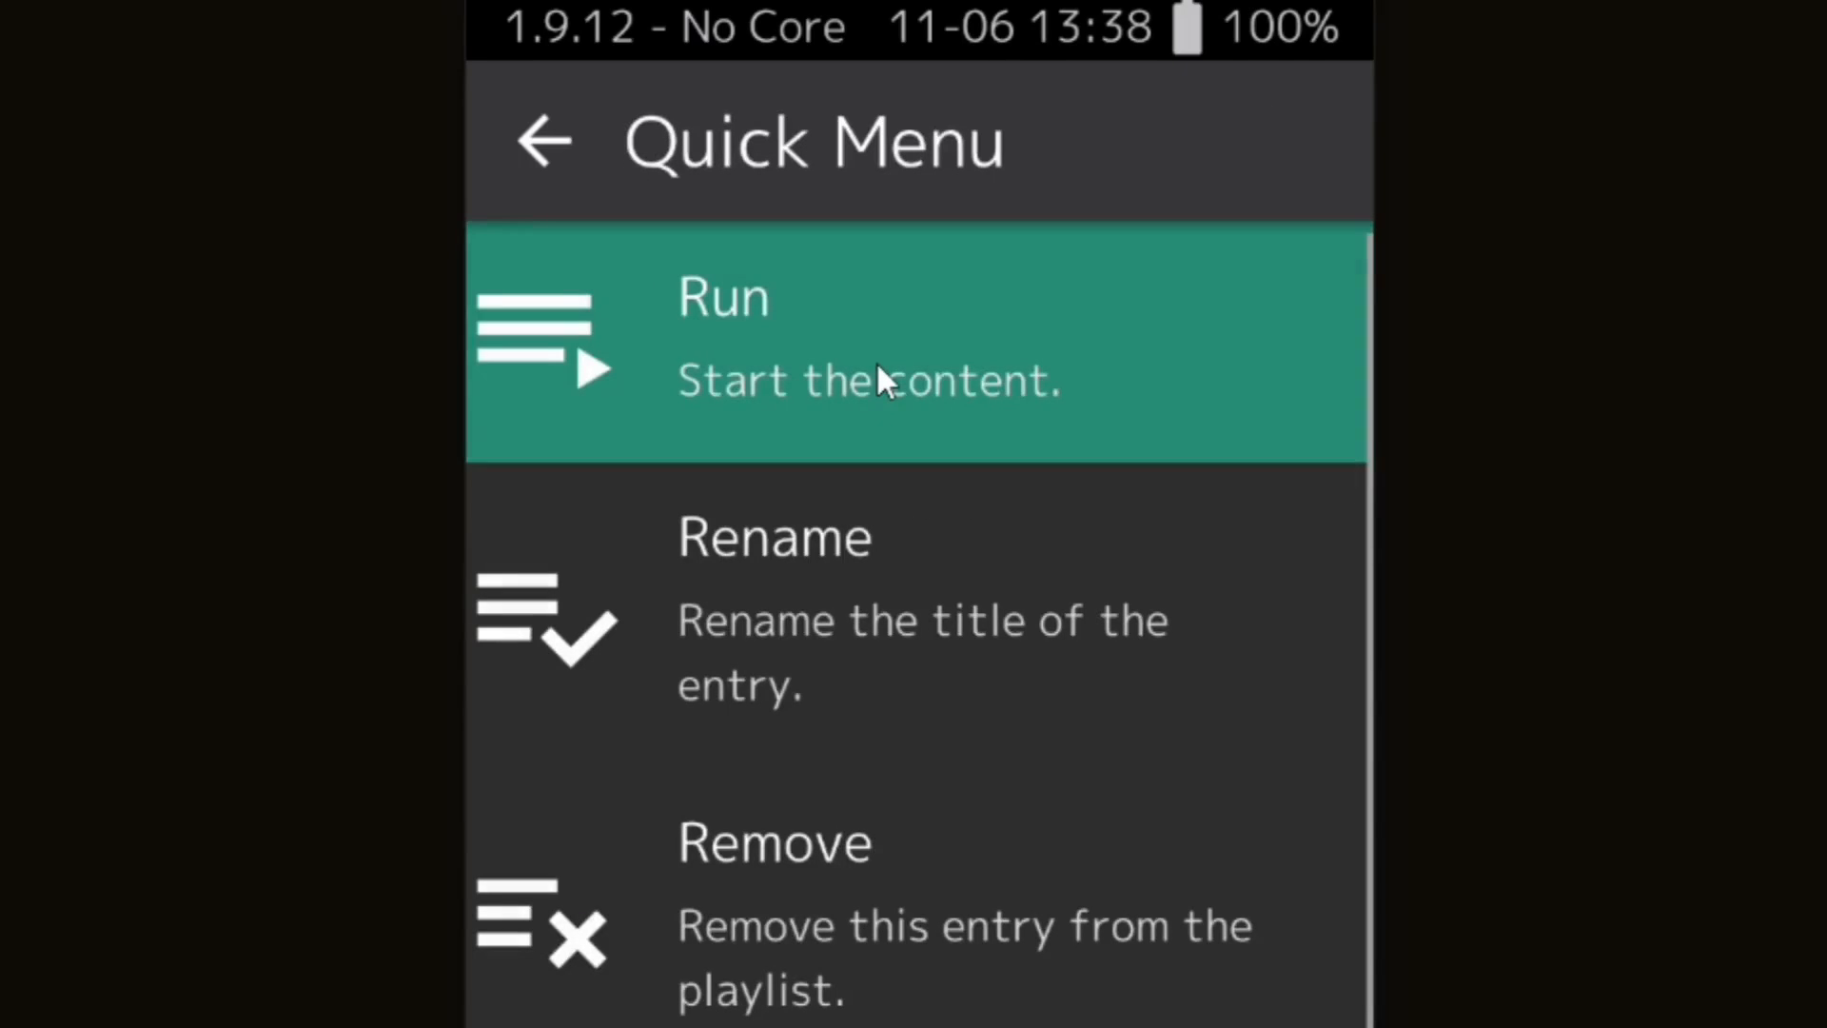
- Run the game entry from the Sega - Mega Drive playlist's Quick Menu
click(815, 344)
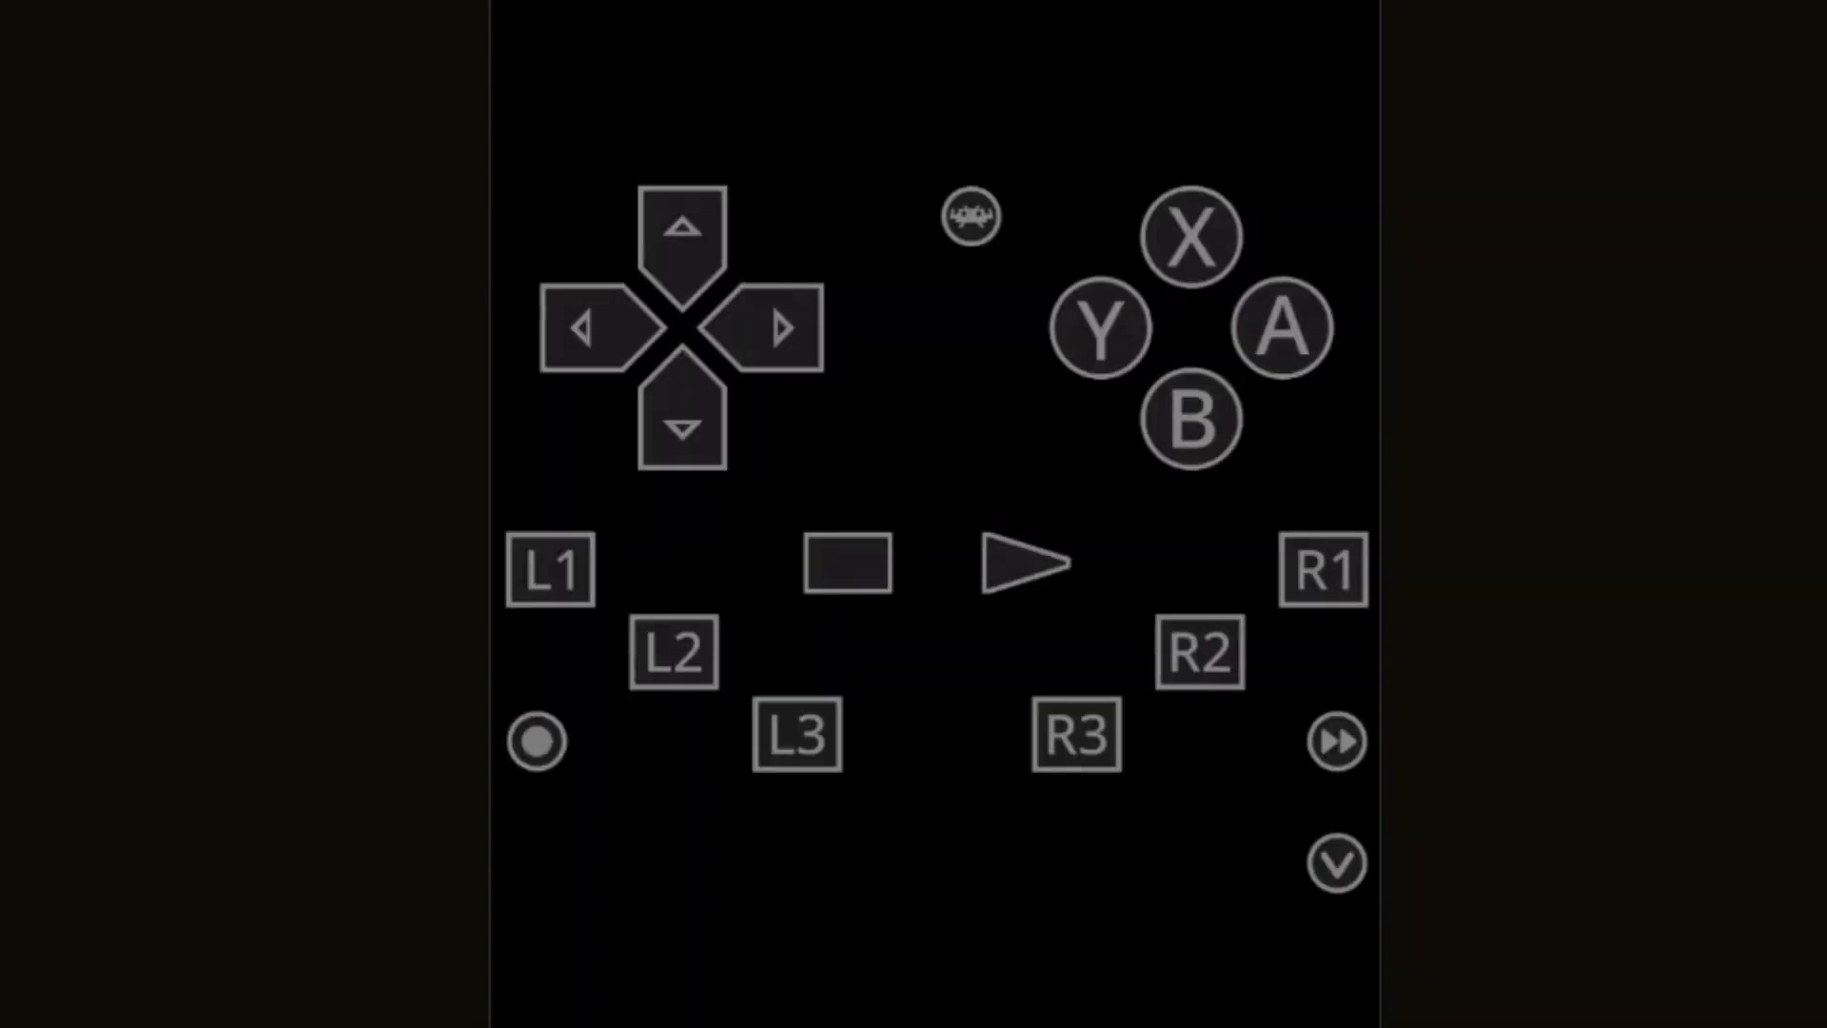
mouse_move(464, 523)
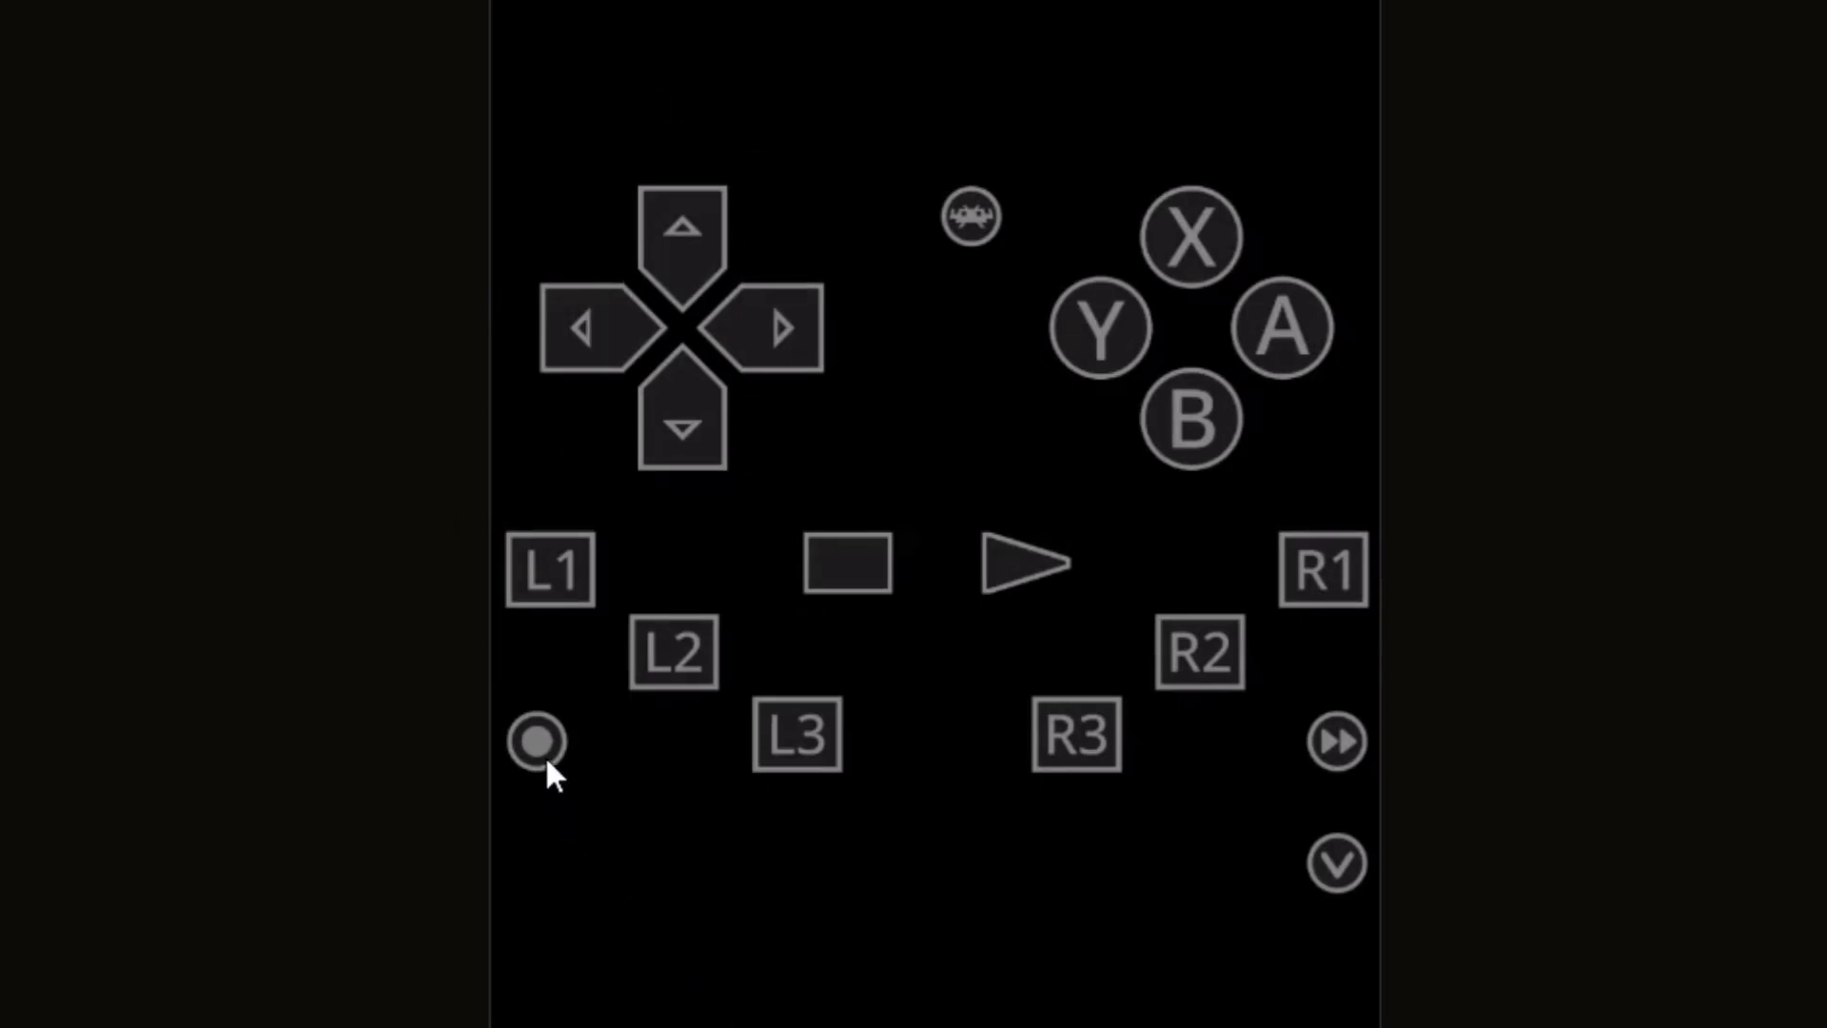
- Use the bottom-left overlay toggle to replace the D-pad with an analog stick
click(536, 741)
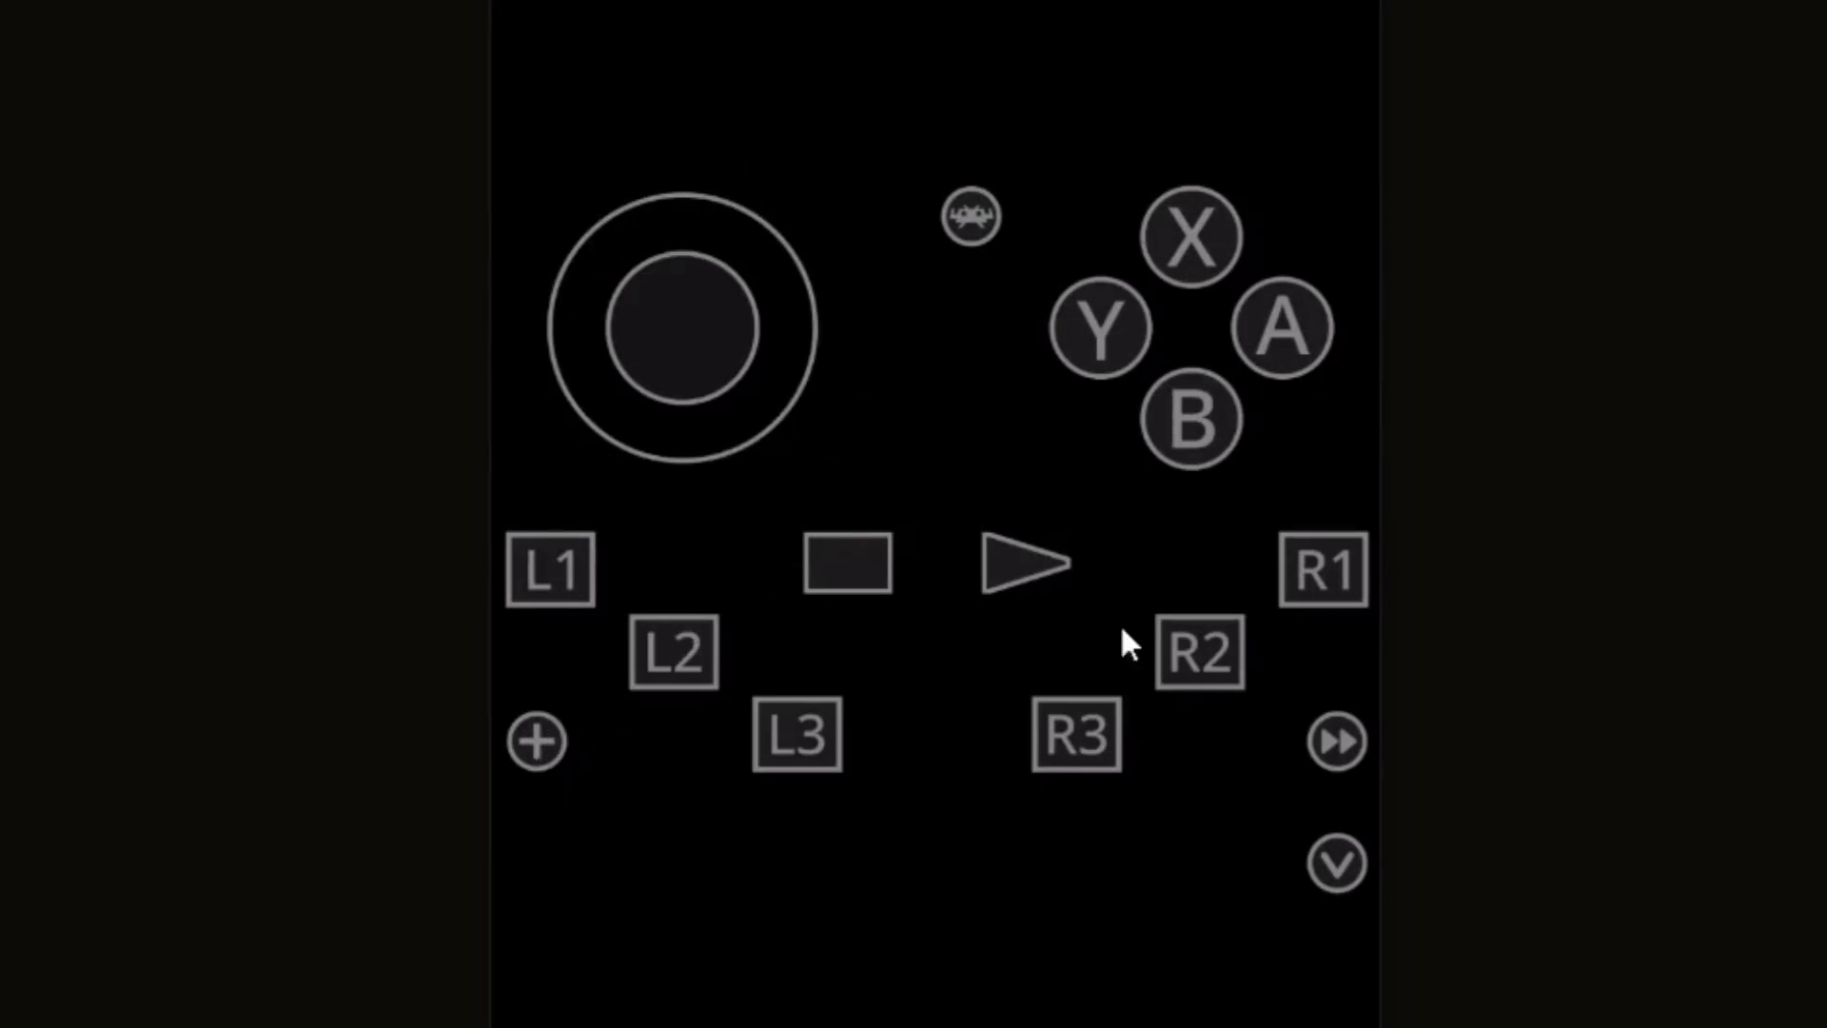
mouse_move(1236, 851)
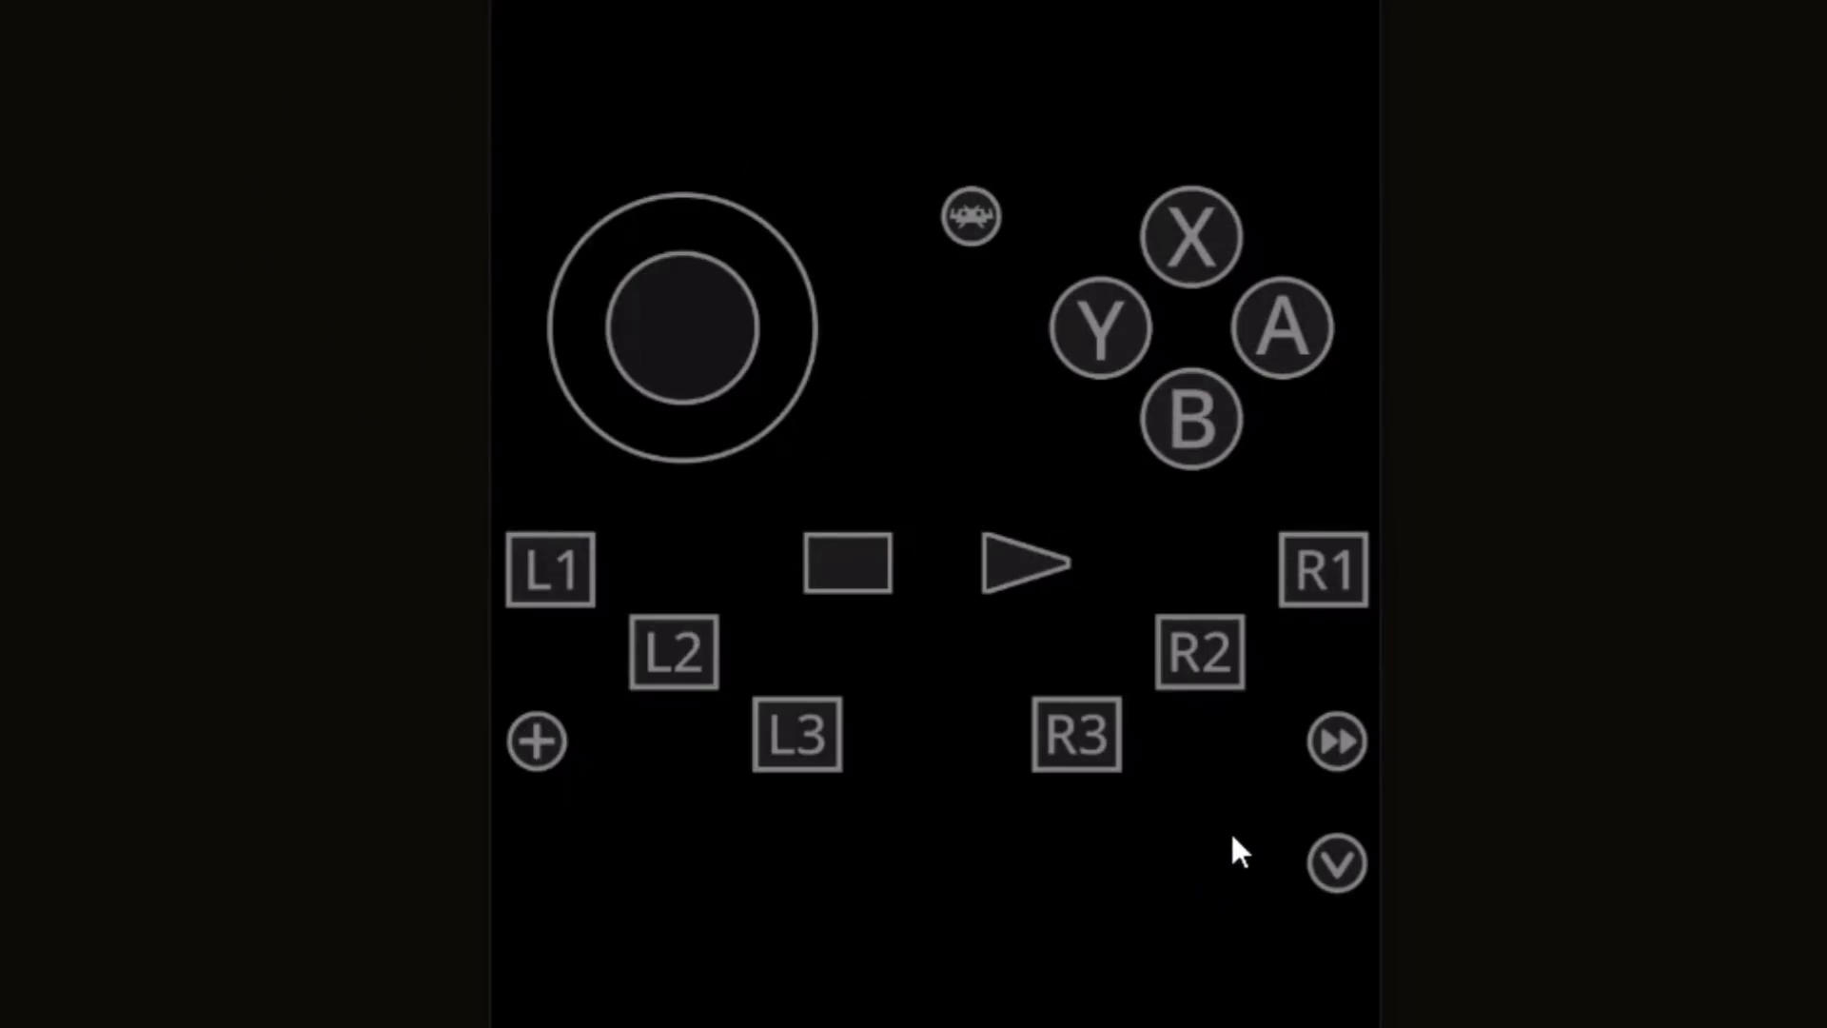
mouse_move(1160, 787)
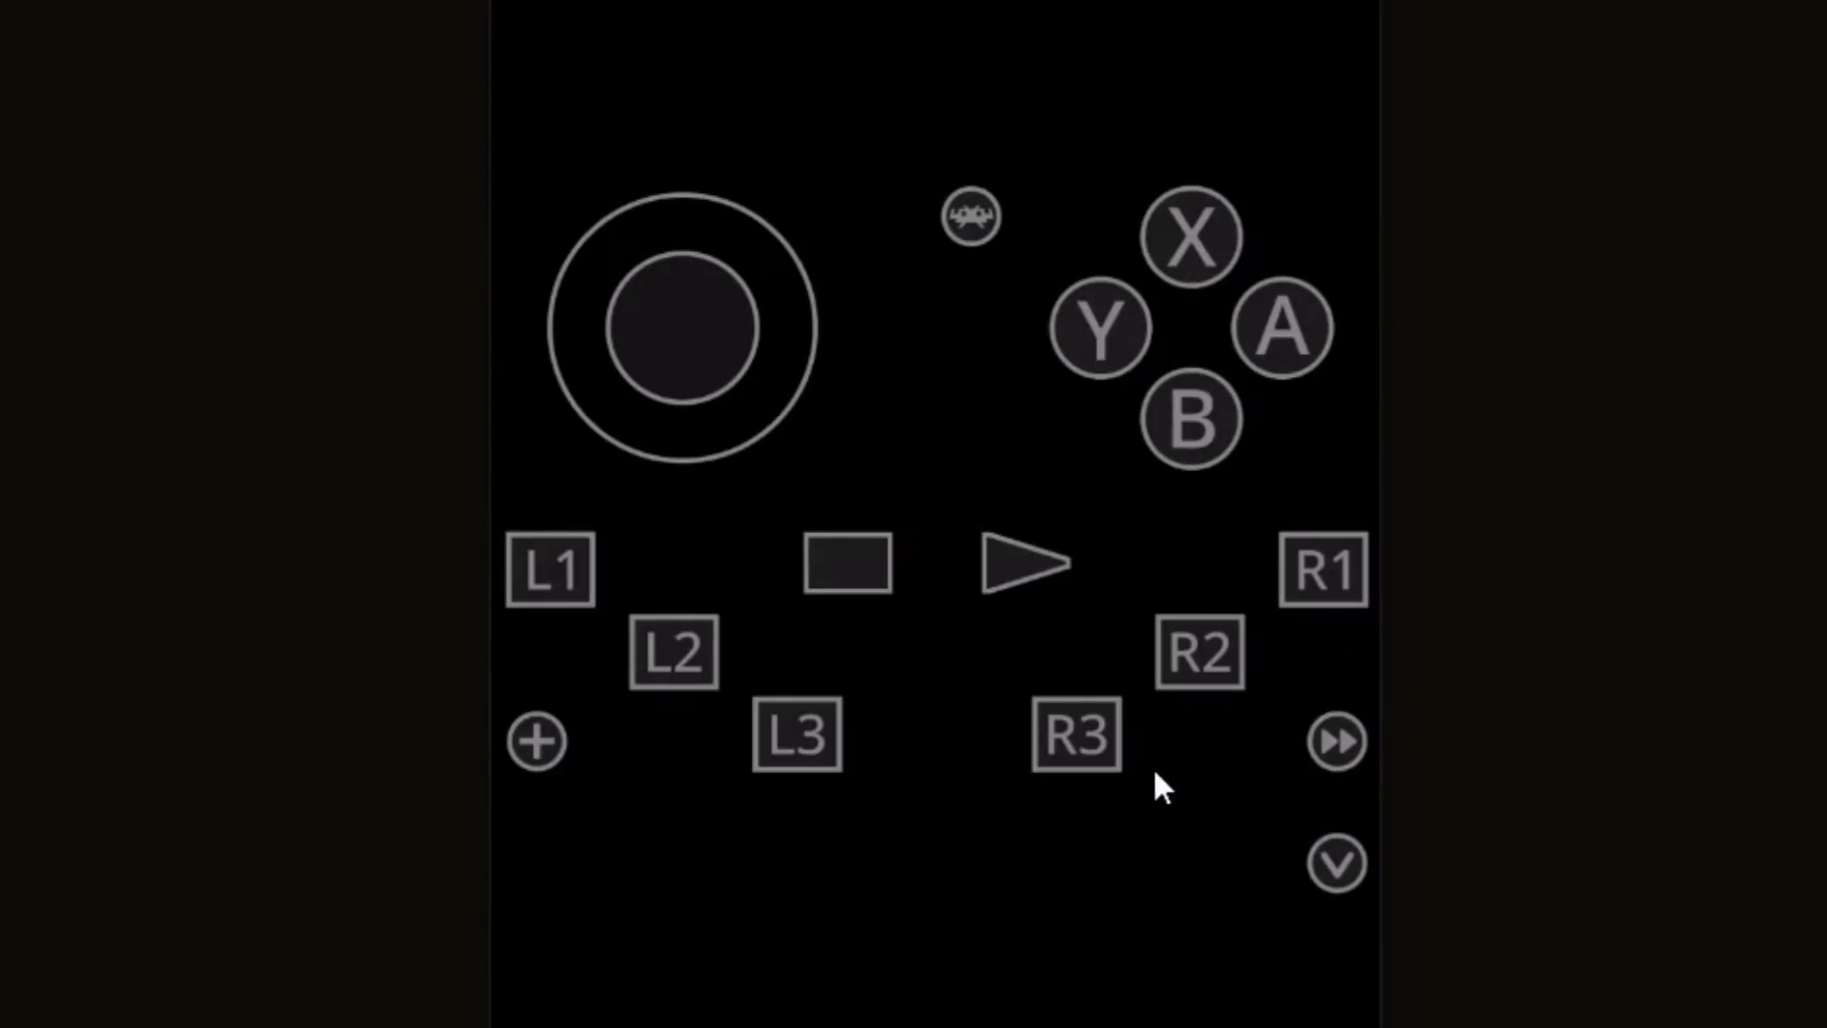
mouse_move(973, 256)
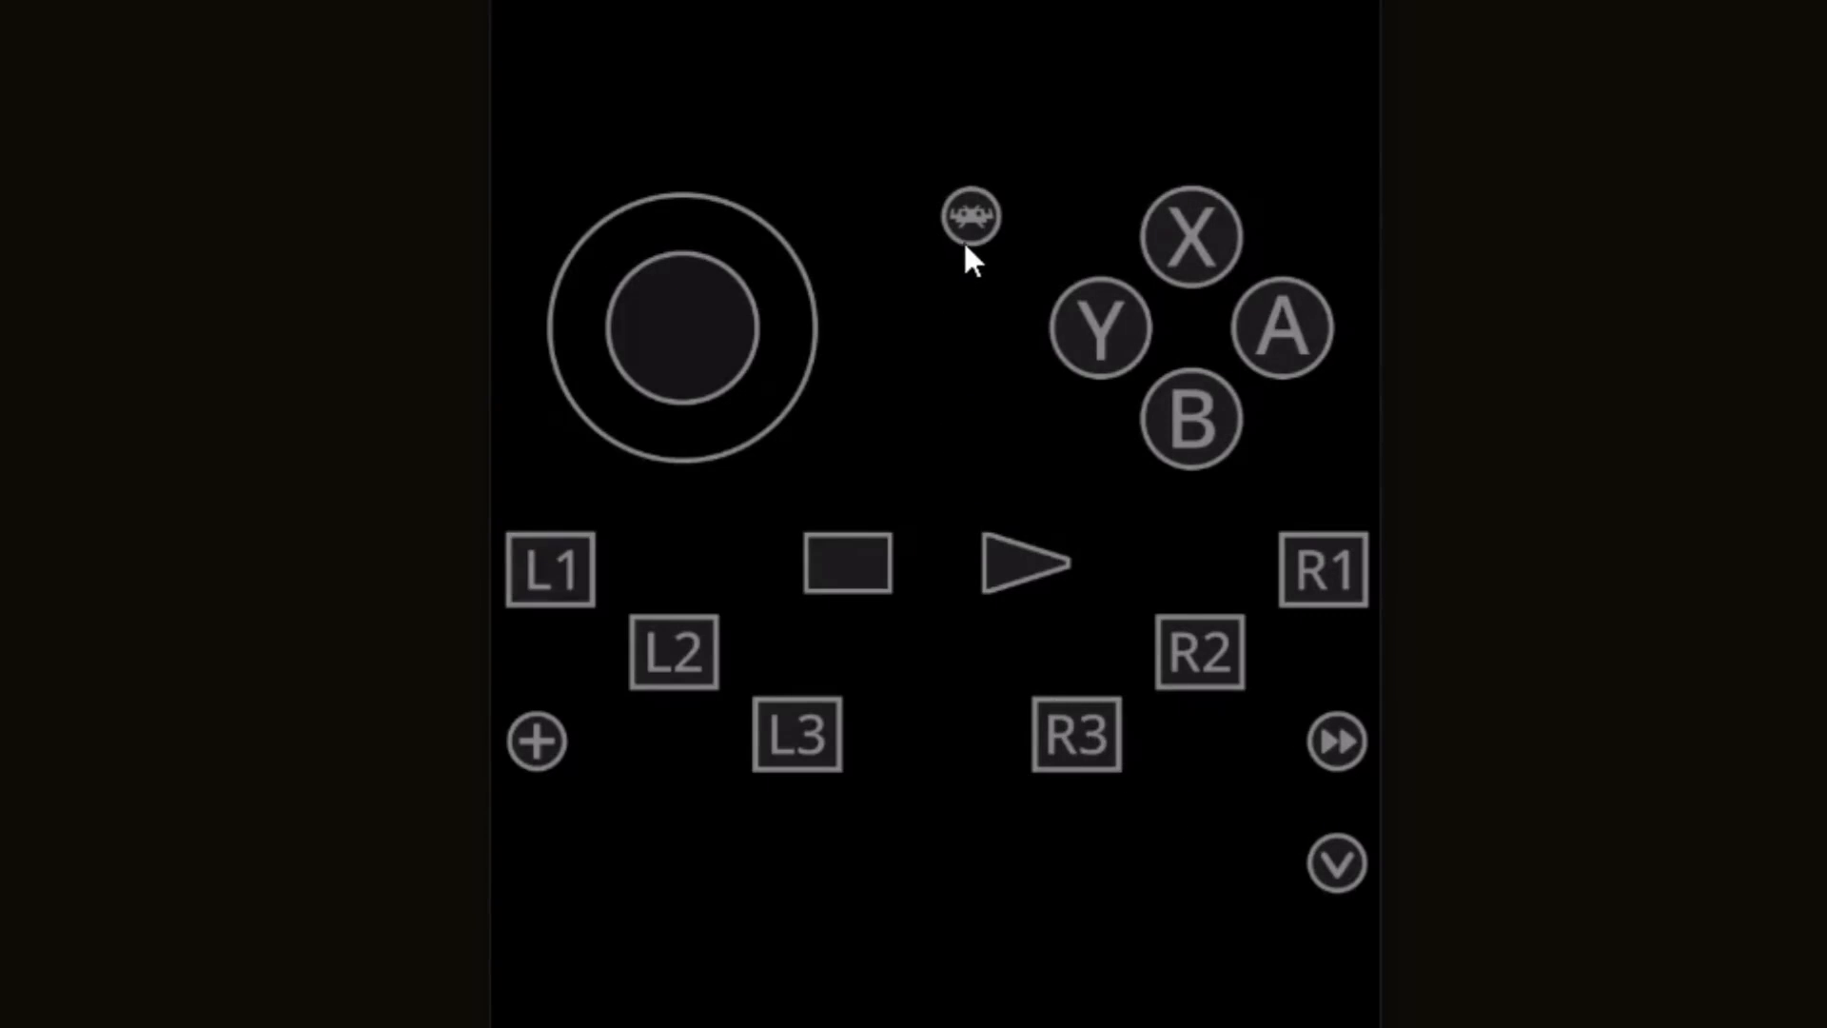
mouse_move(972, 233)
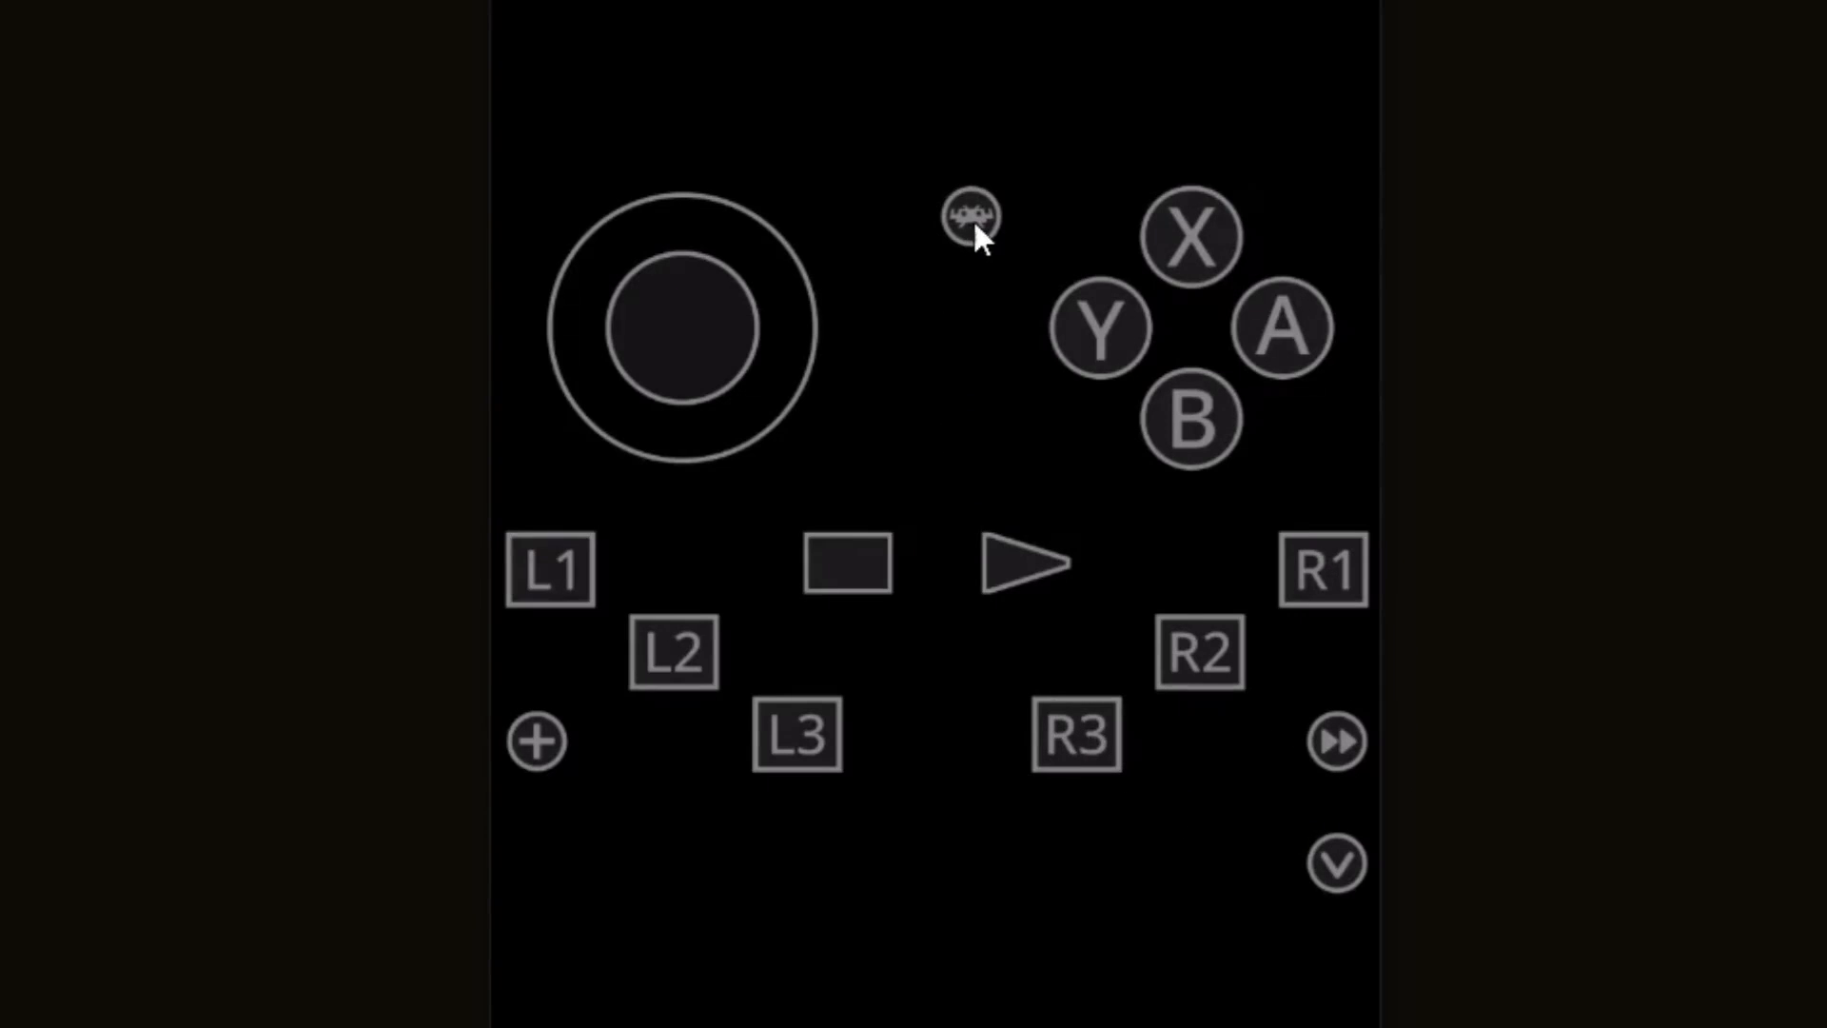
click(971, 218)
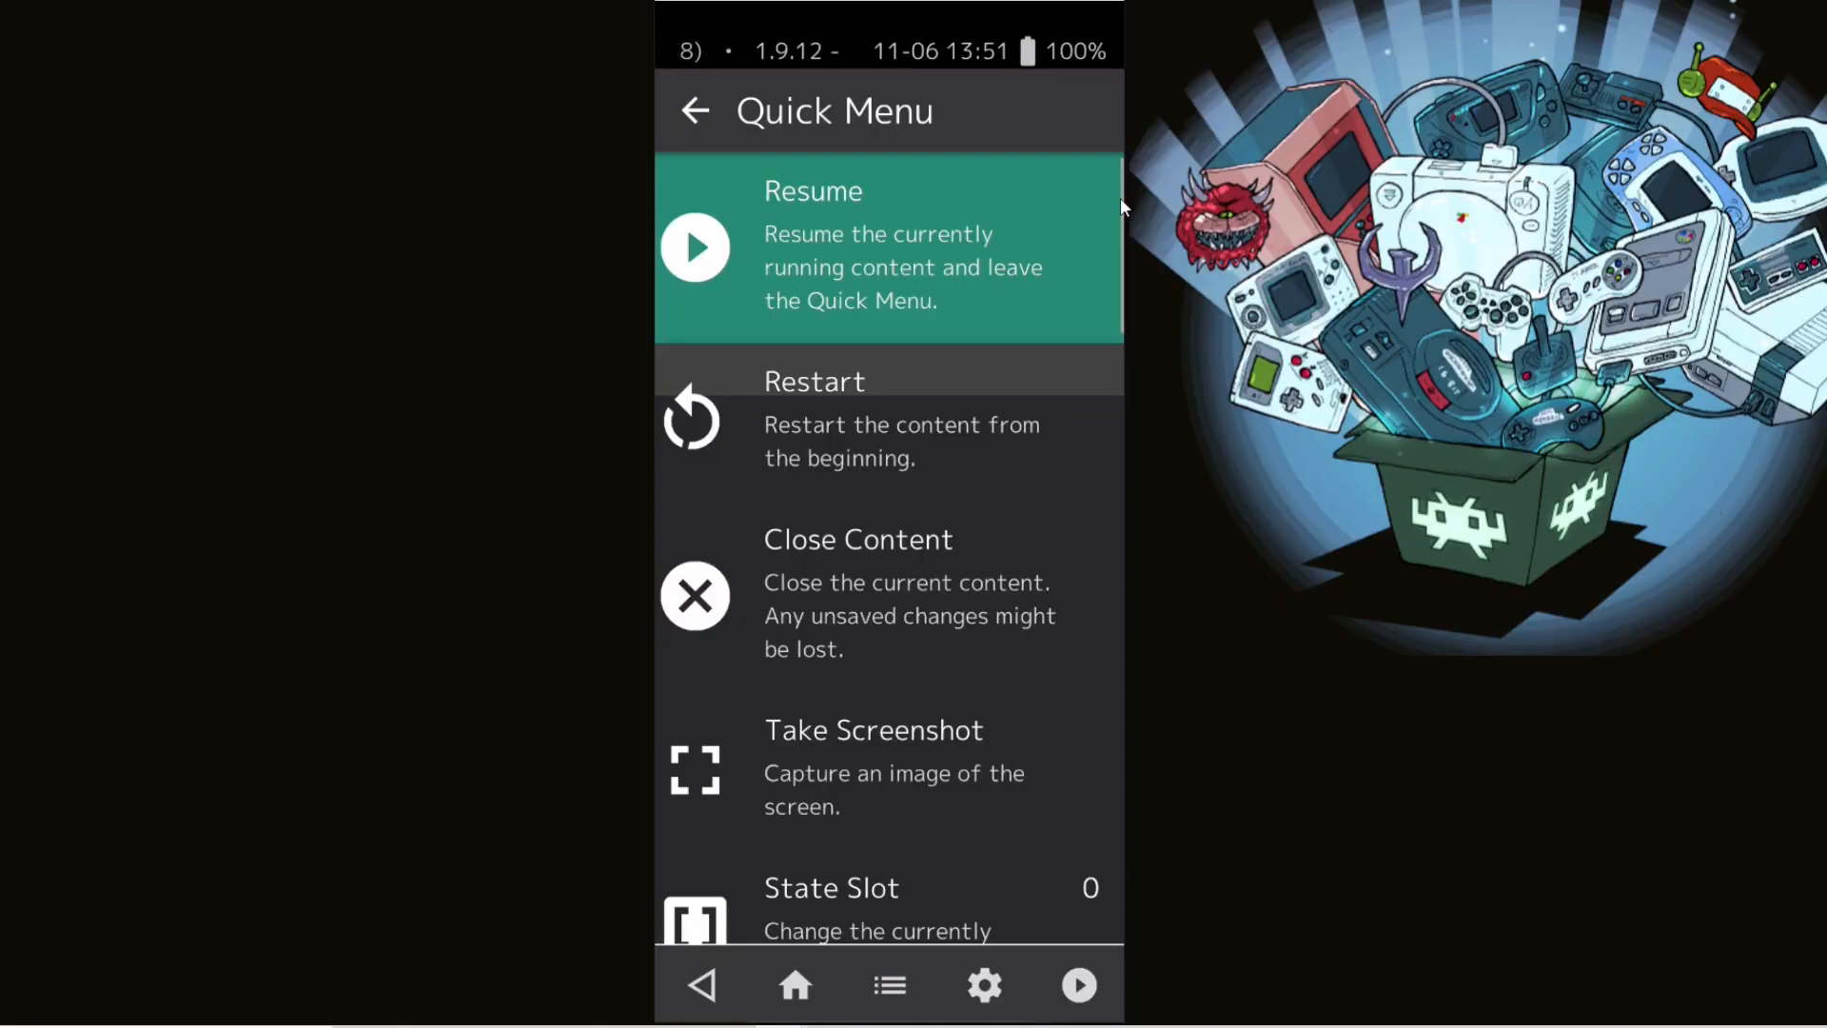
scroll(down, 3)
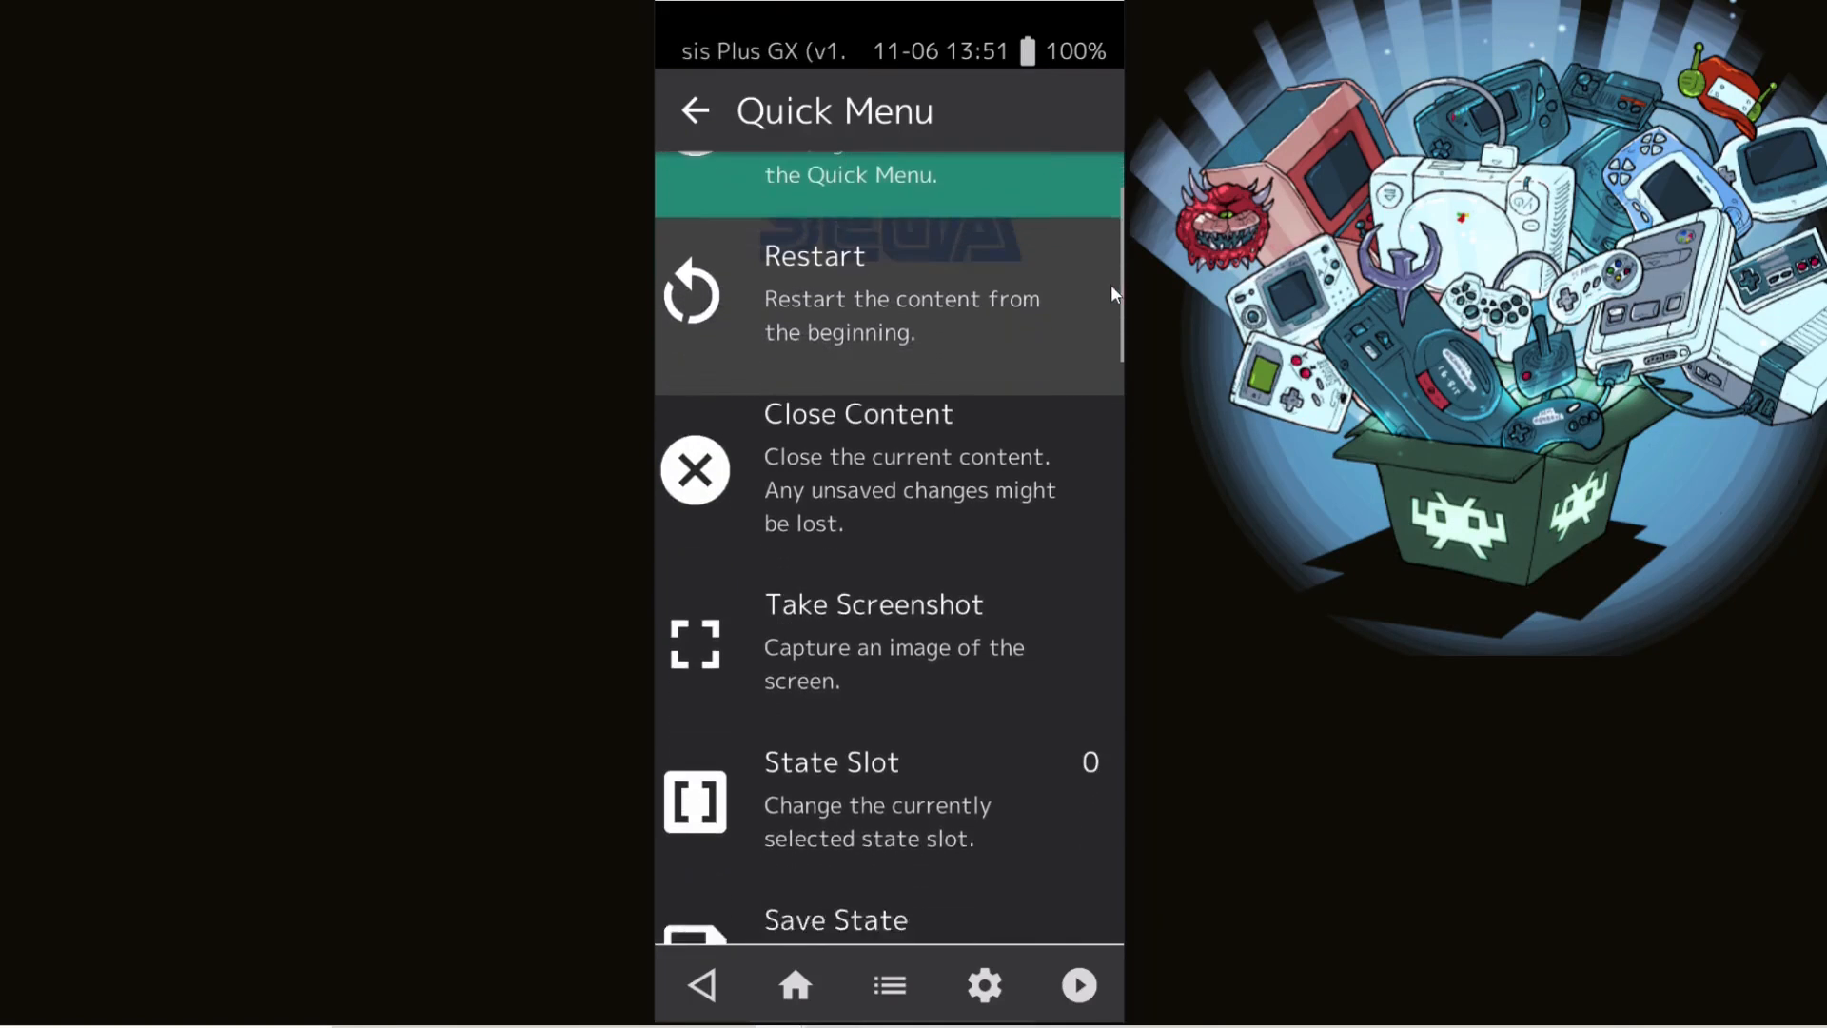
scroll(down, 3)
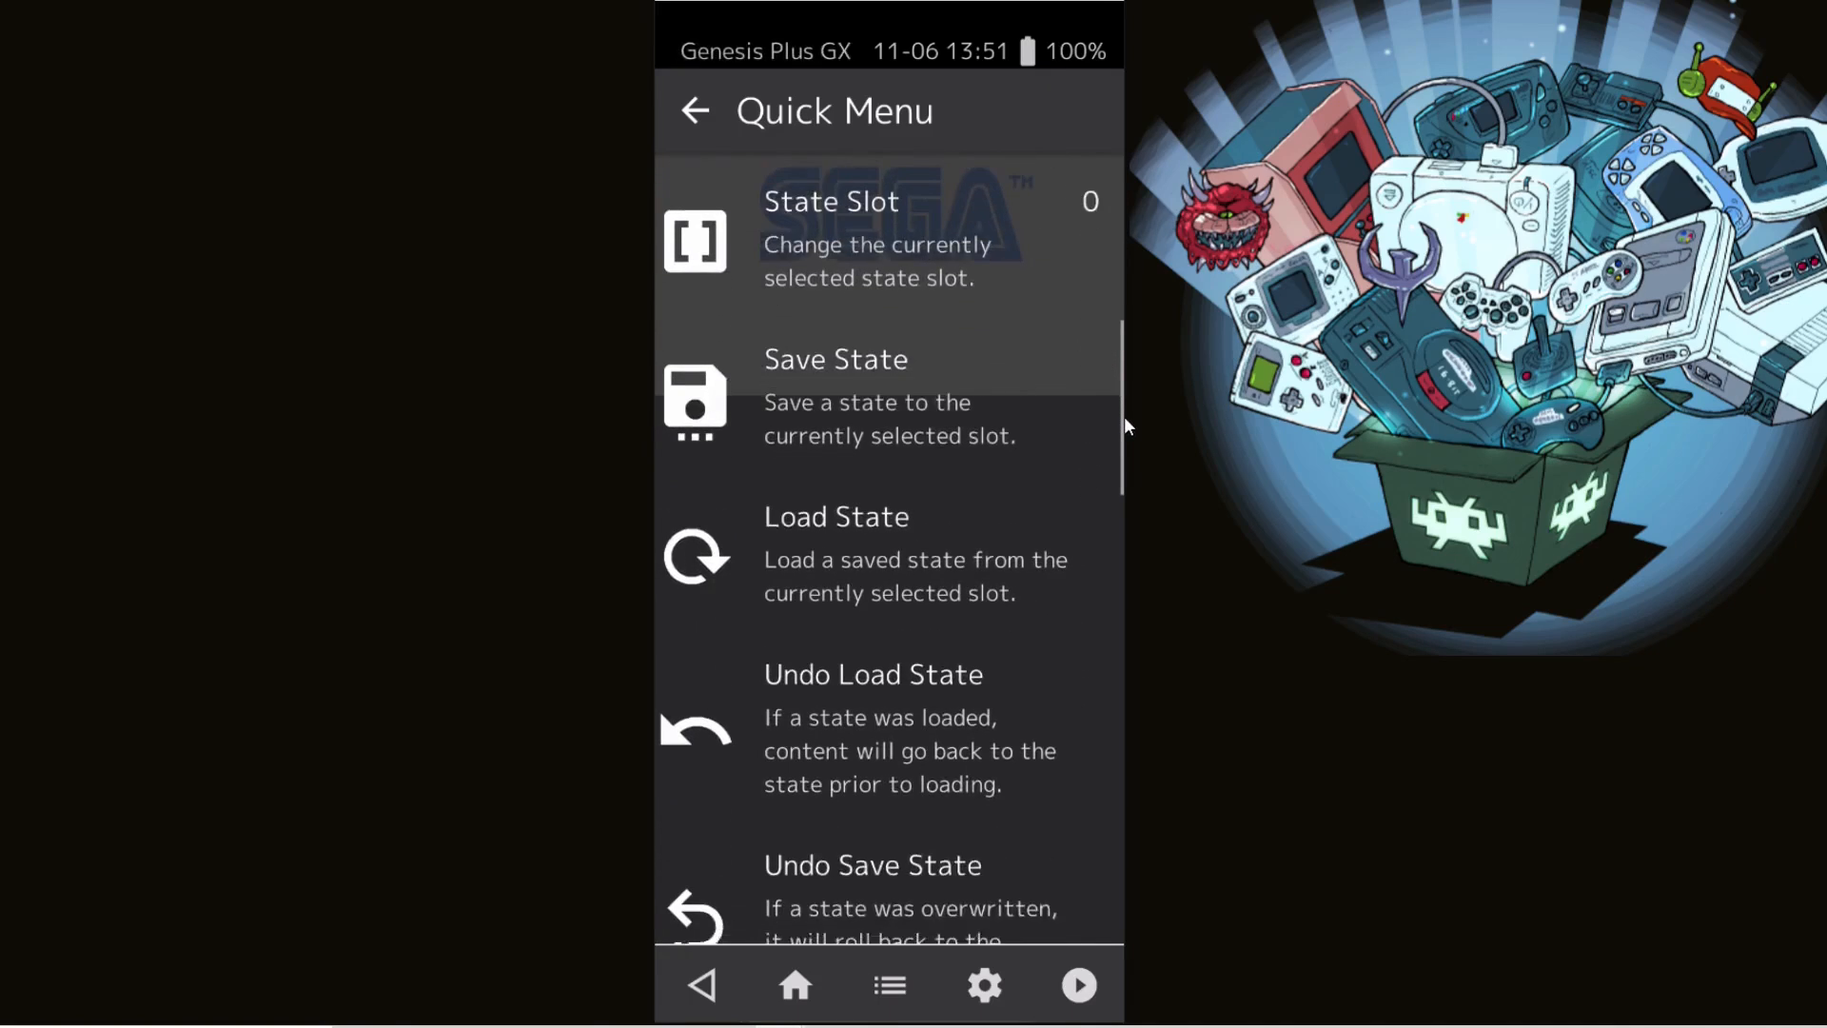
scroll(down, 3)
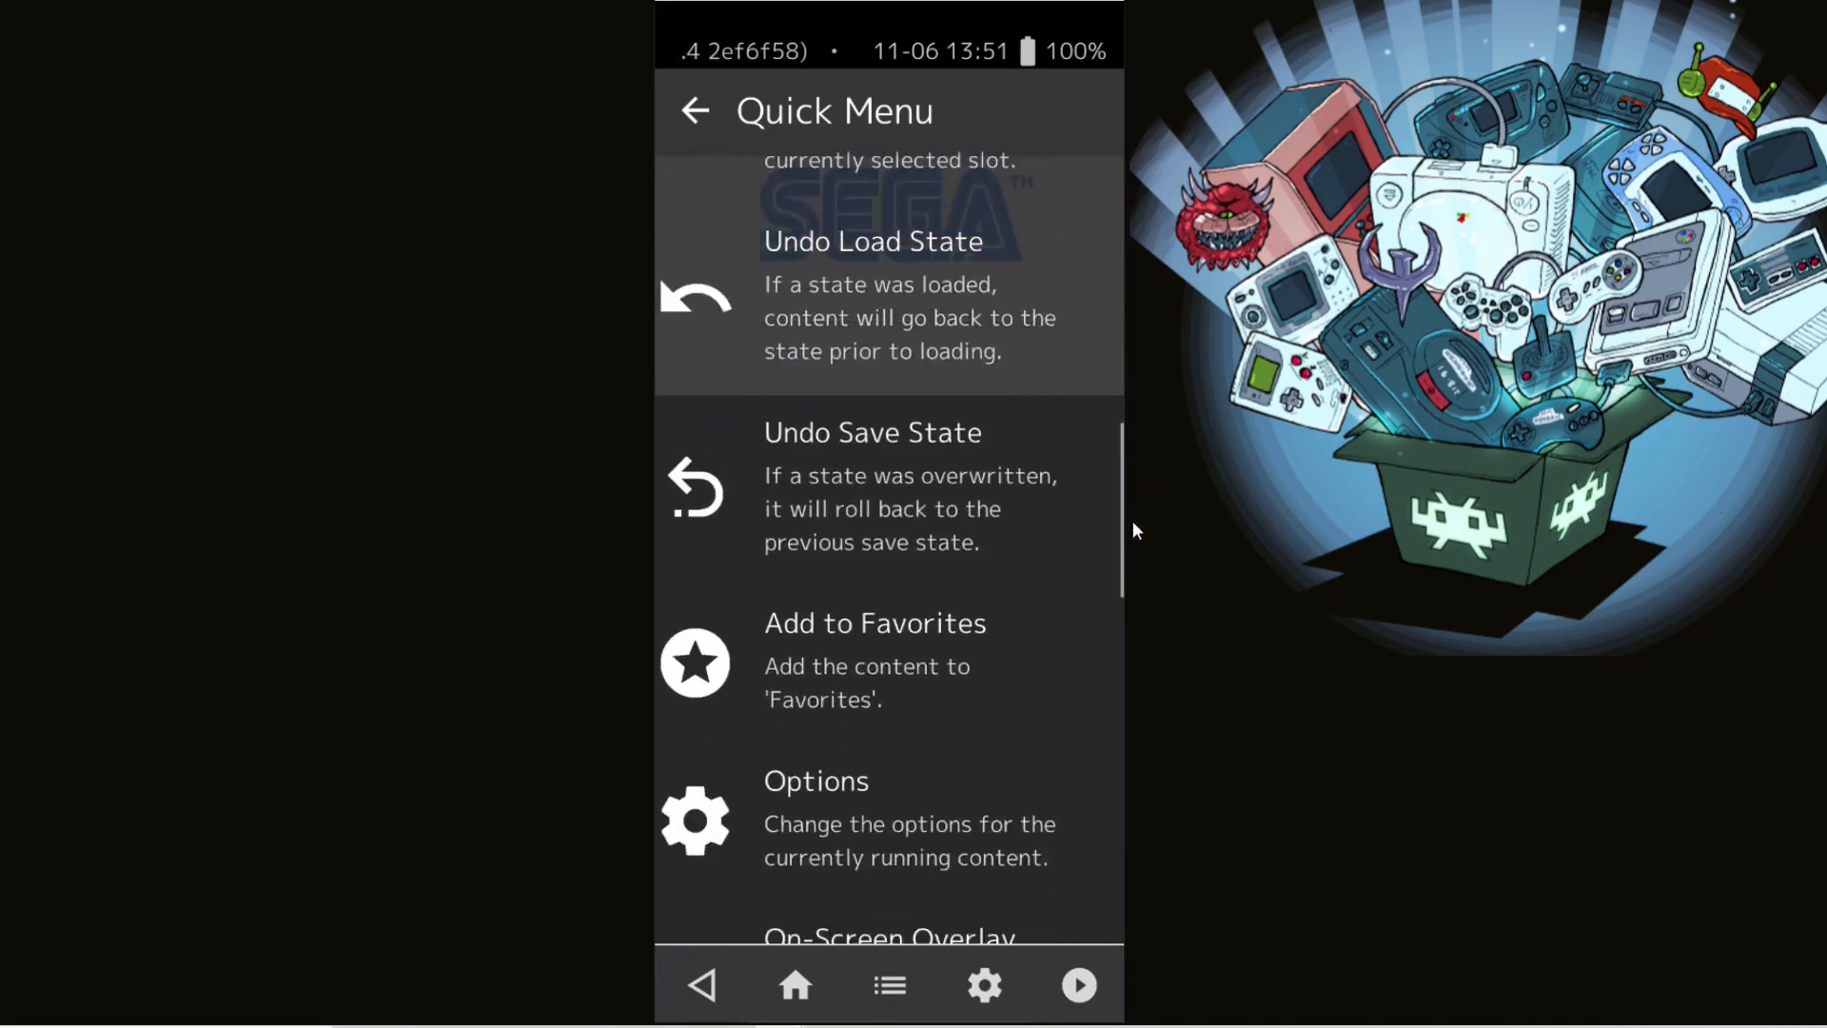
scroll(down, 3)
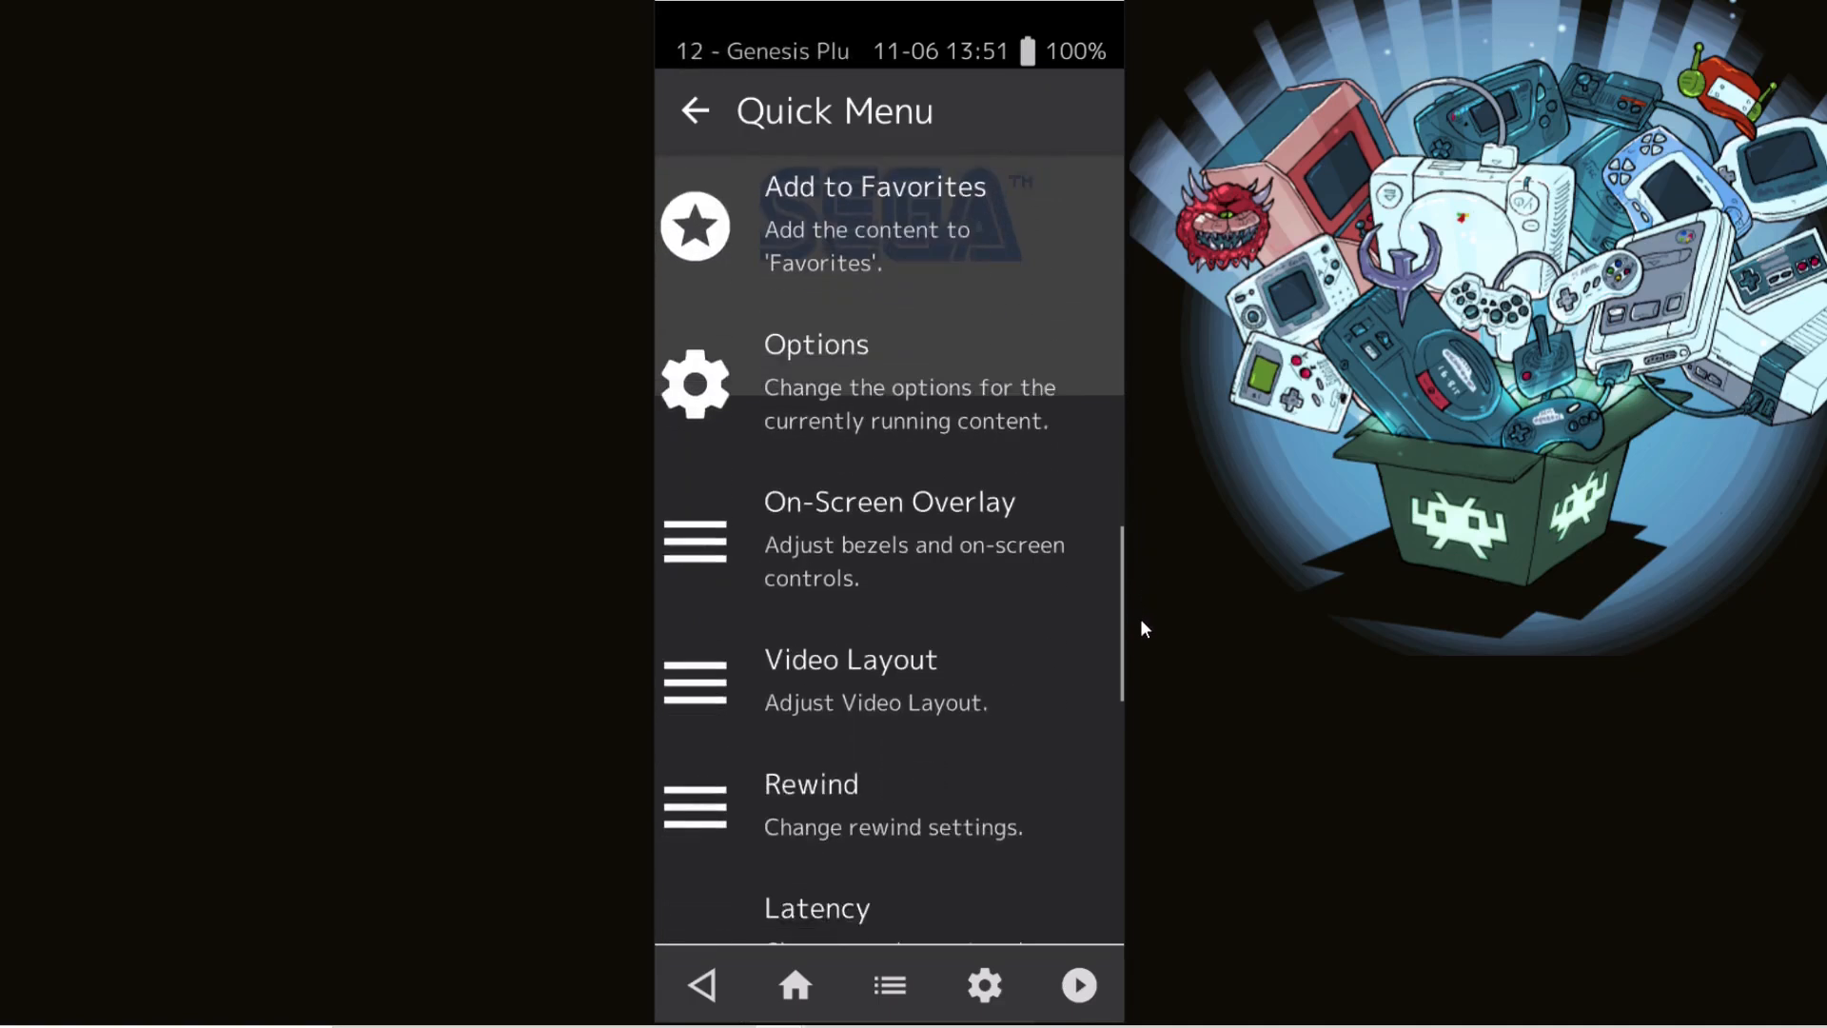
scroll(down, 3)
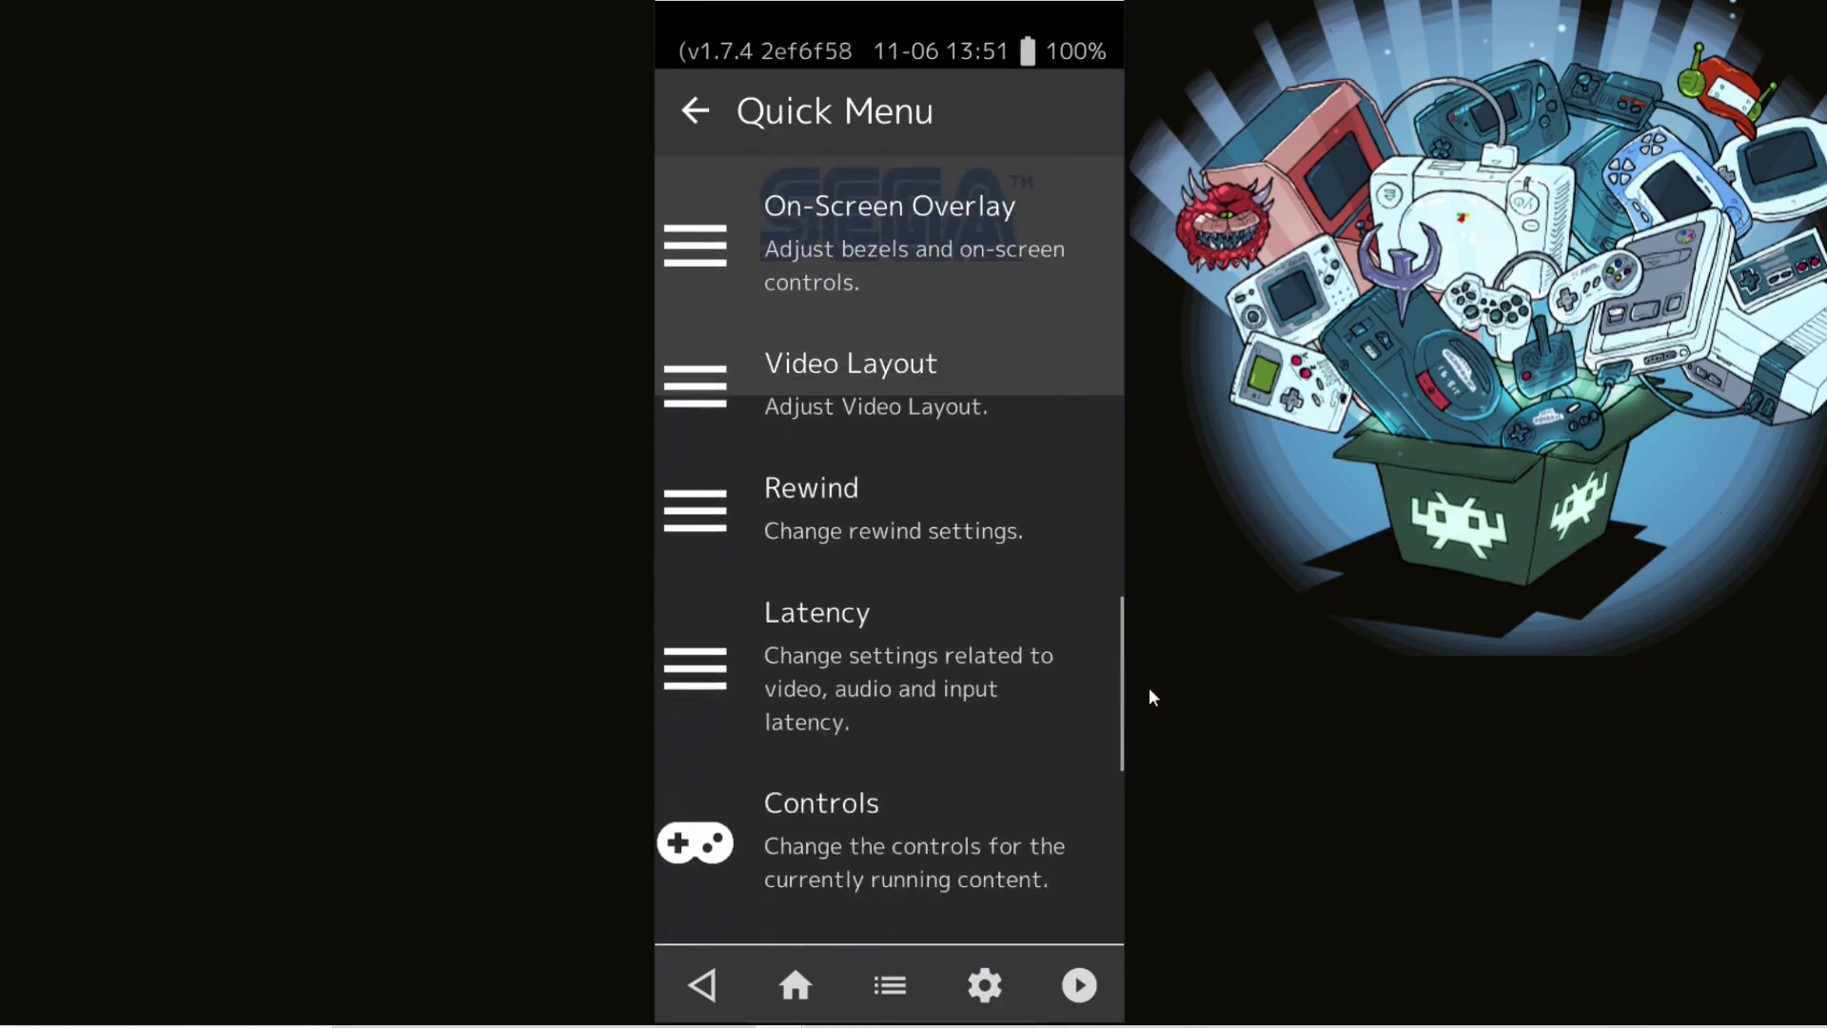
scroll(down, 3)
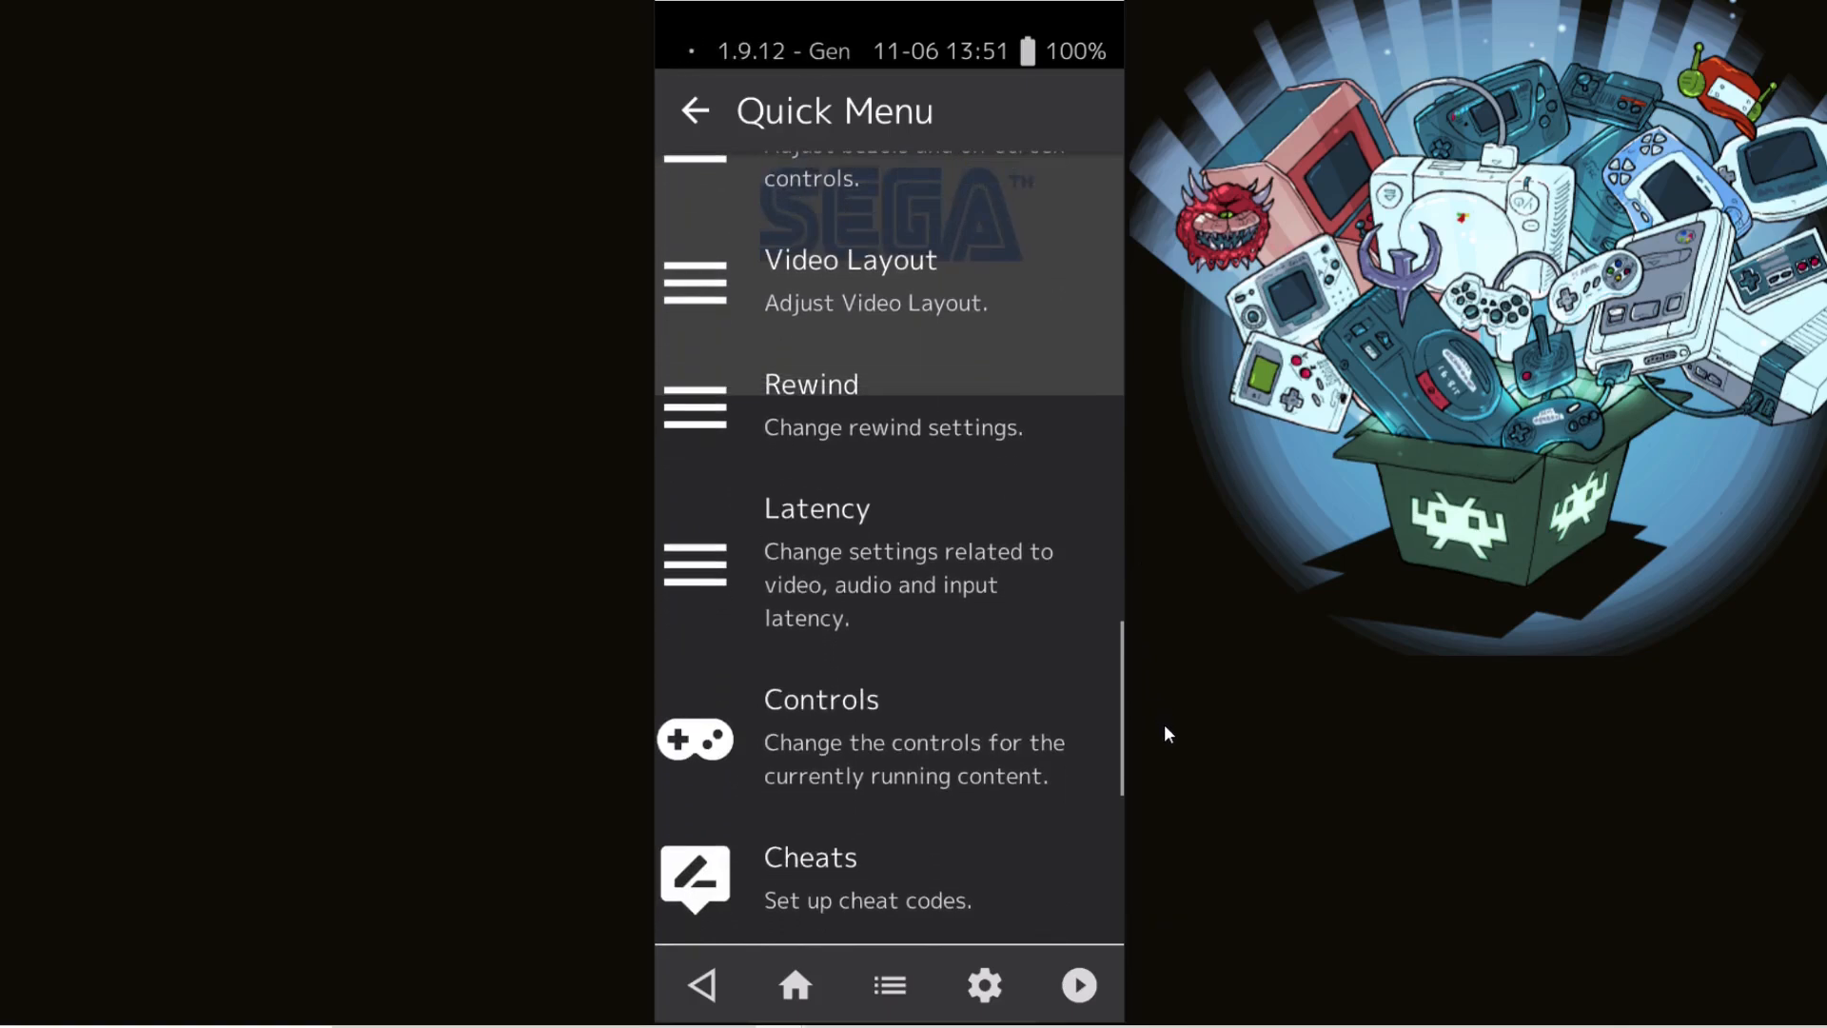
scroll(down, 3)
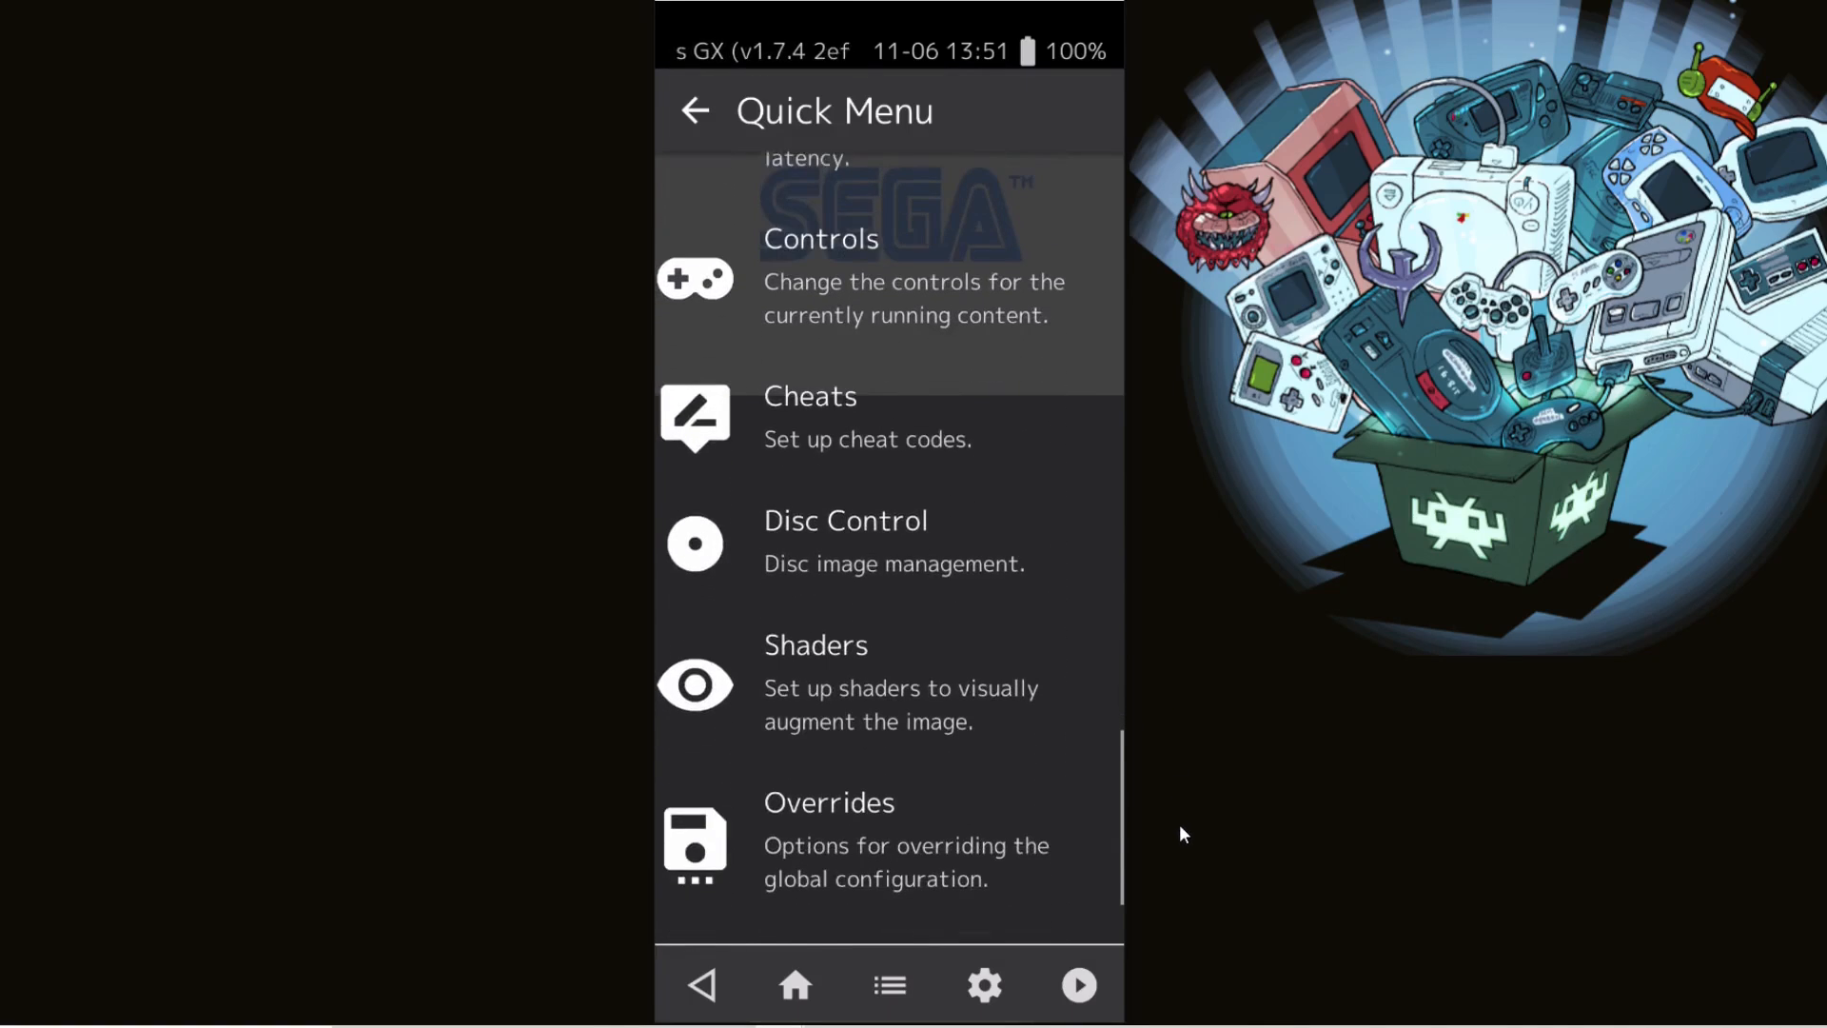
scroll(down, 3)
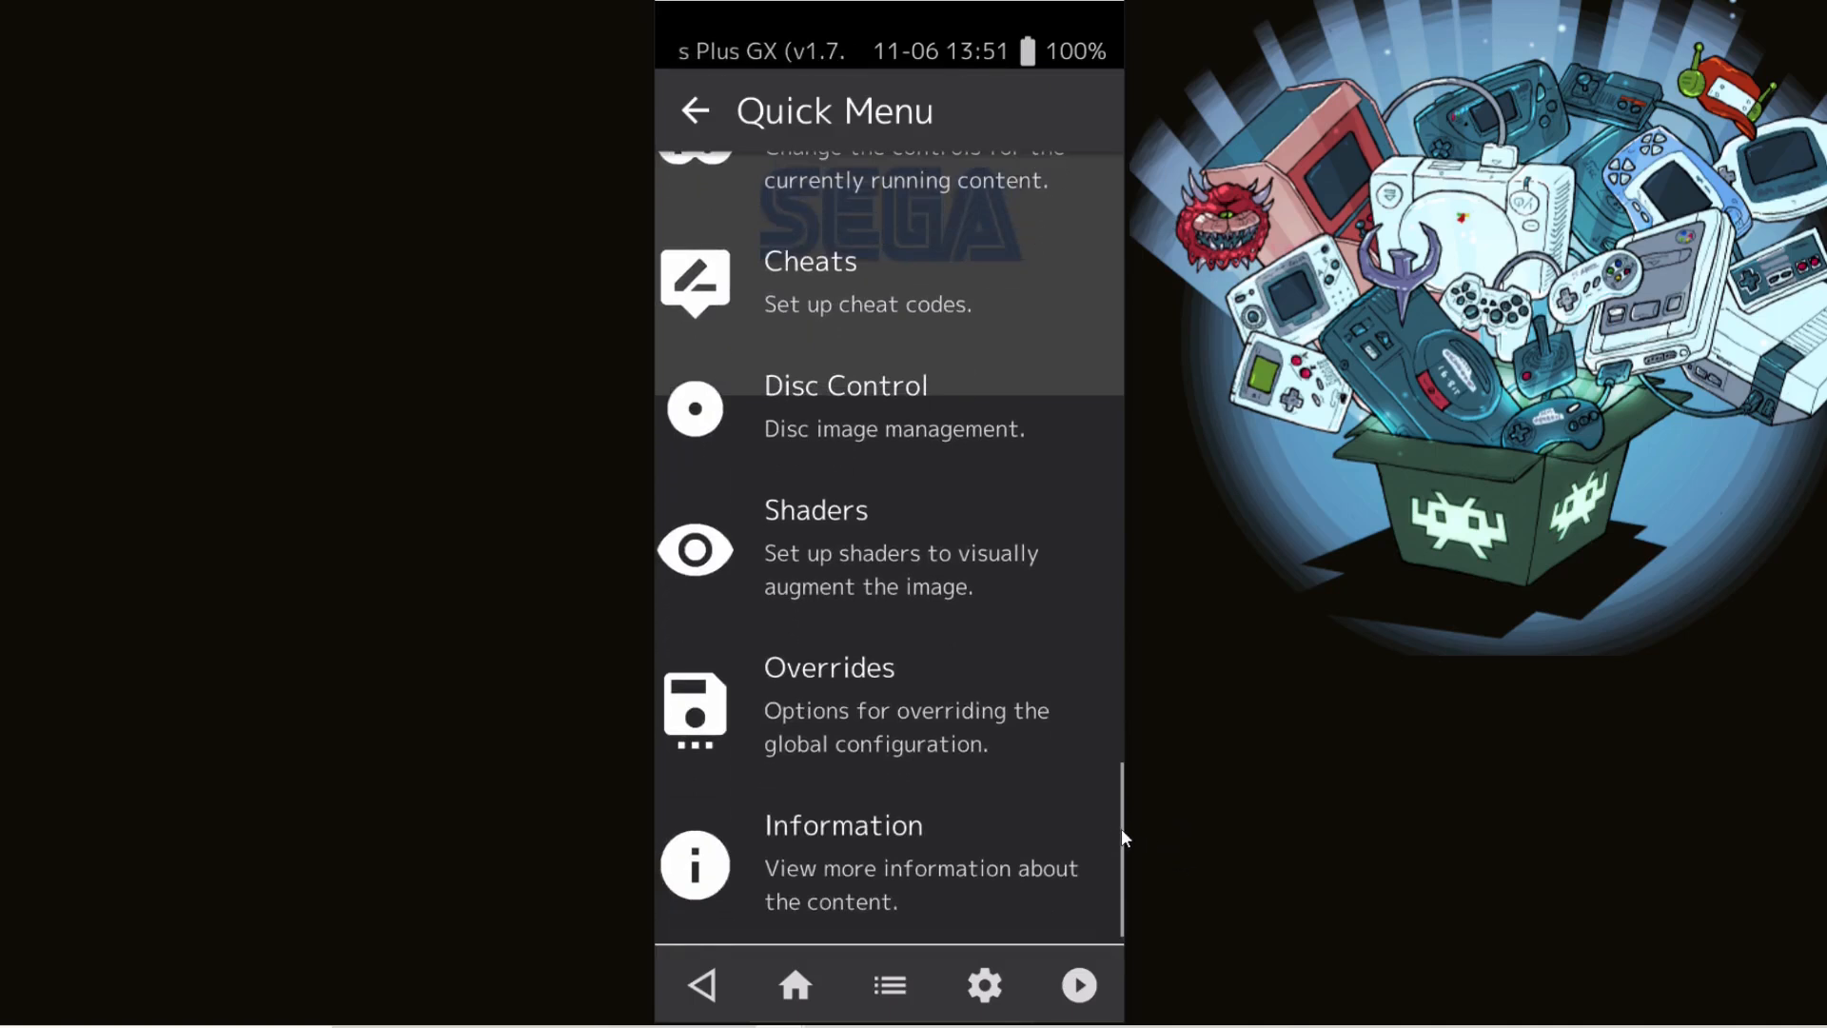
scroll(up, 3)
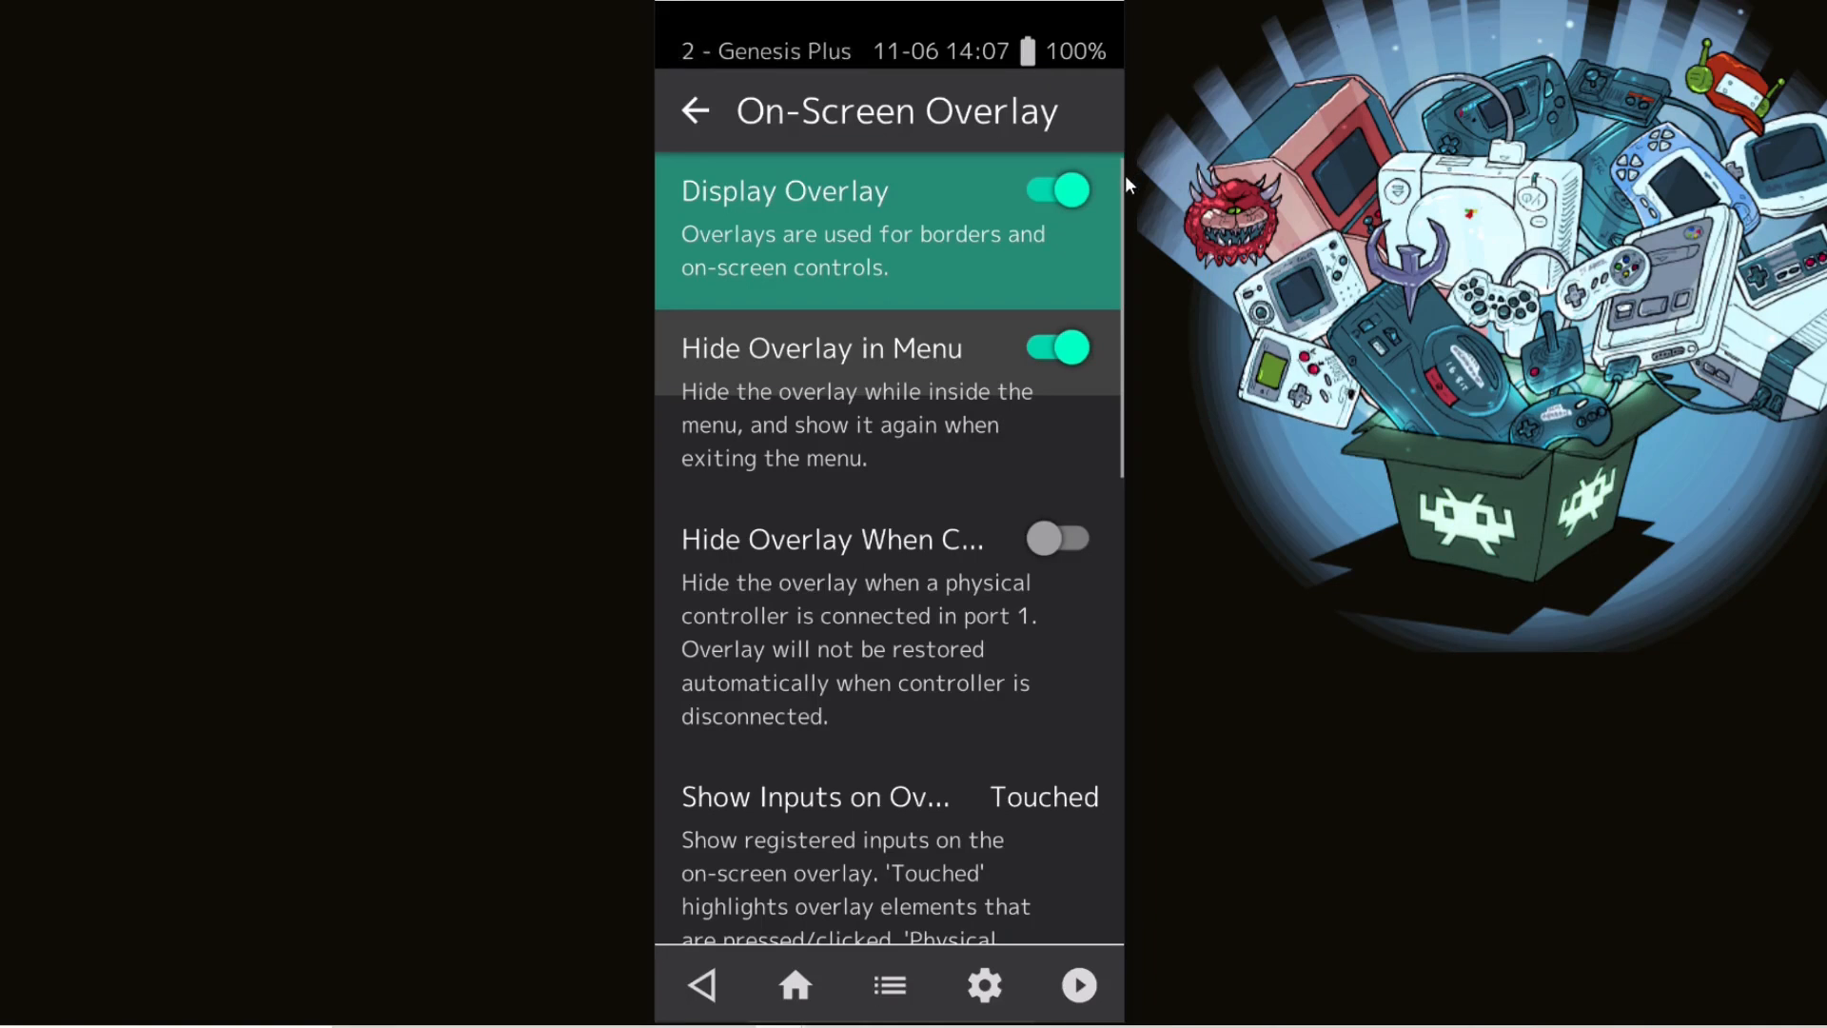
- Select genesis/genesis.cfg as the overlay preset and return to the Quick Menu
scroll(down, 3)
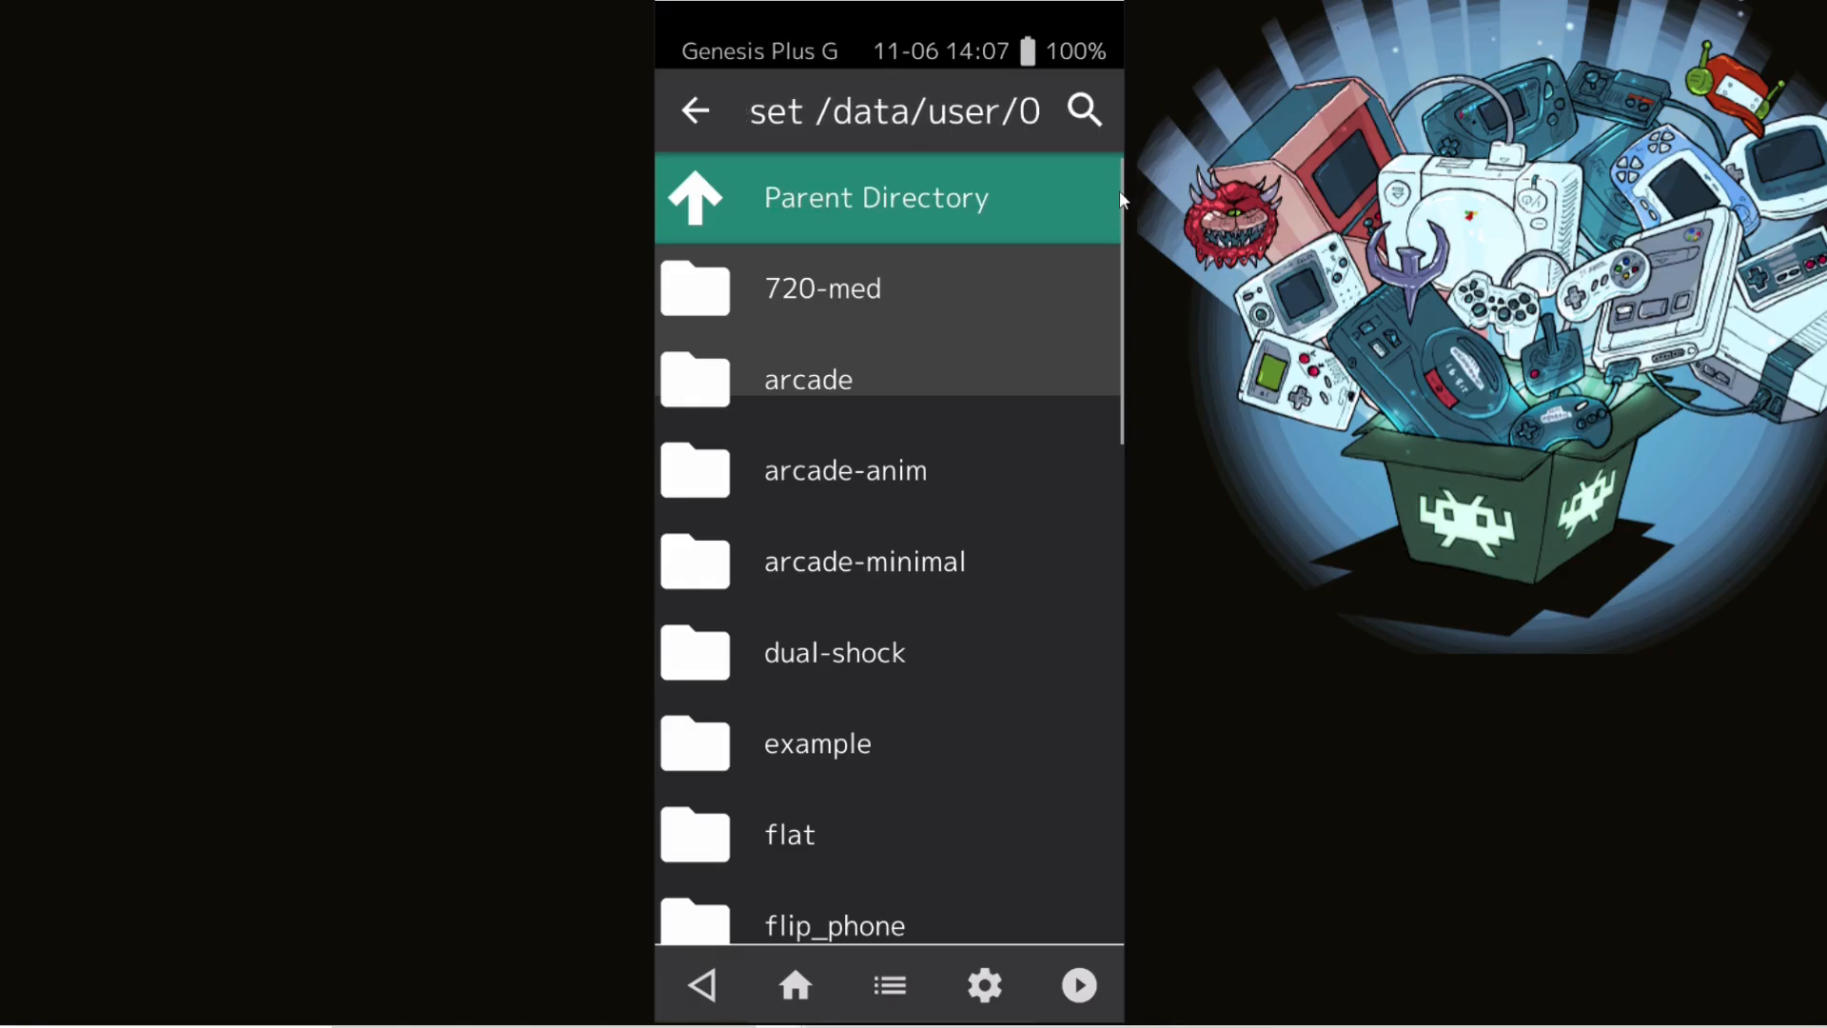
scroll(down, 3)
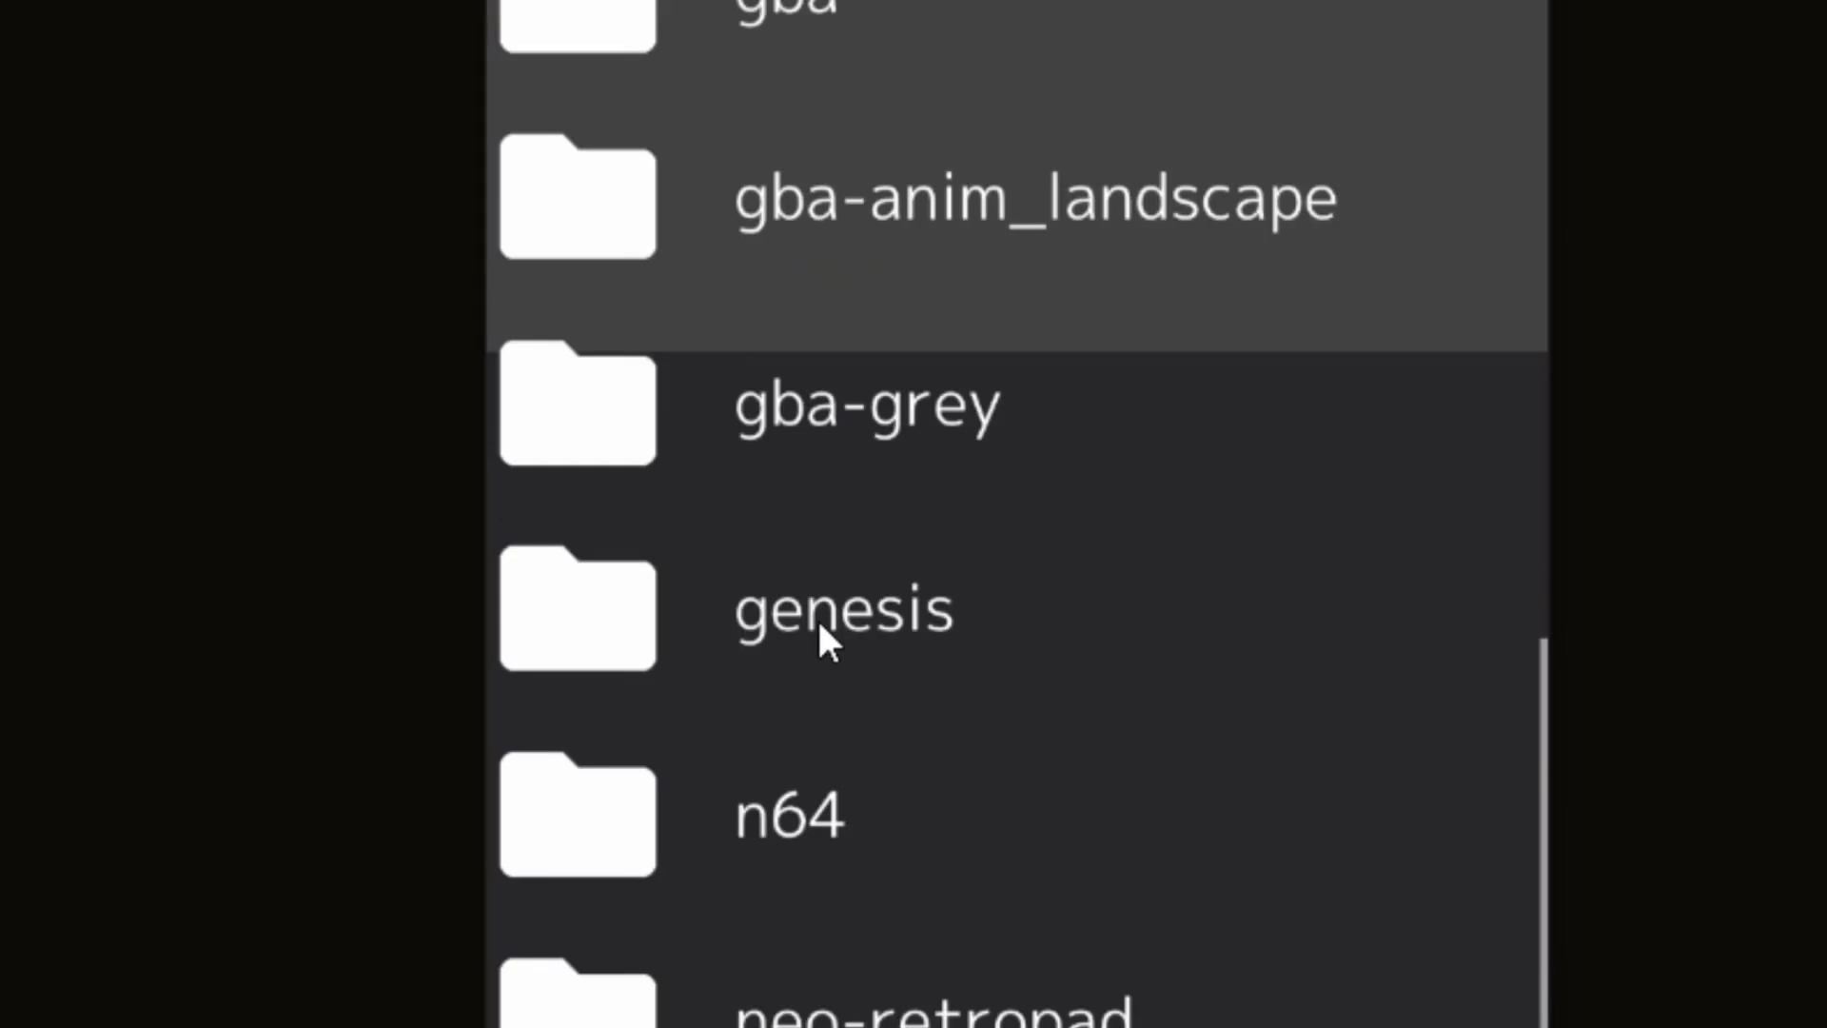
click(842, 609)
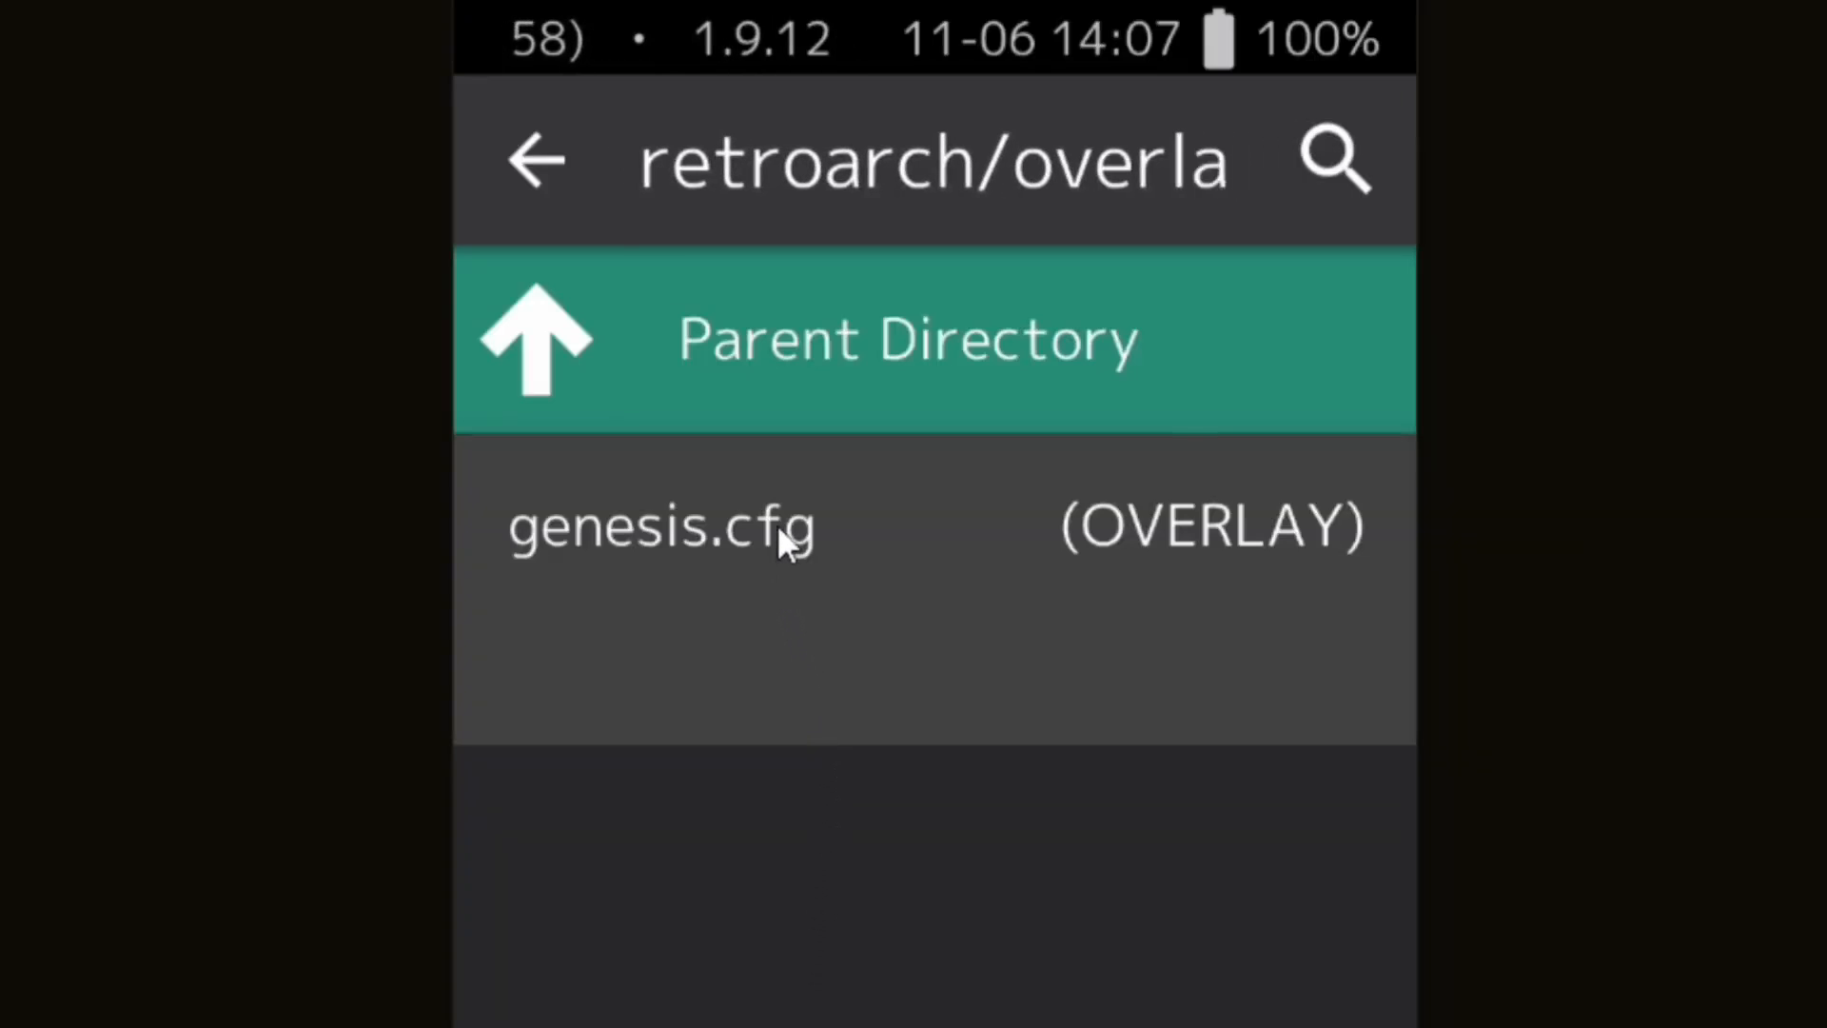
click(659, 524)
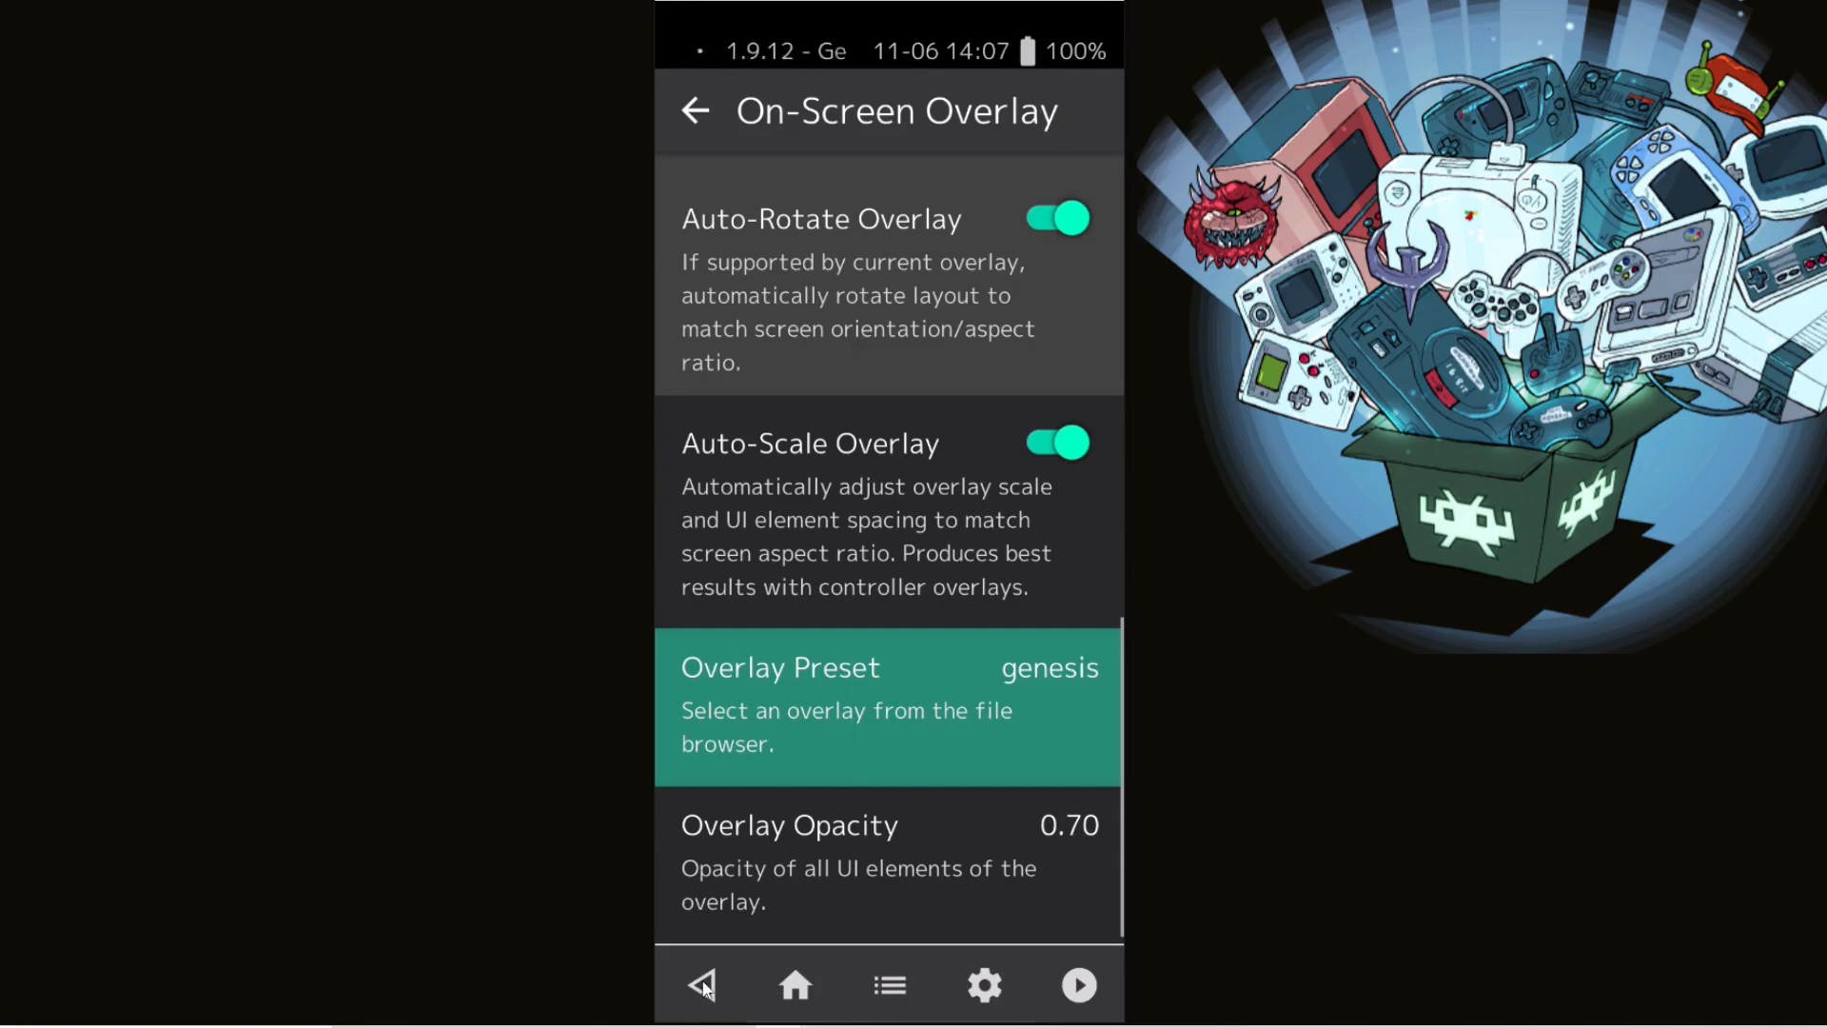
click(701, 985)
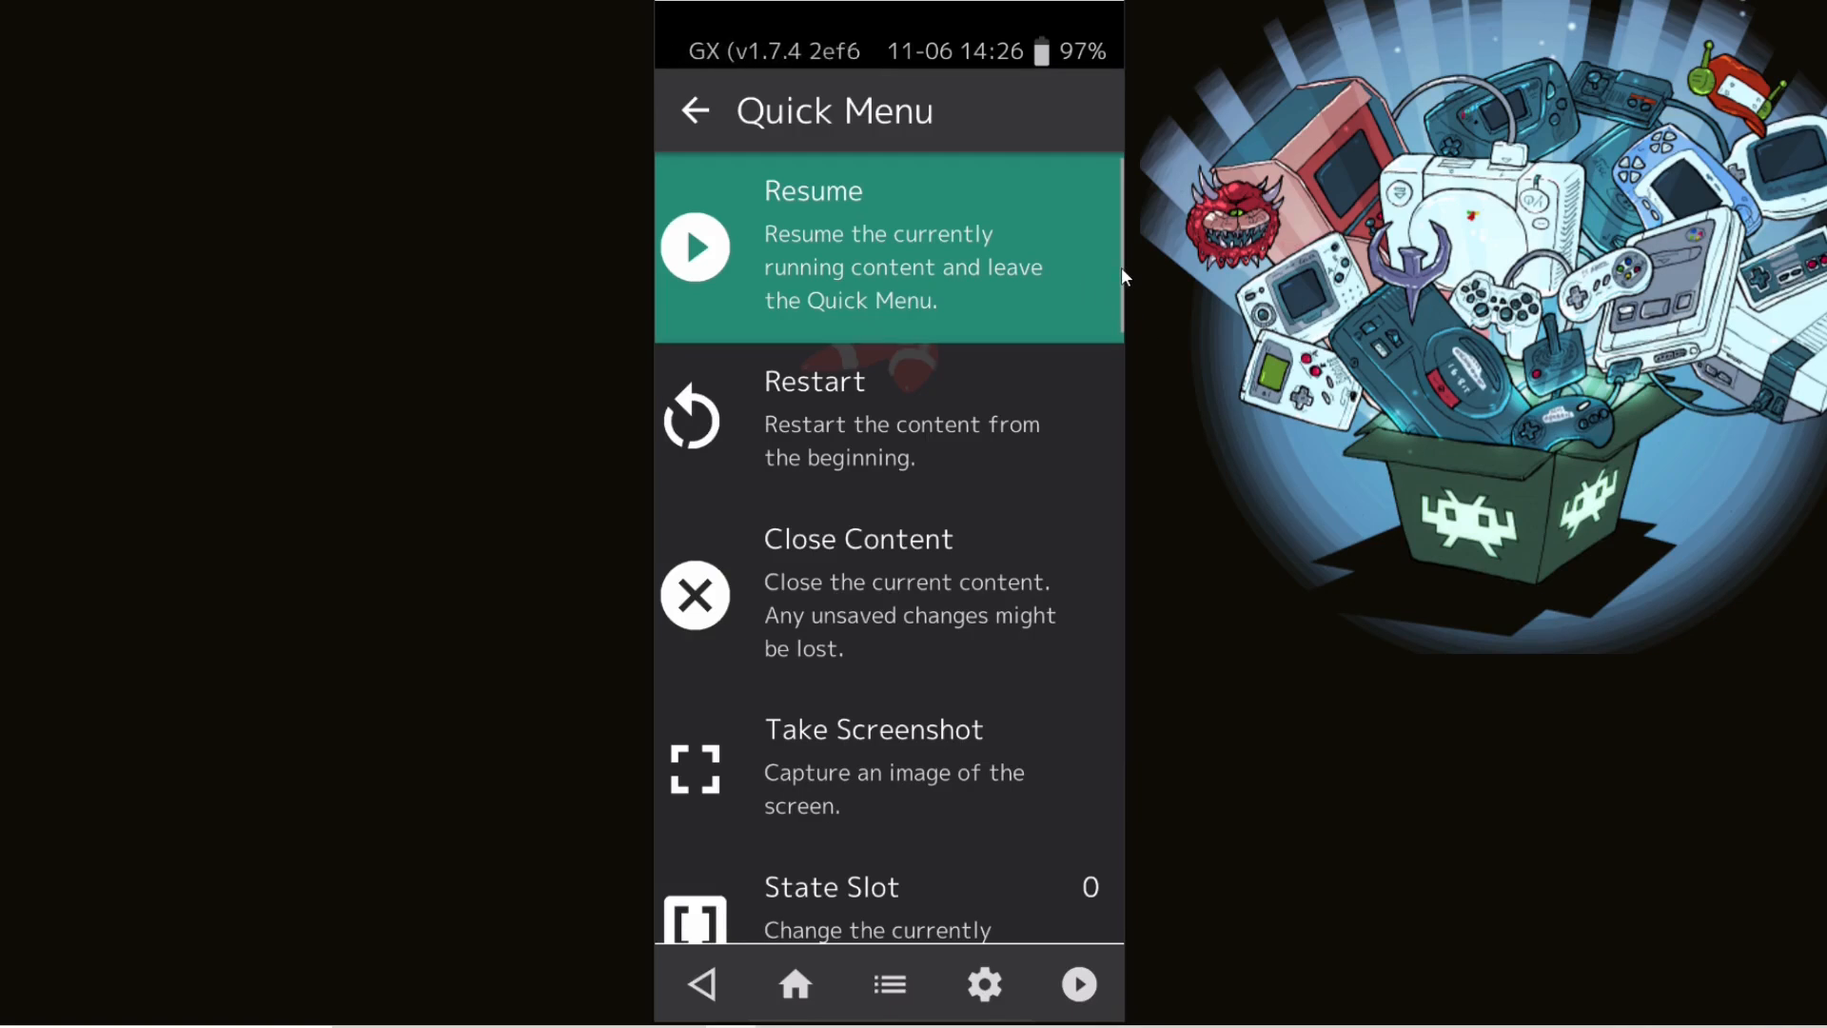
- Turn Display Overlay off in the On-Screen Overlay settings and leave them
scroll(down, 3)
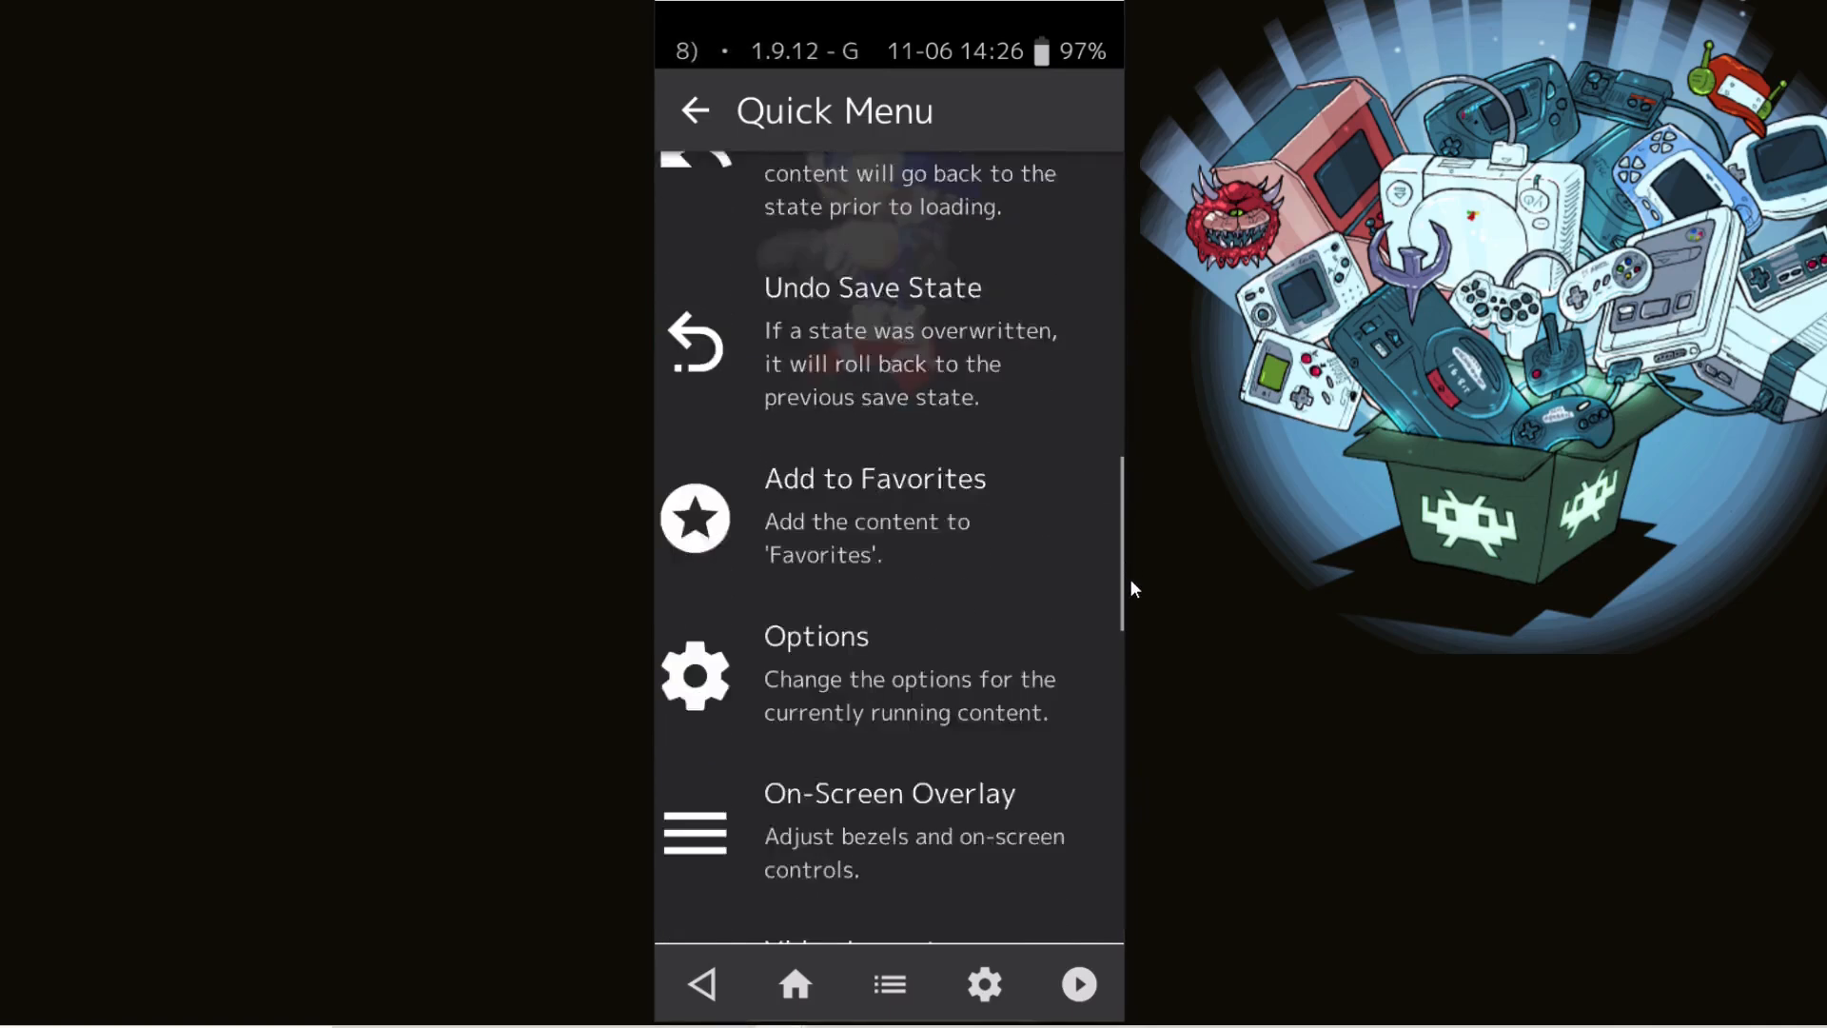
scroll(down, 3)
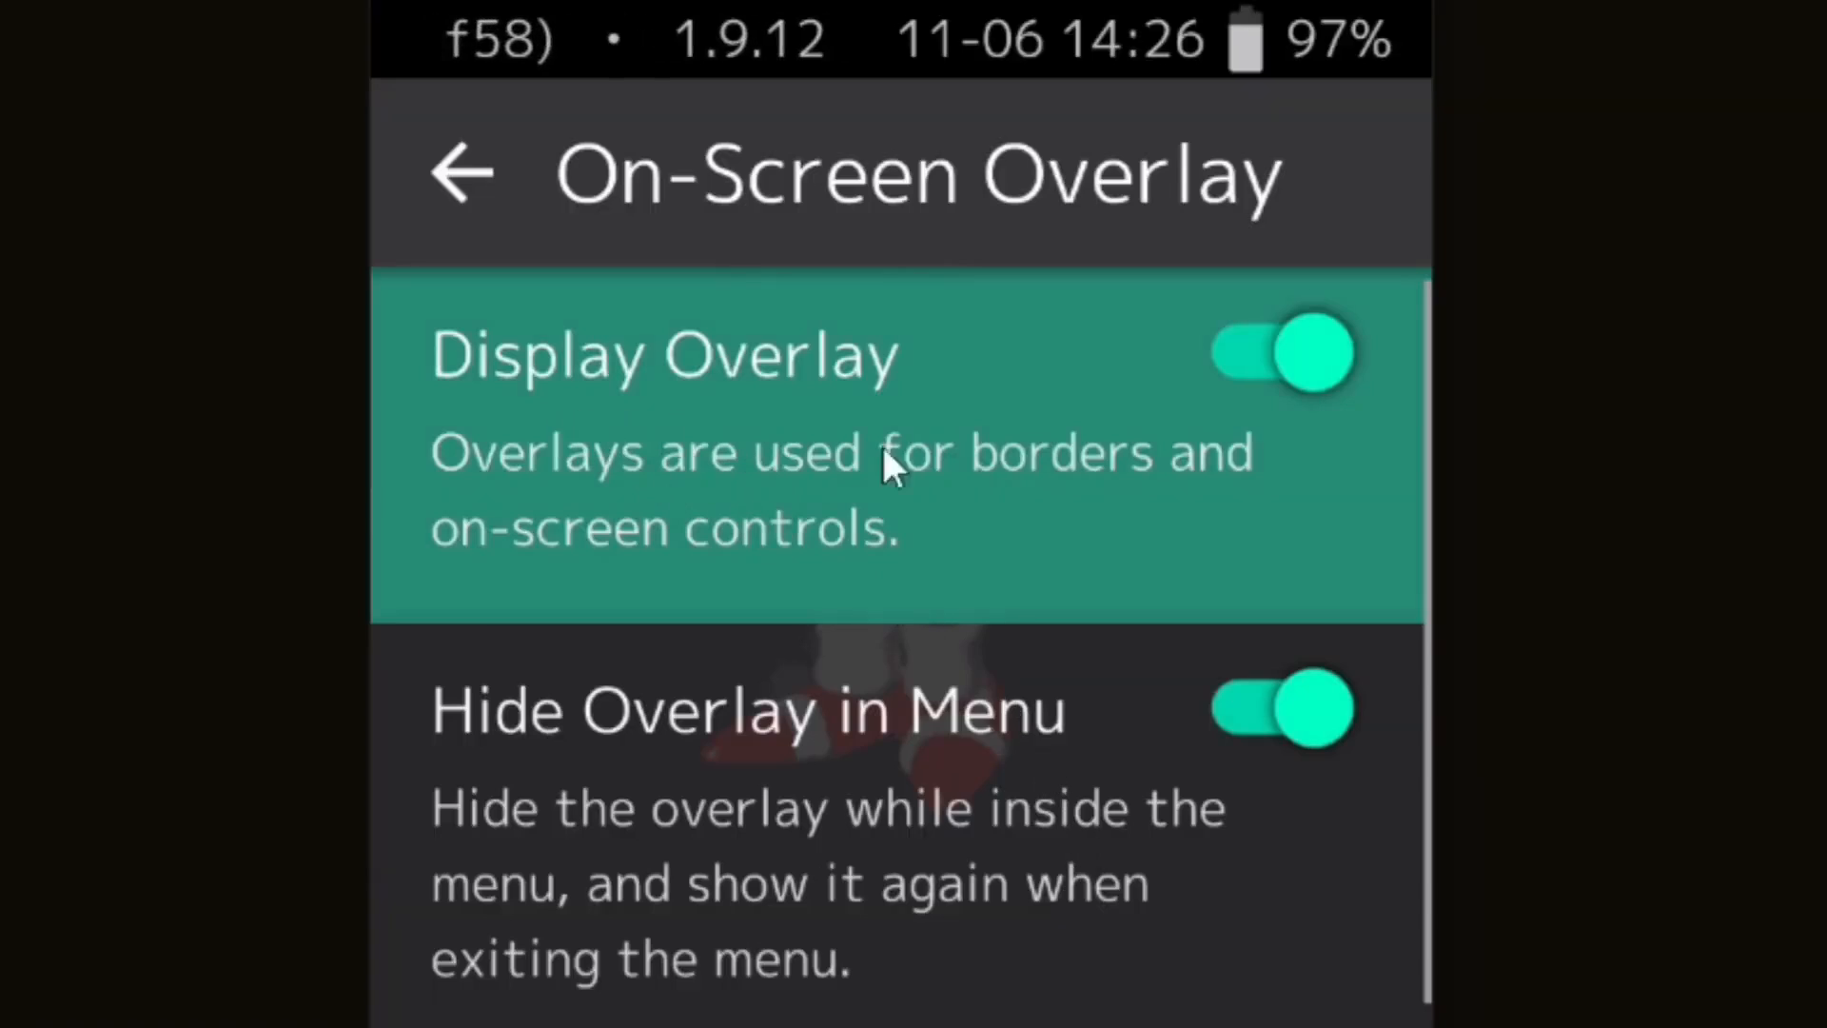
mouse_move(1241, 373)
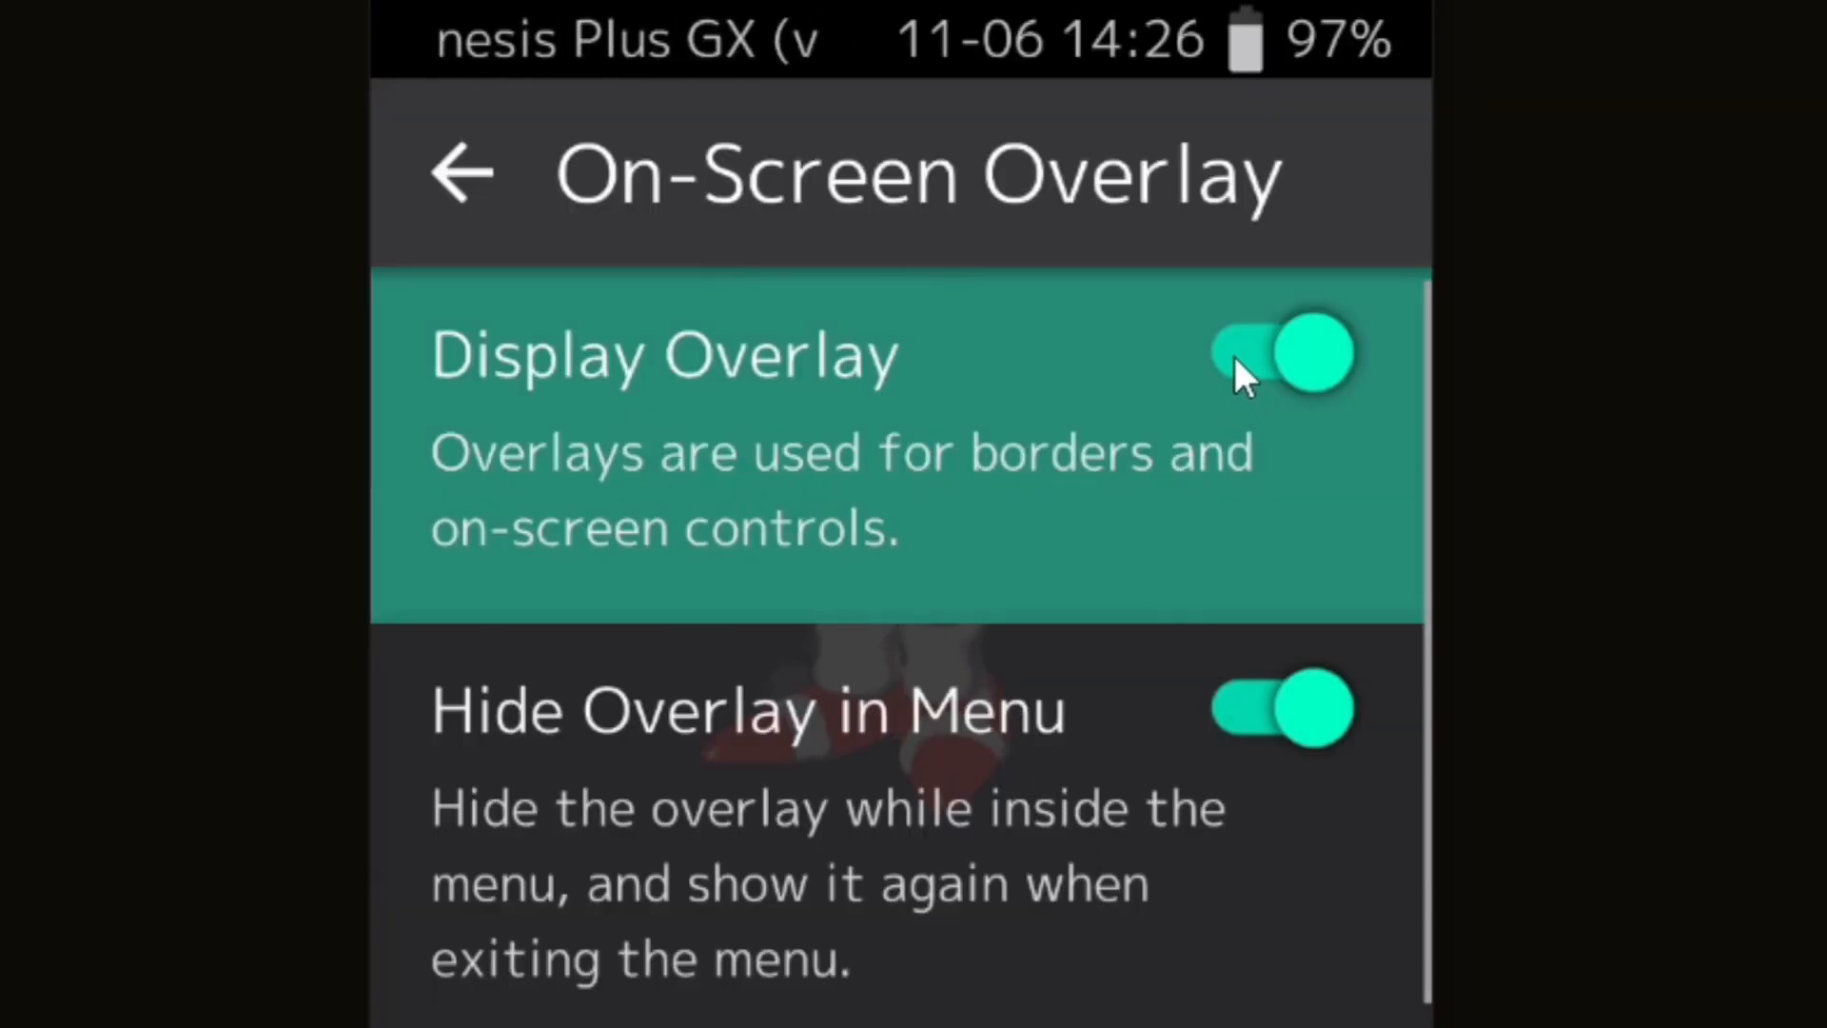
click(1281, 352)
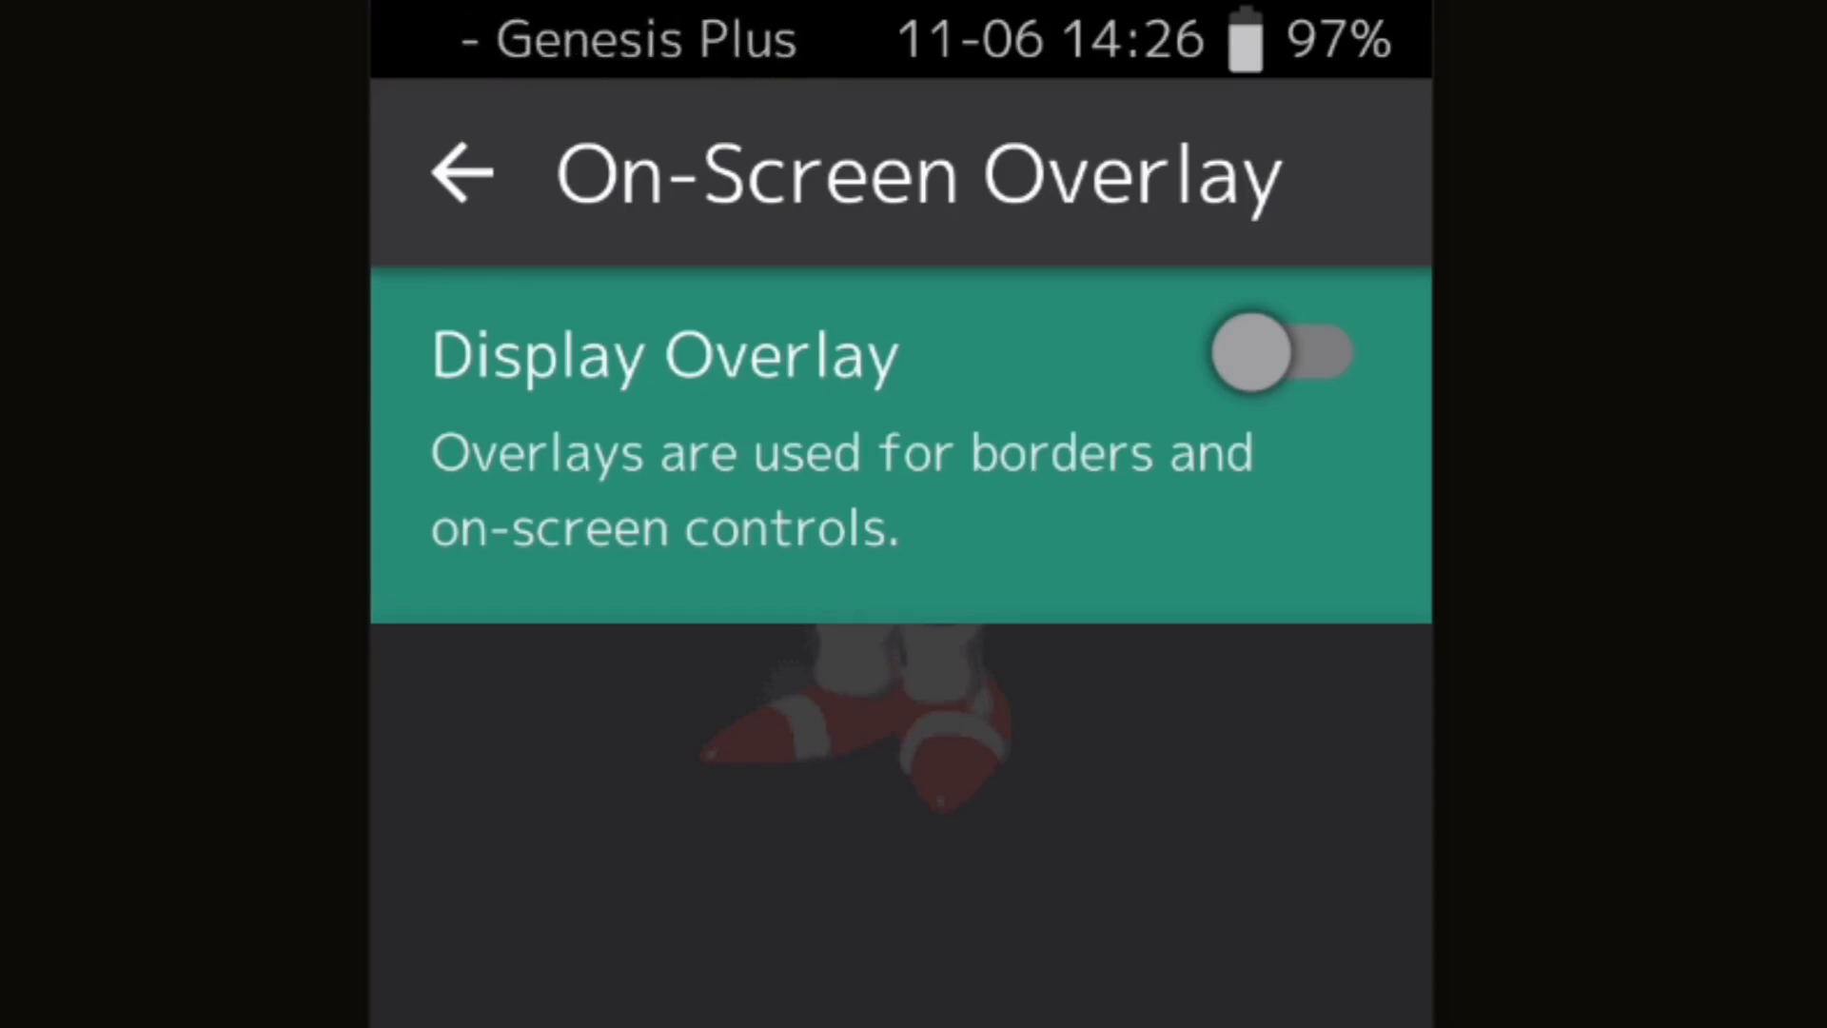
click(461, 172)
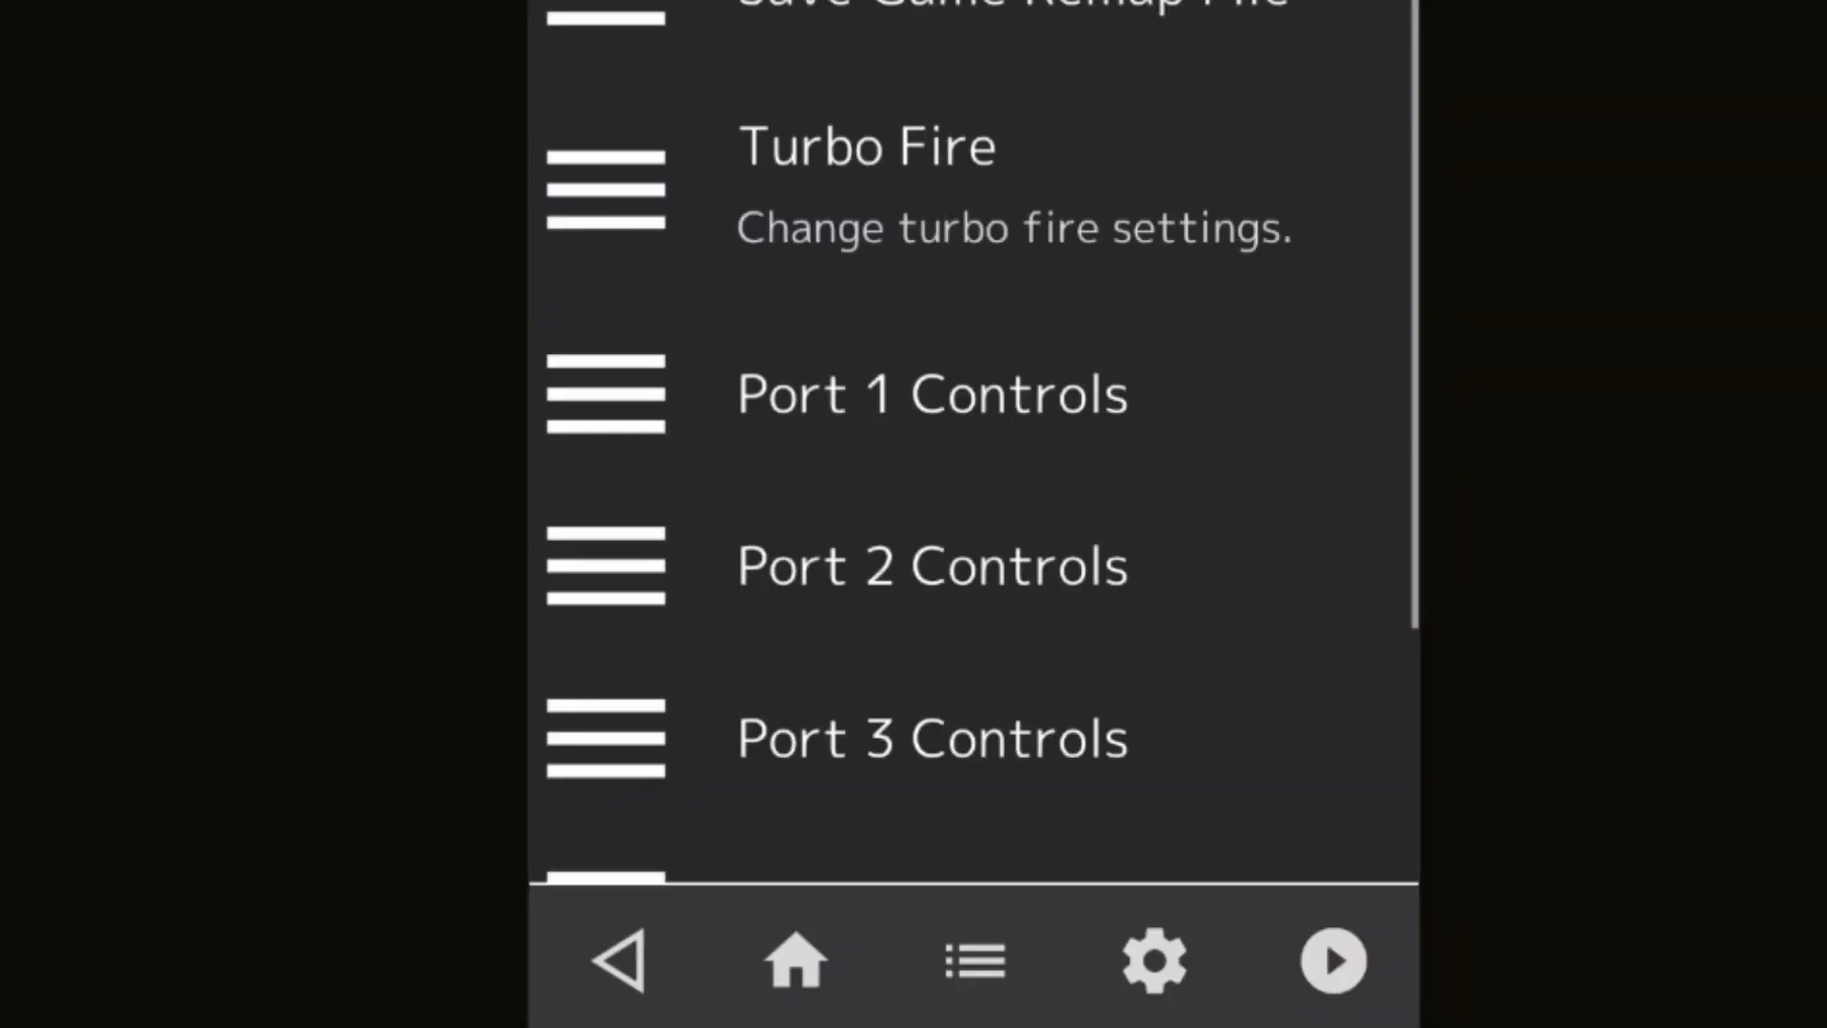
- Open Port 1 Controls and review the gamepad's automatic Genesis button mappings
click(933, 393)
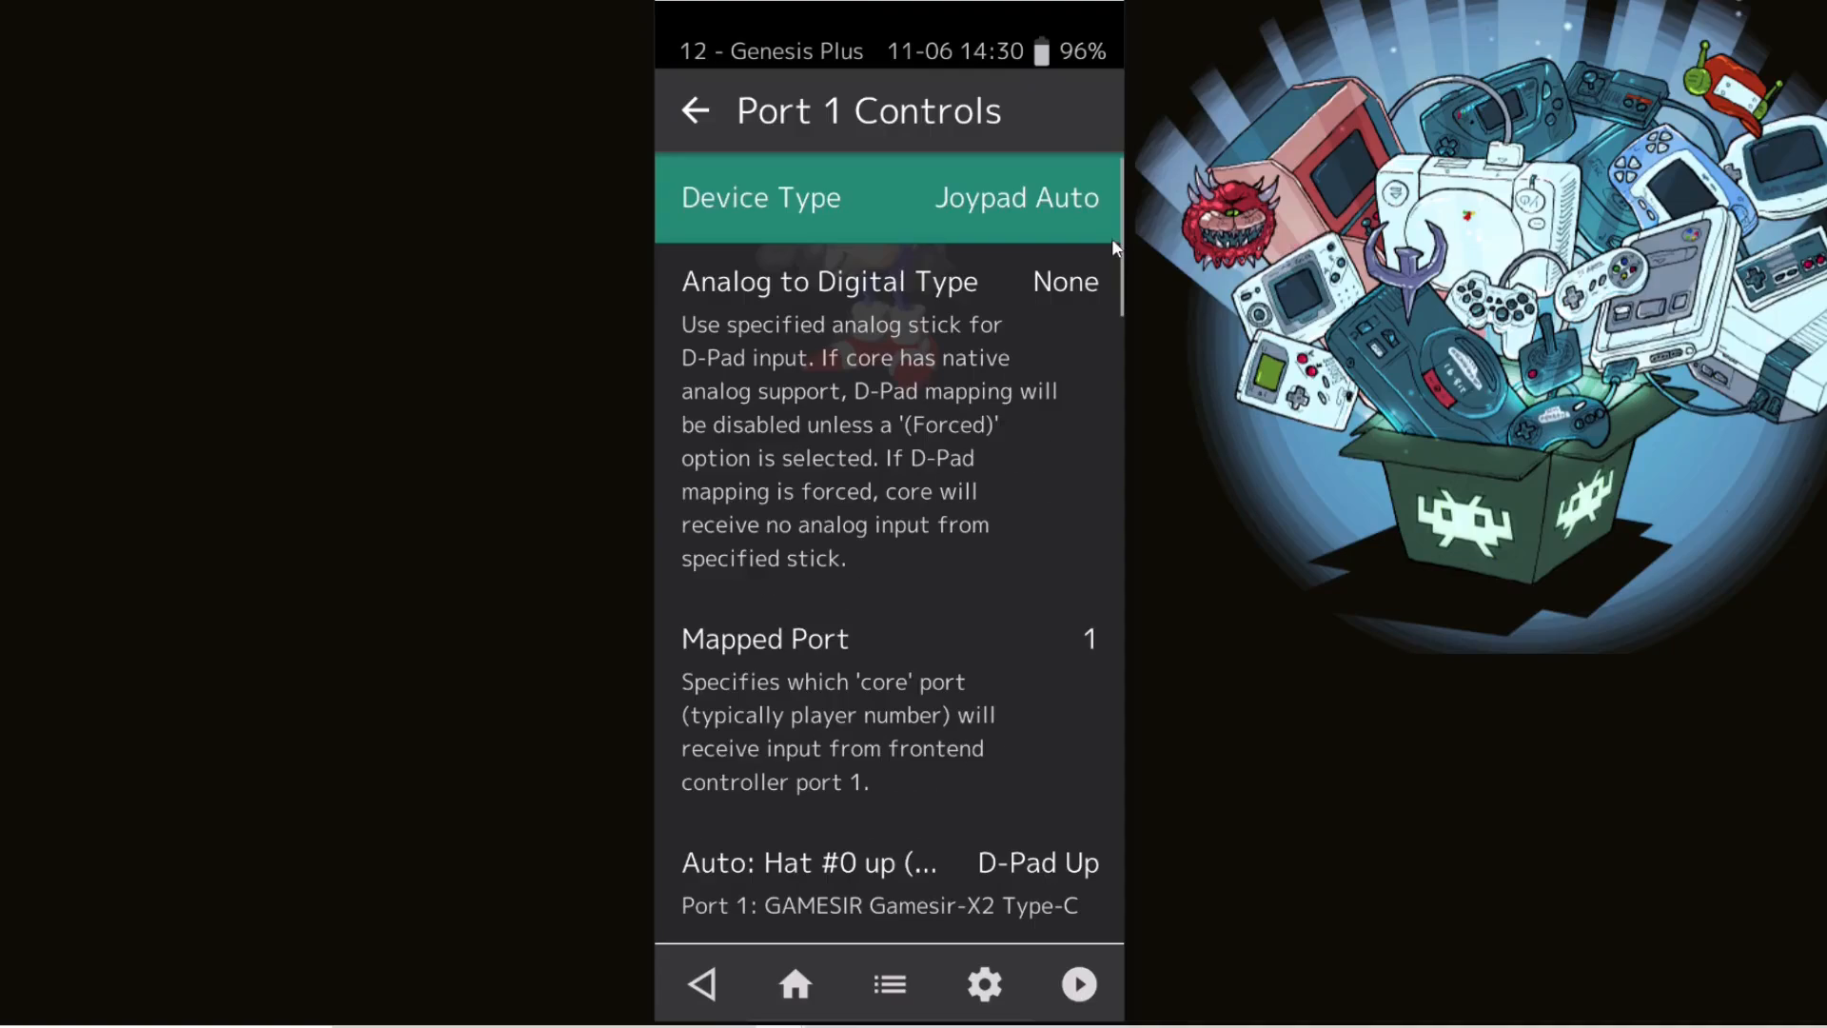
scroll(down, 3)
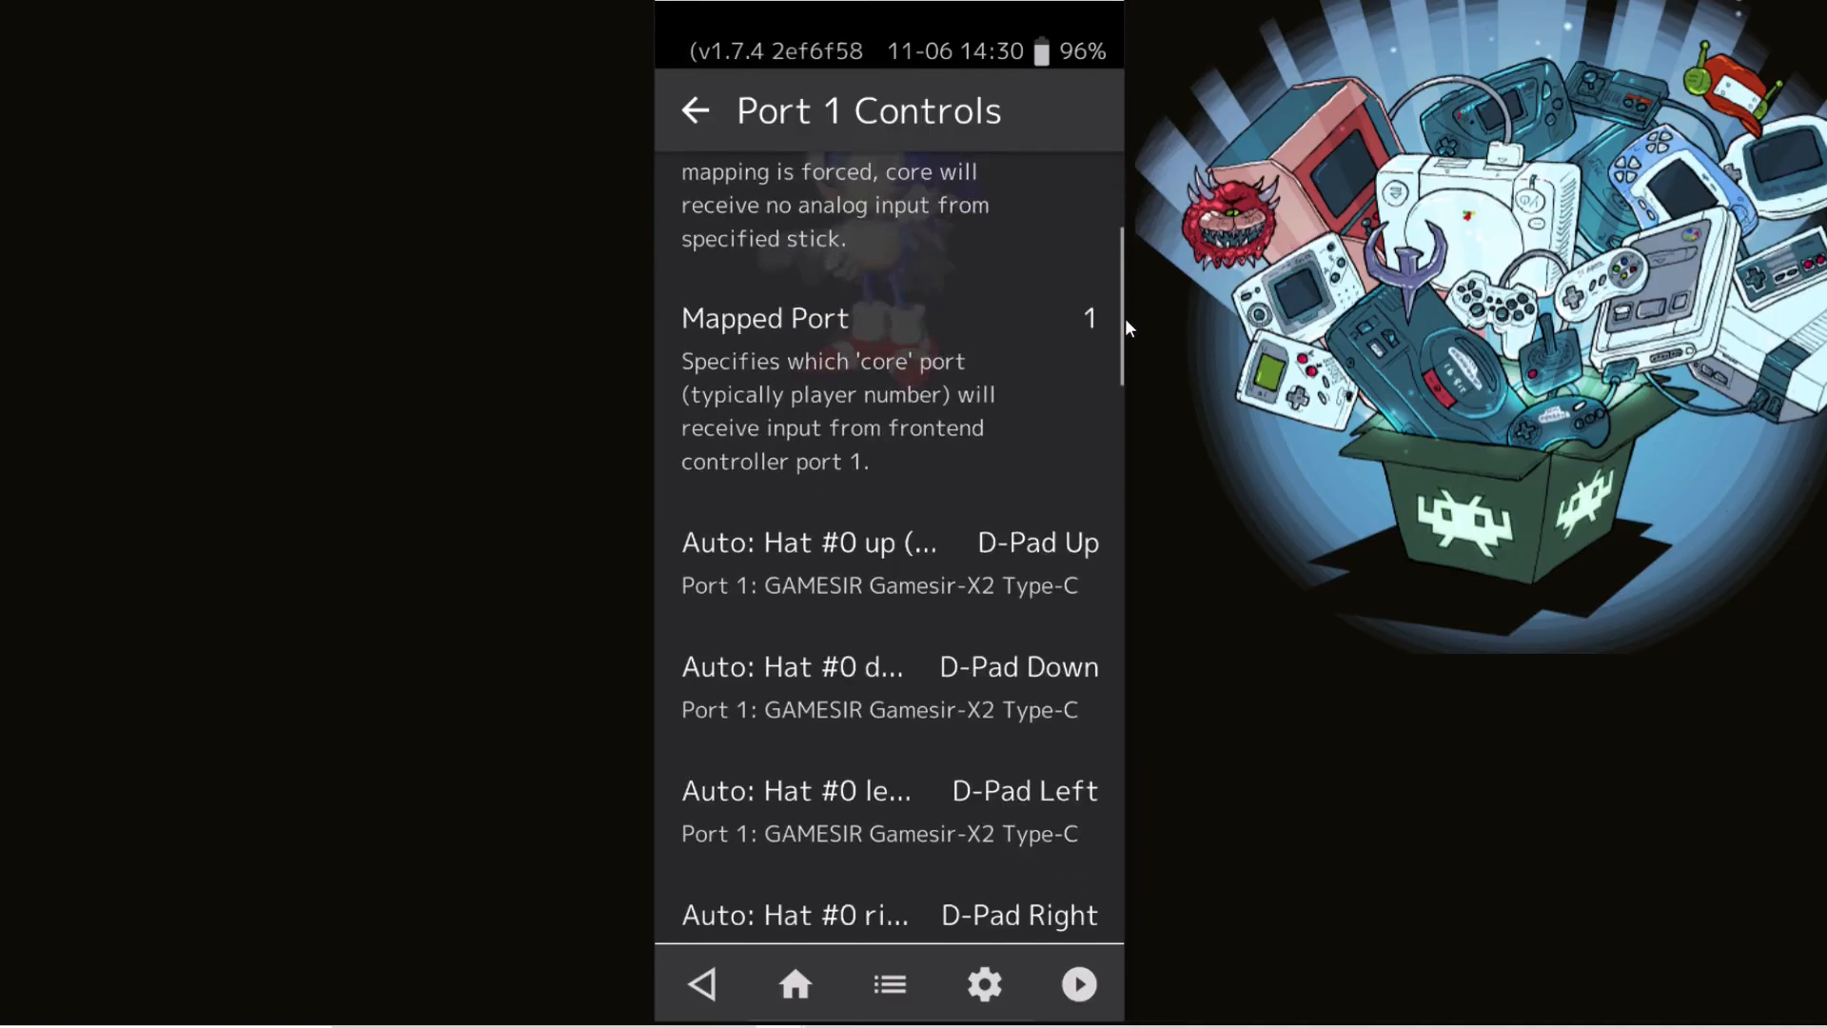
scroll(down, 3)
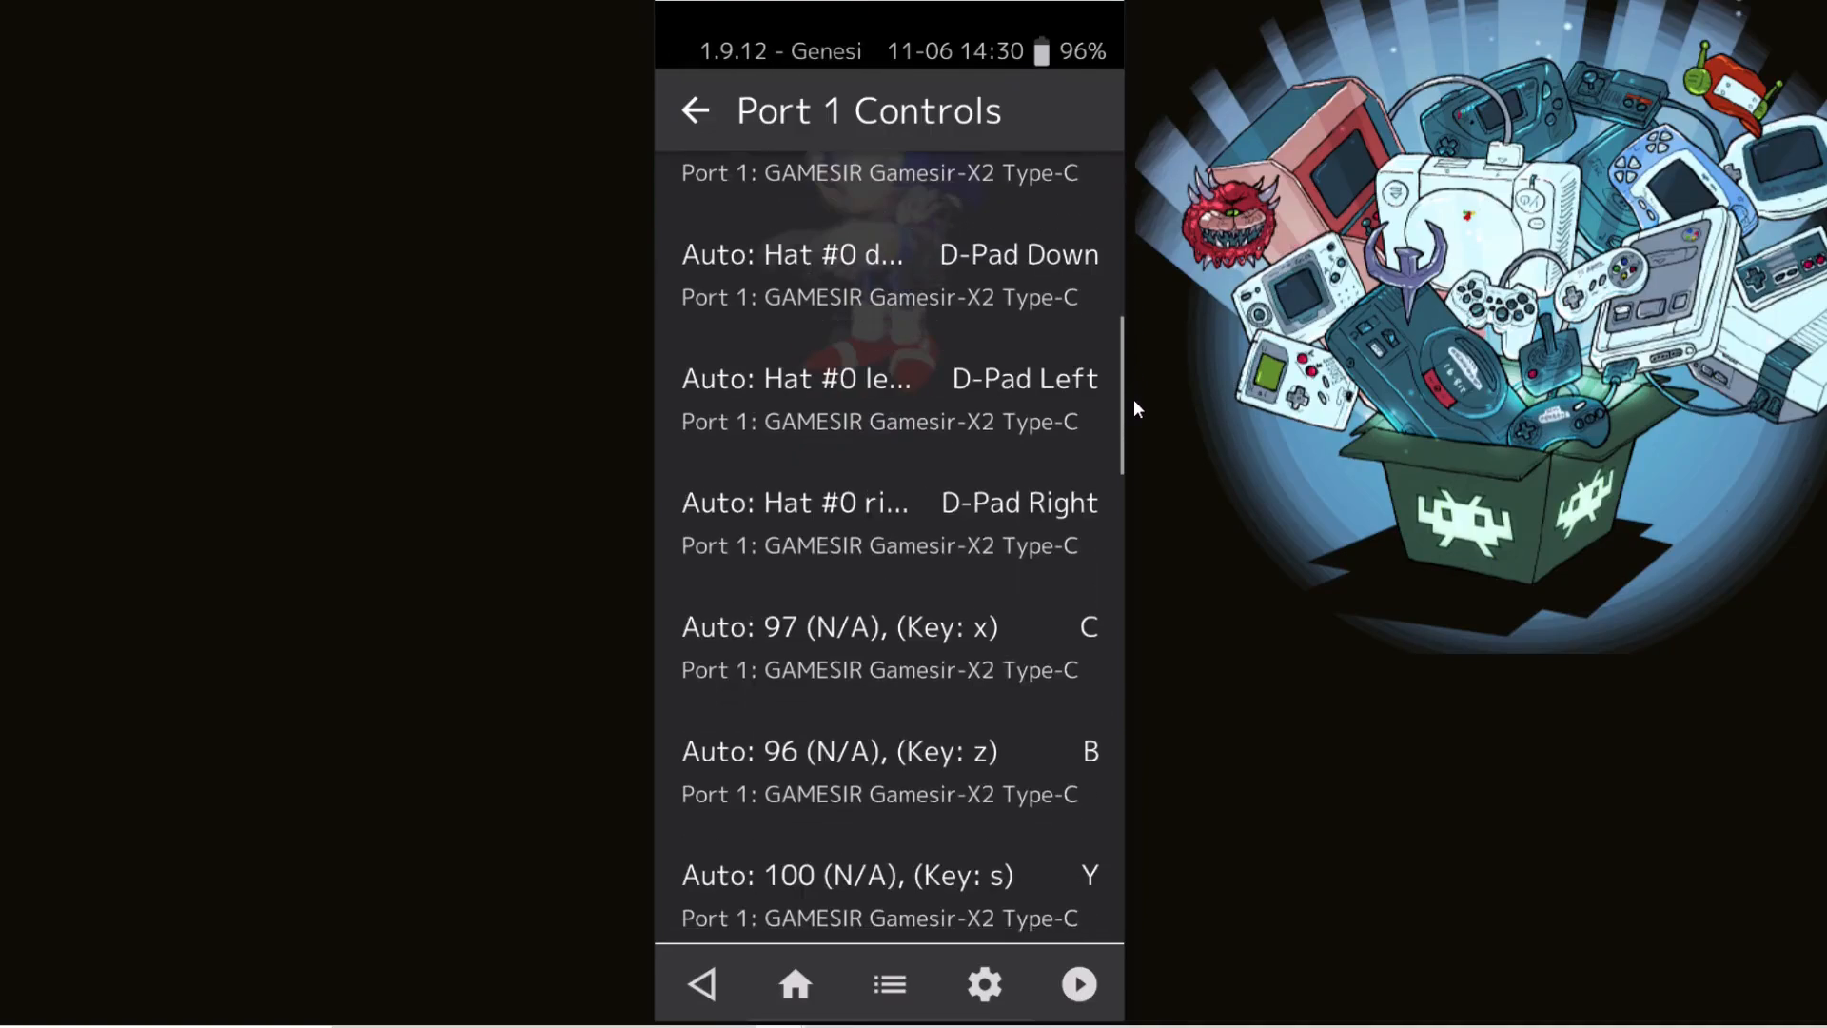
scroll(down, 3)
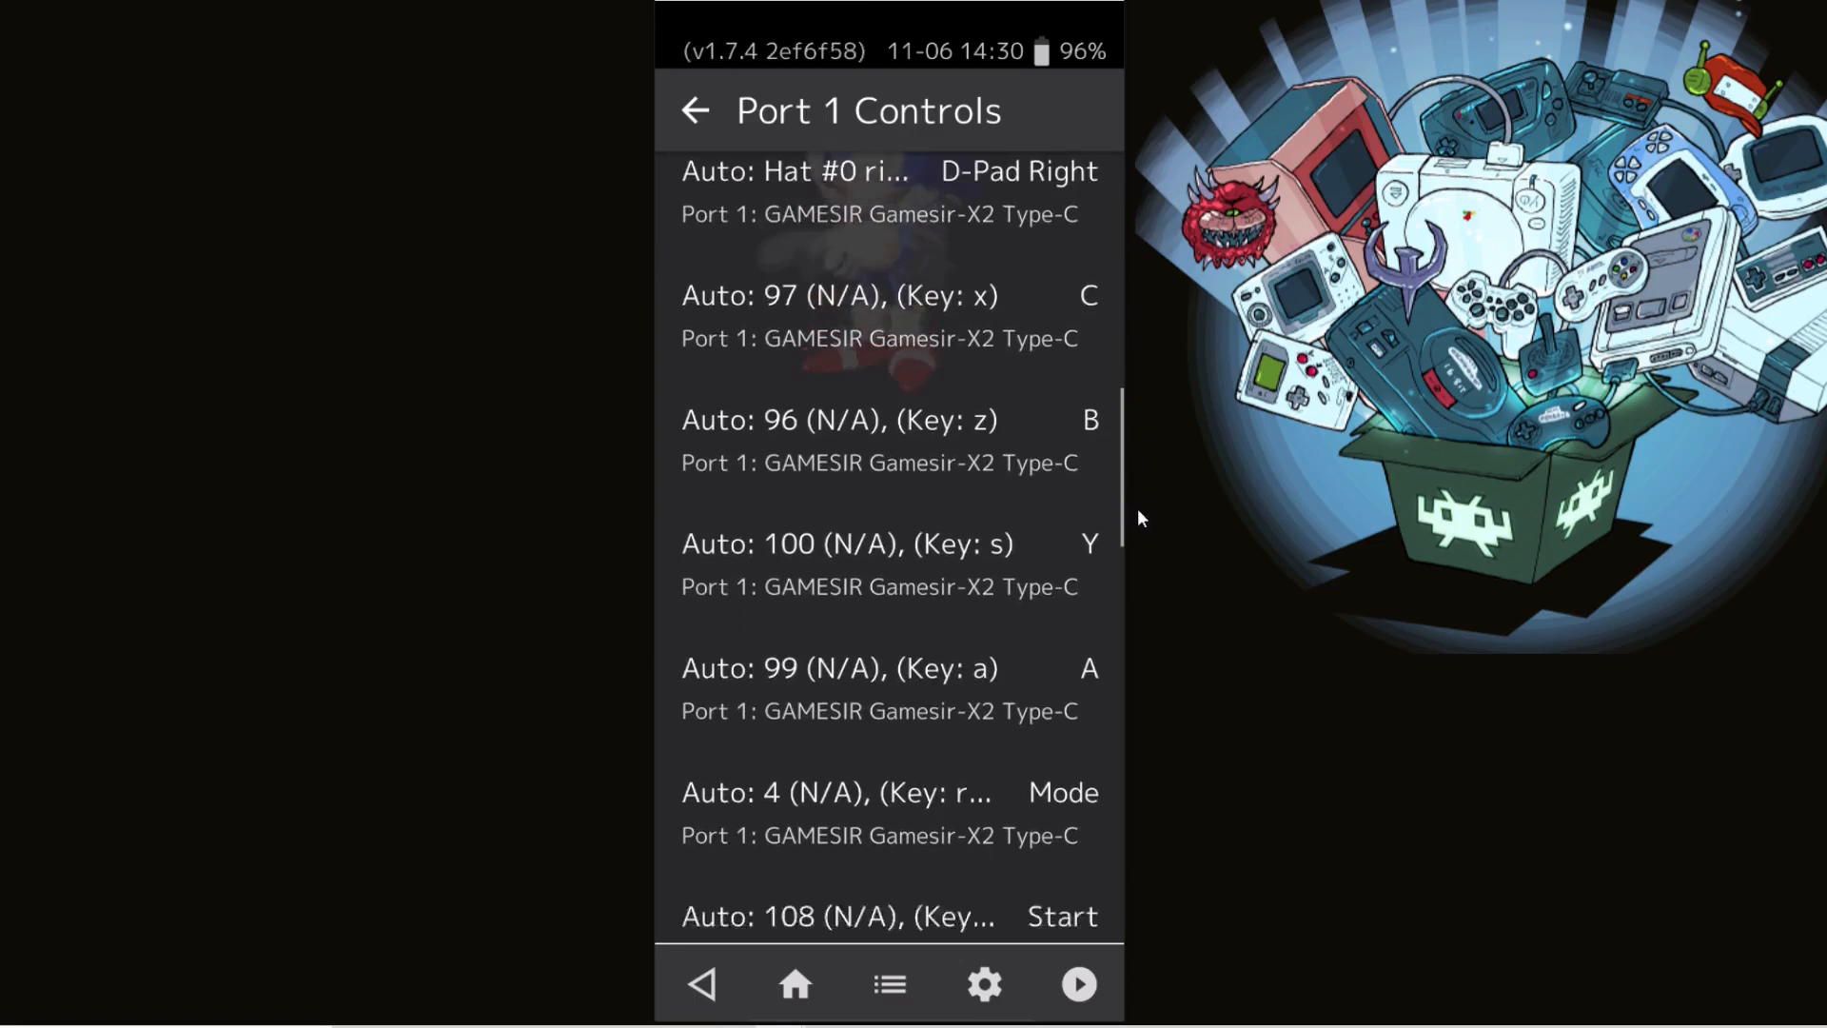
scroll(down, 3)
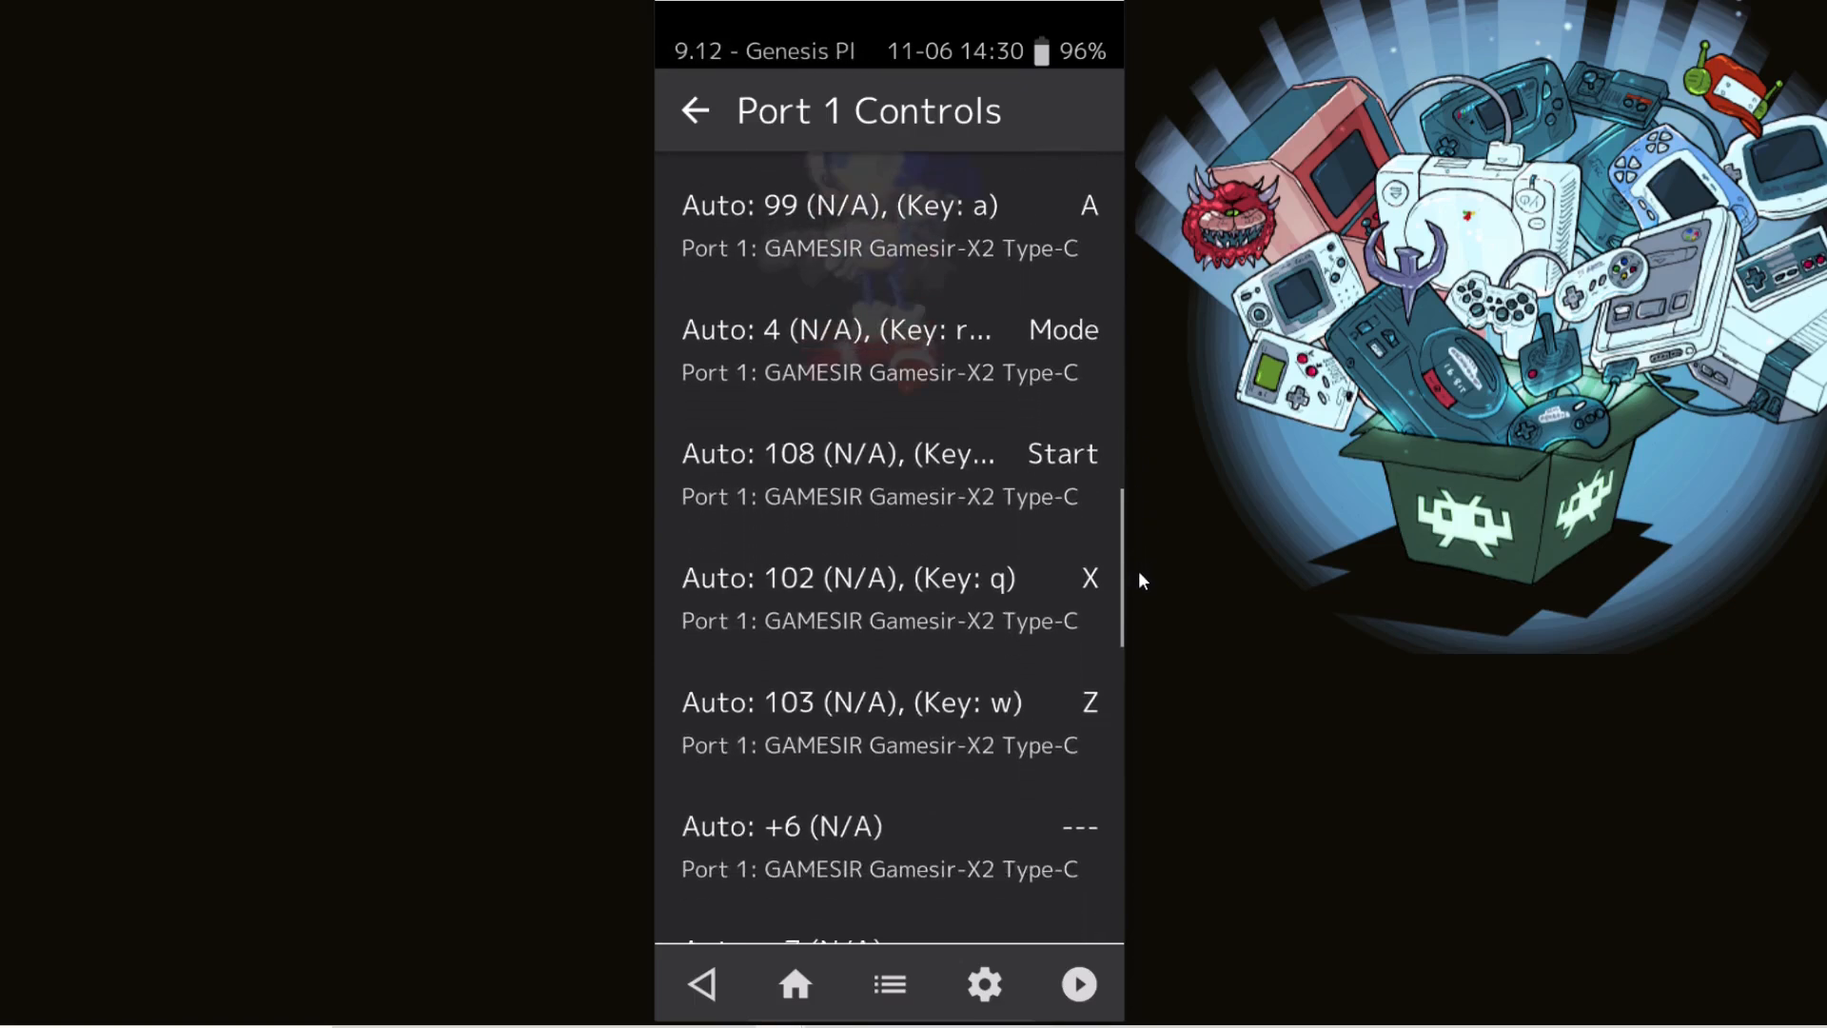
scroll(down, 3)
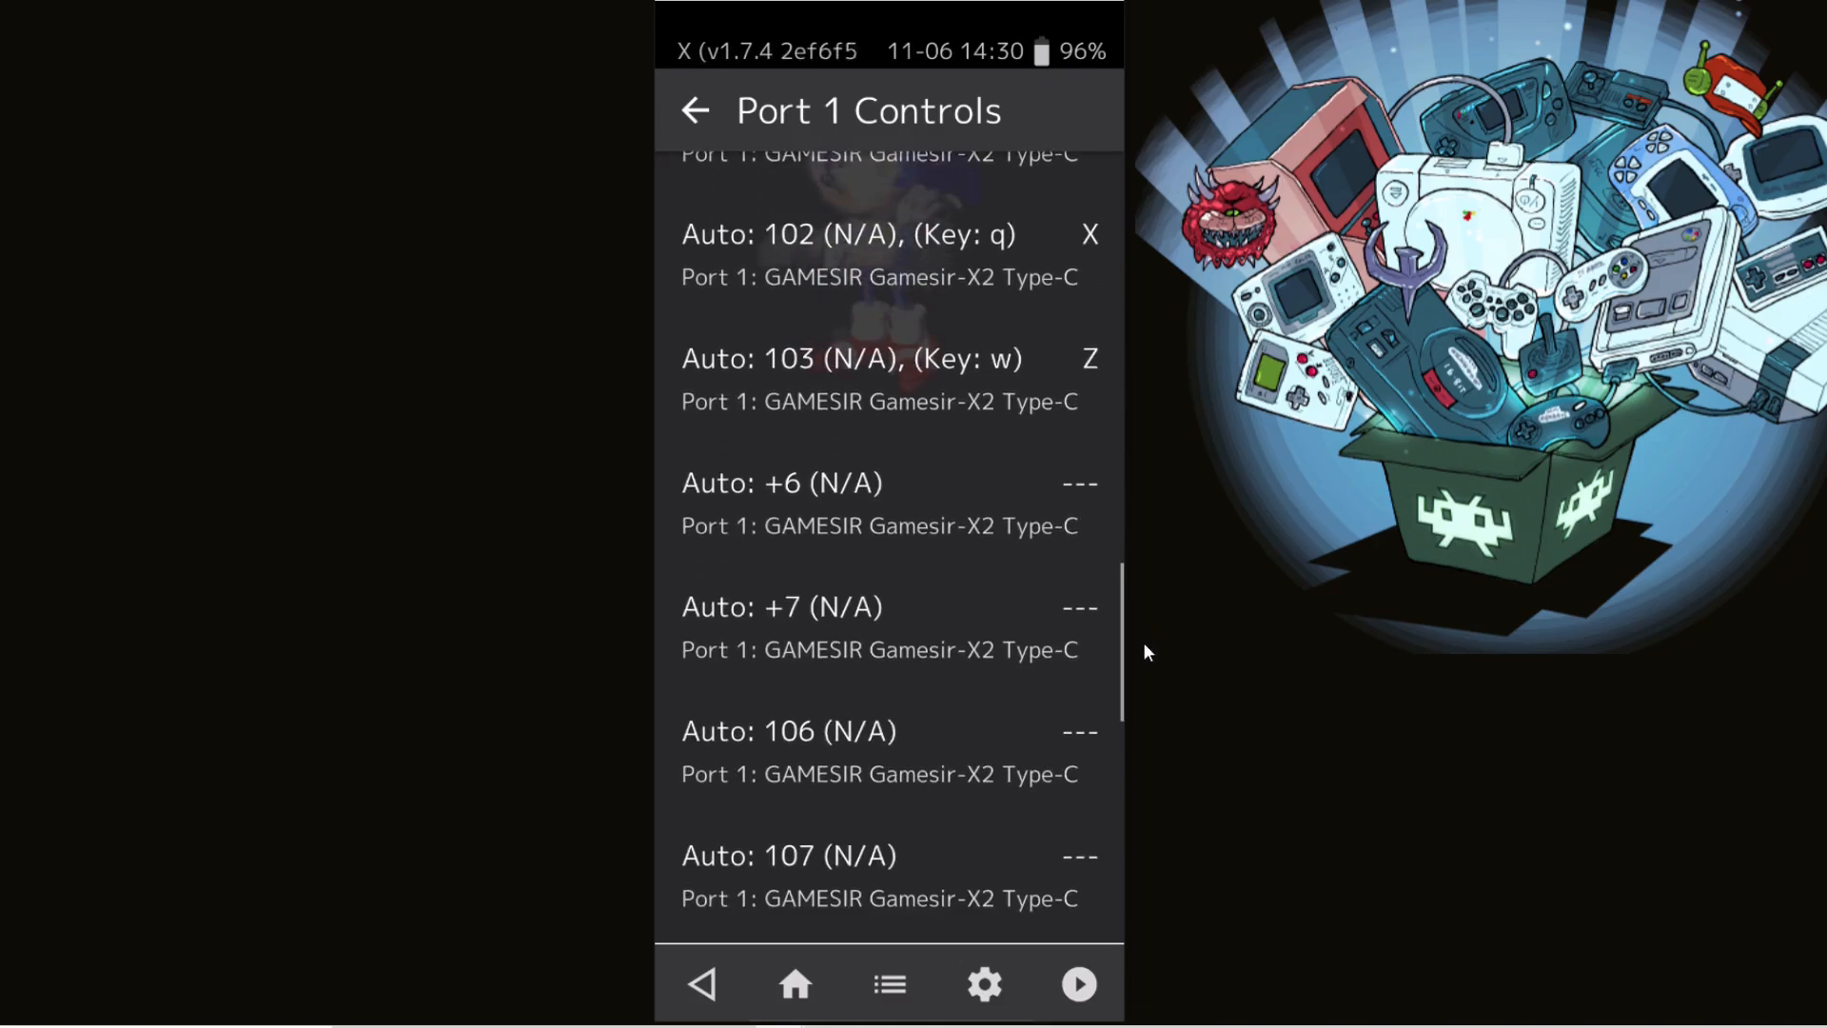